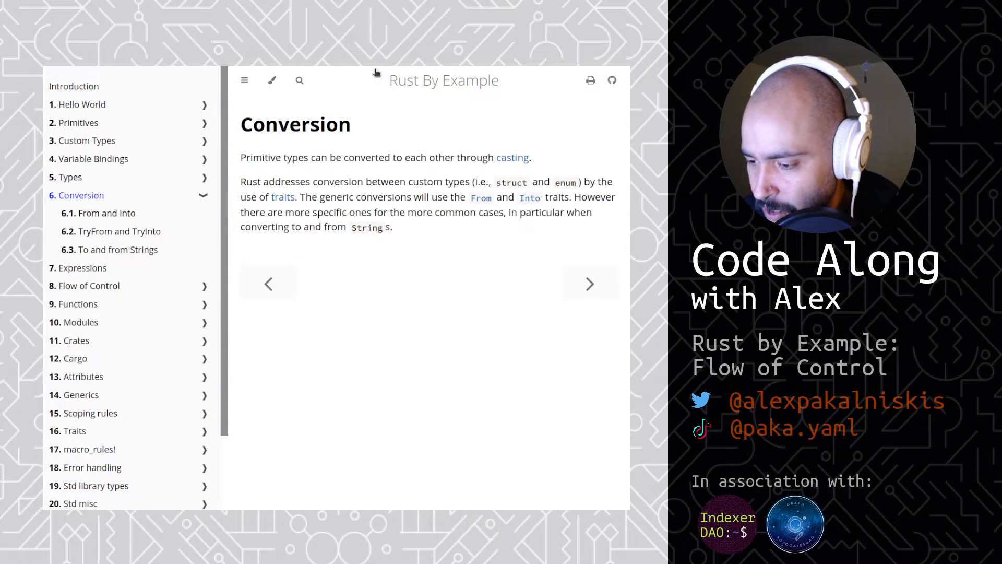
pyautogui.moveTo(314, 312)
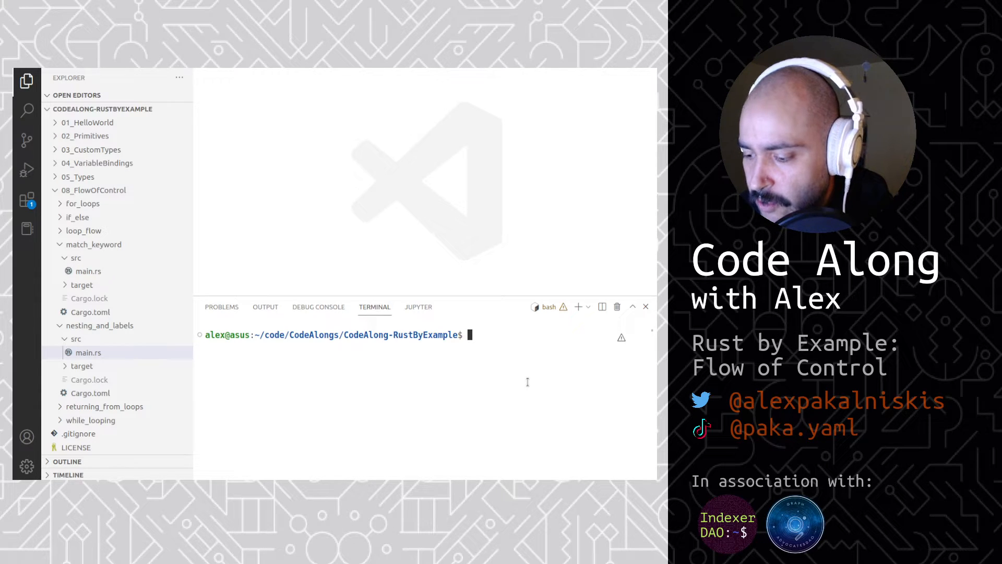
# Create the 06_Conversion folder, move the terminal into it, and show it in Explorer.
pyautogui.write('mkdir')
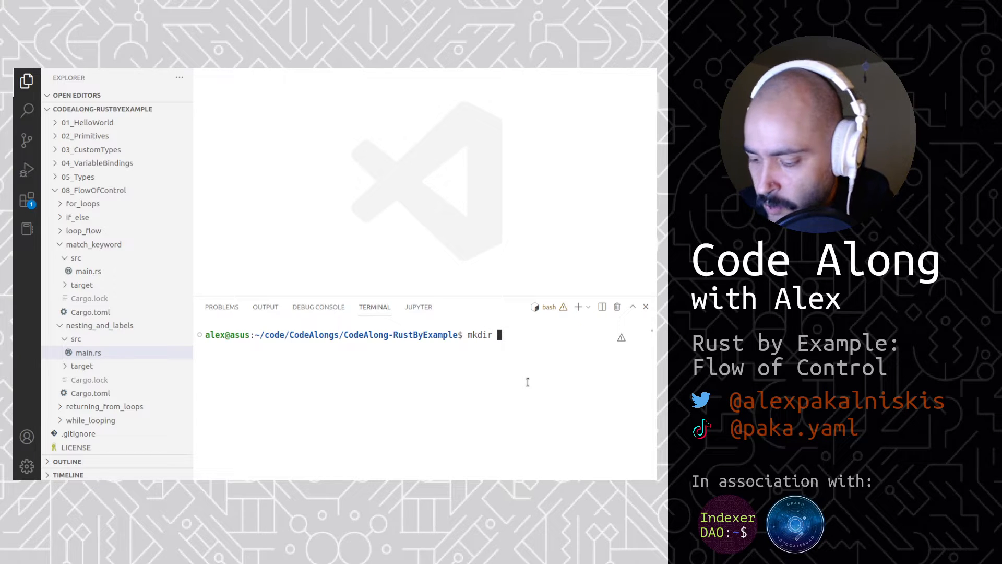
pyautogui.write('06_Conversion')
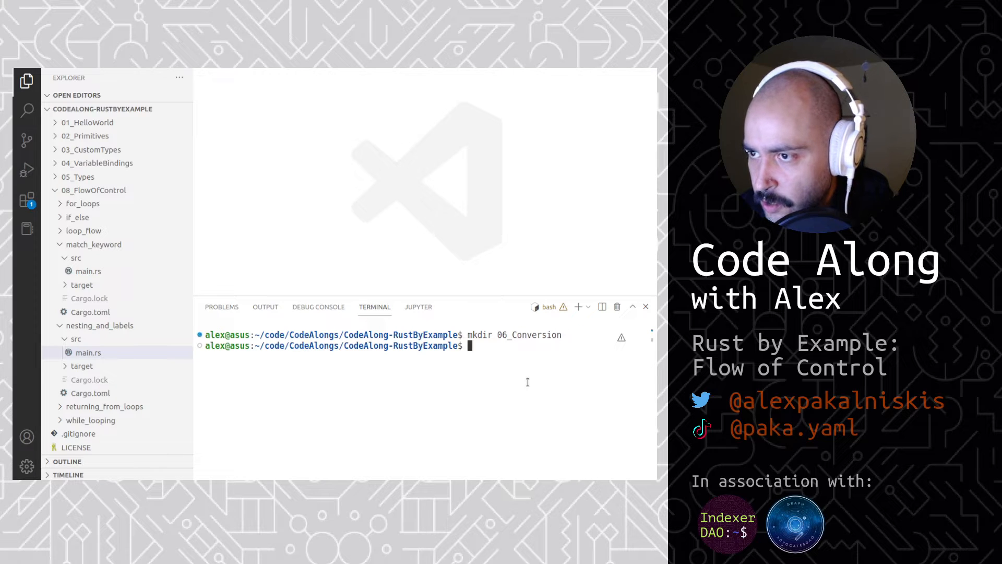
pyautogui.write('cd 06_Conversion/')
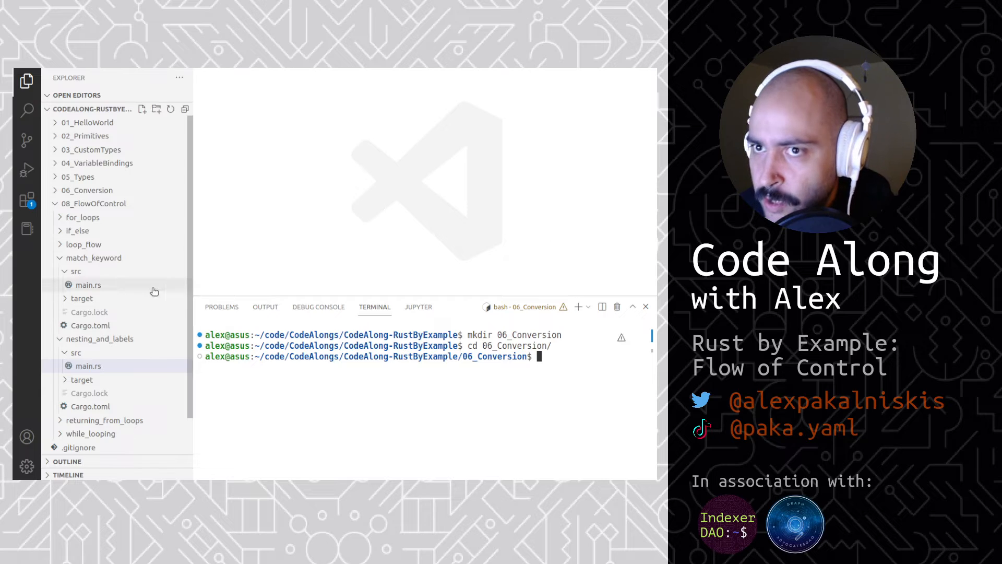
pyautogui.click(87, 189)
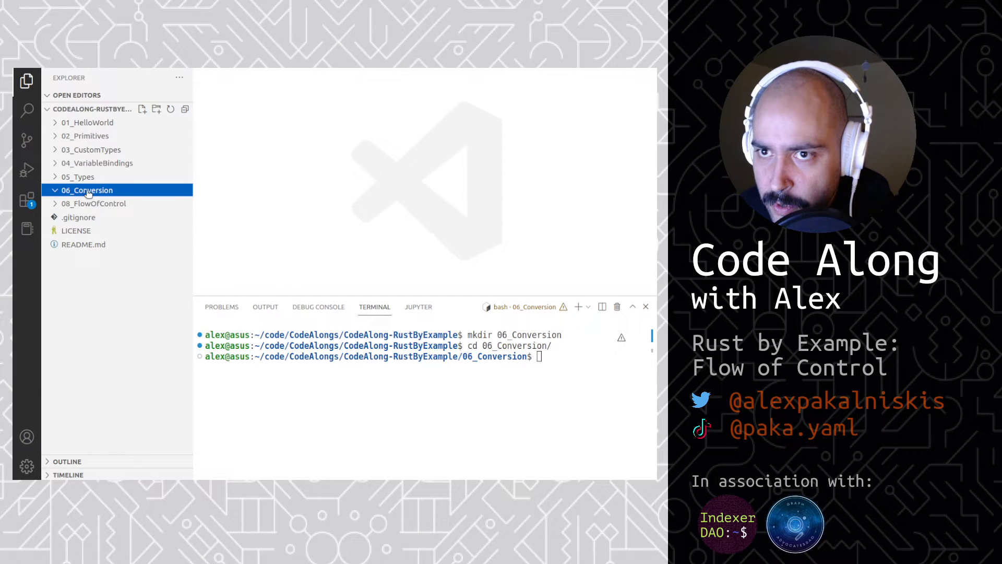
# Create the from_and_into Cargo project, cd into it, and expand it in Explorer.
pyautogui.write('cargo new f')
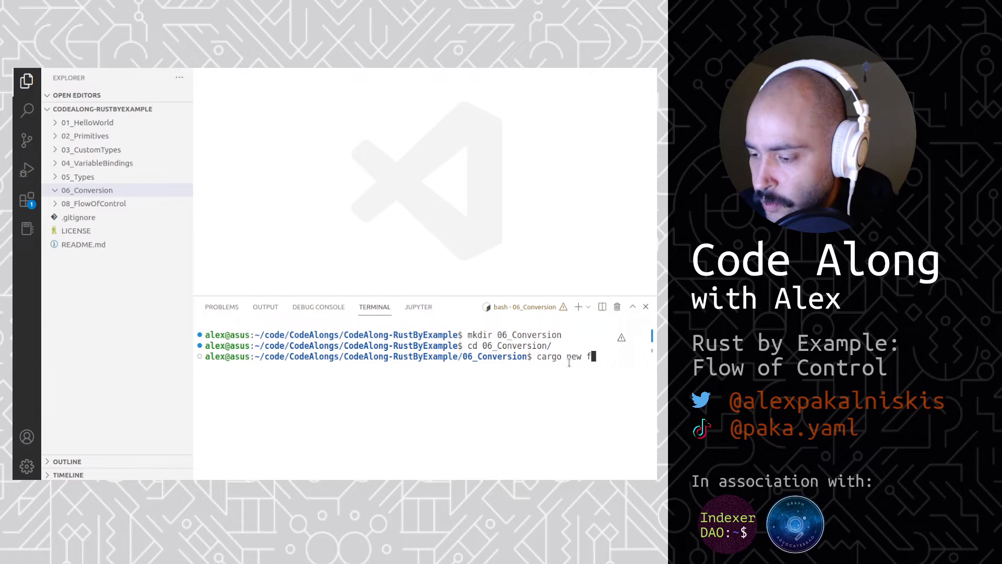
pyautogui.write('rom_and_into')
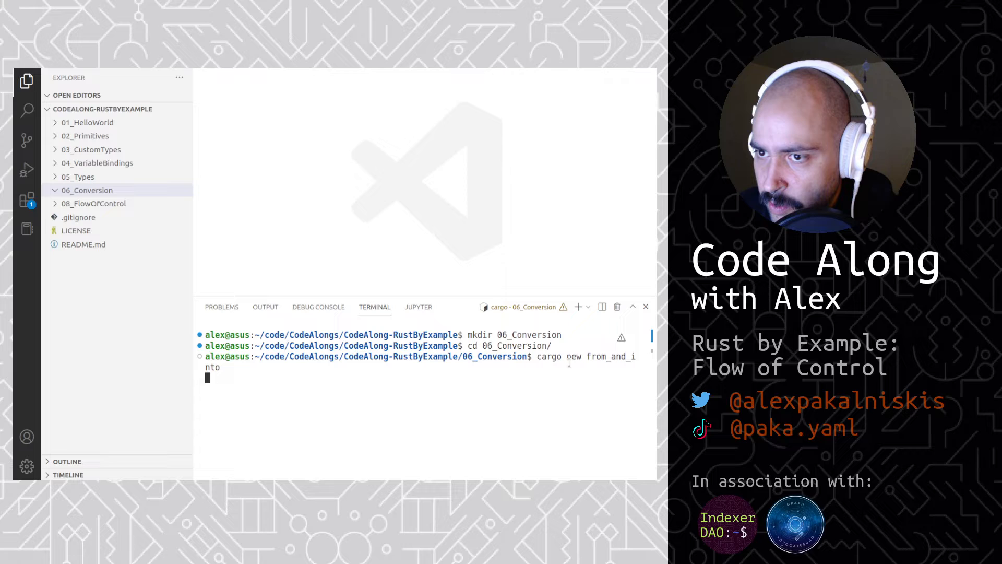
pyautogui.write('cd from_and_into/')
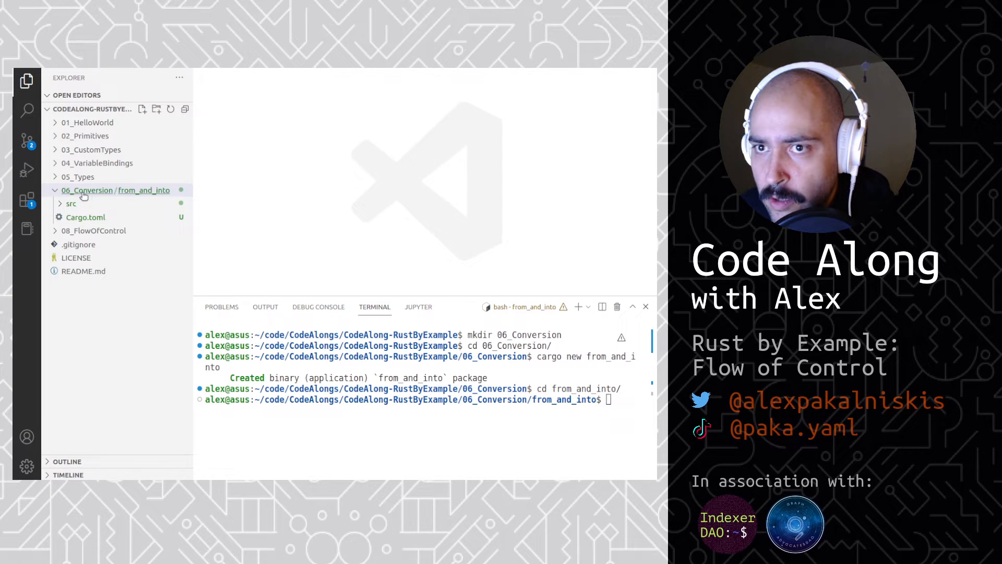
pyautogui.click(71, 204)
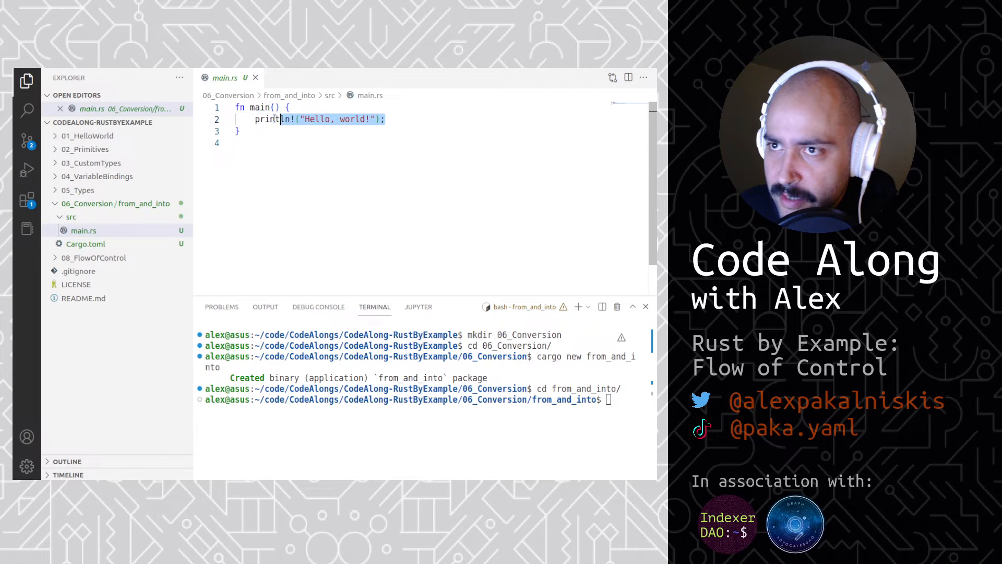
# Write let my_str = "Are you ready for MIPs?"; and my_string = String::from(my_str);.
pyautogui.write('let')
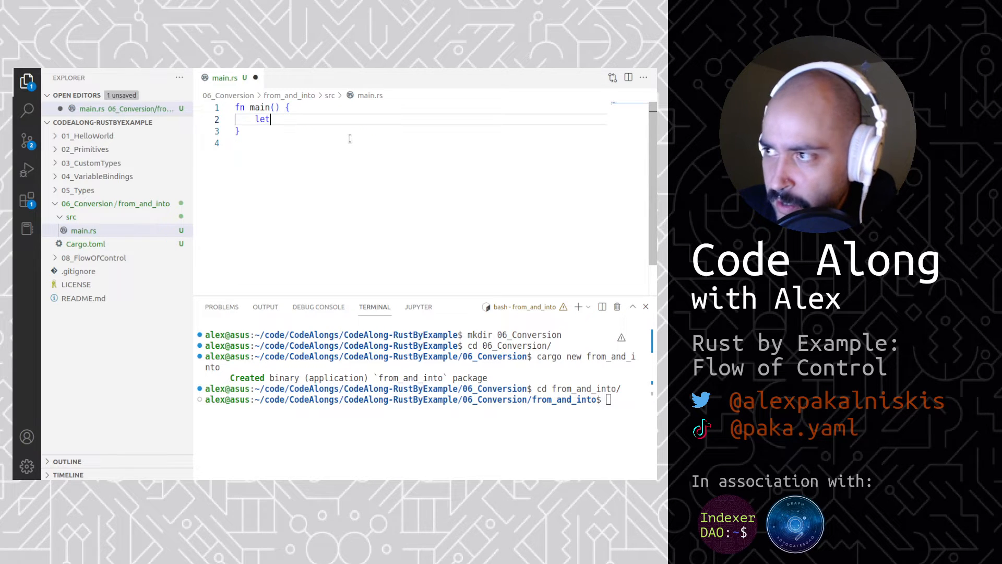
pyautogui.write('my_str =')
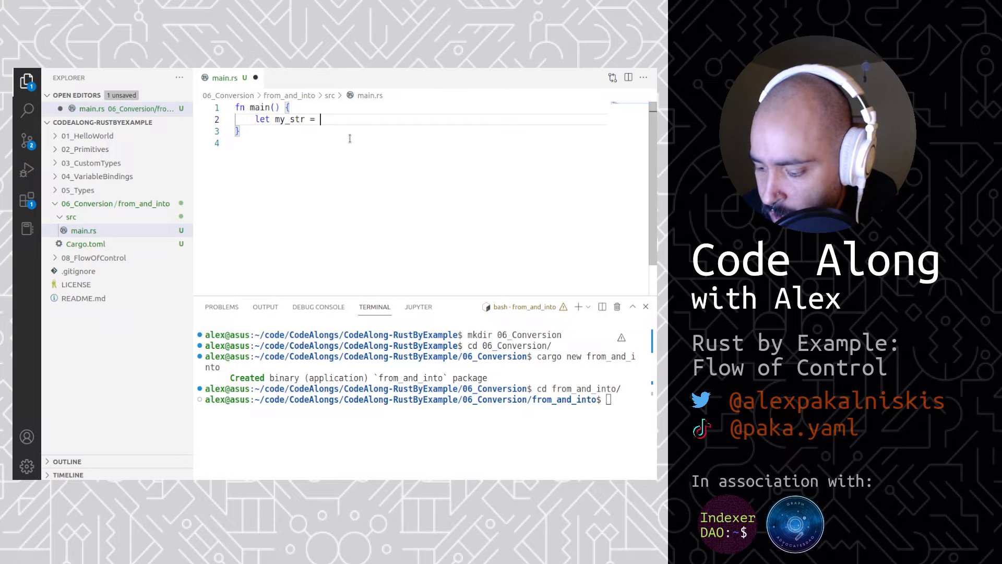
pyautogui.write('Are y')
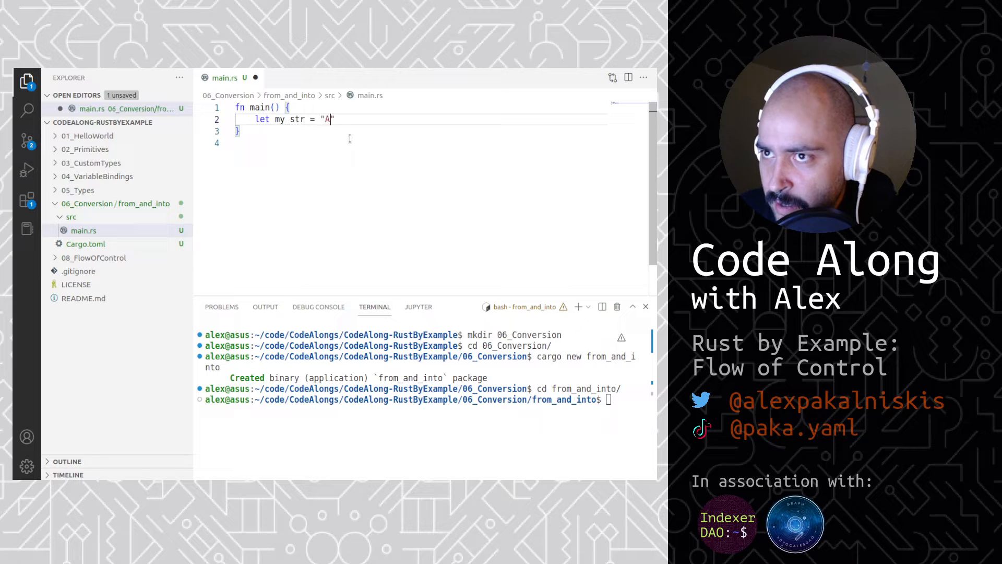
pyautogui.write('re you ready for M')
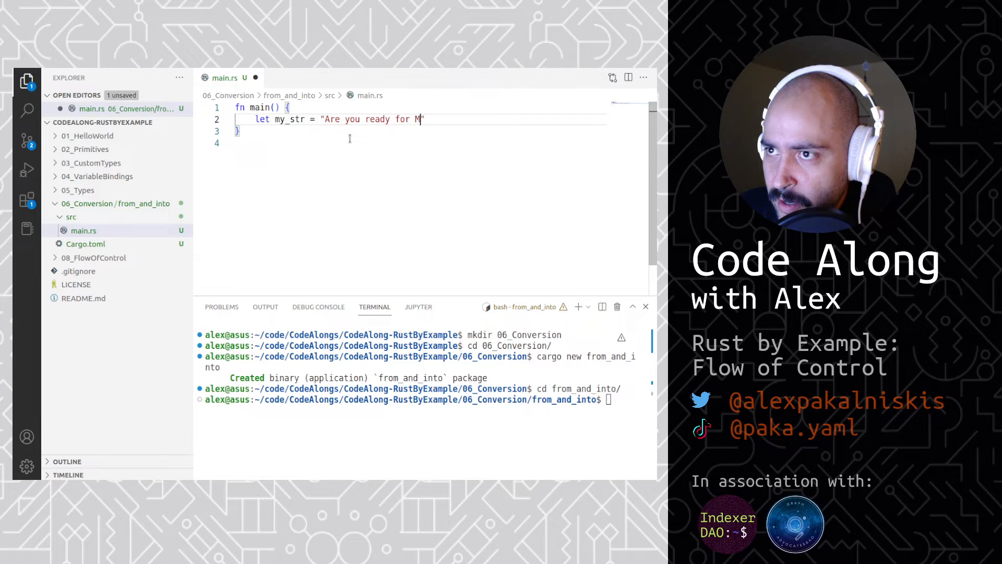
pyautogui.write('IPs?";')
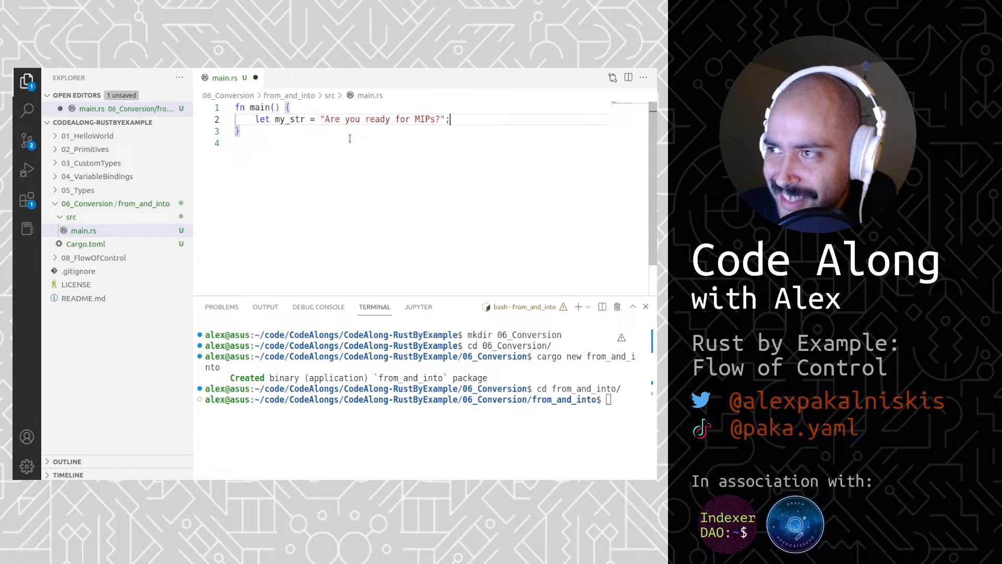
pyautogui.write('let m')
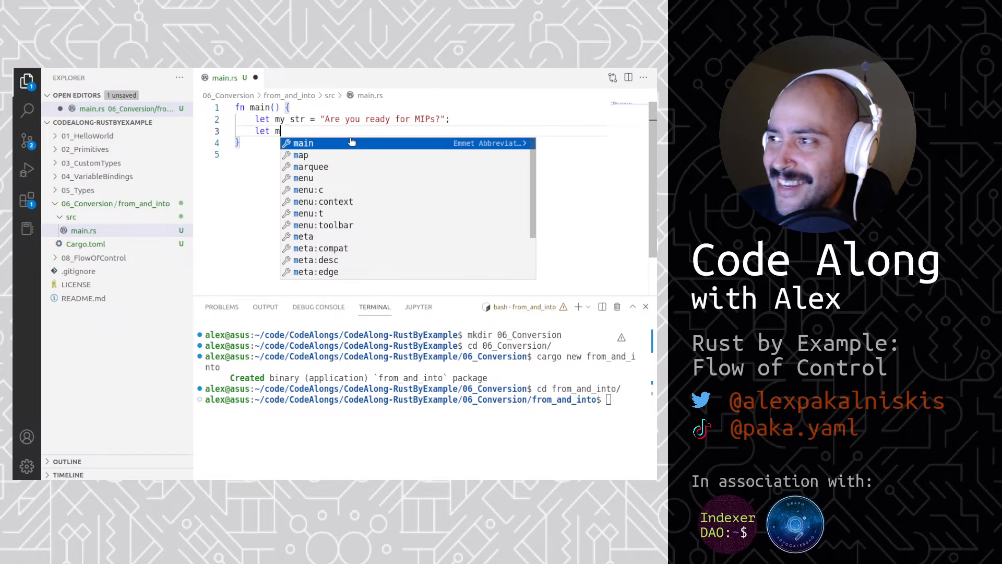
pyautogui.write('y_string =')
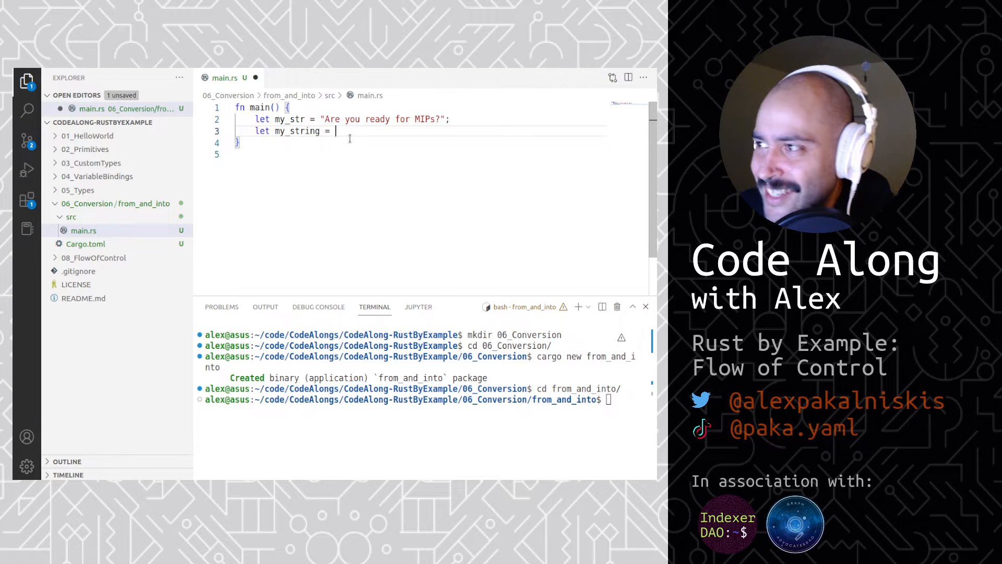
pyautogui.write('String::from(my_str);')
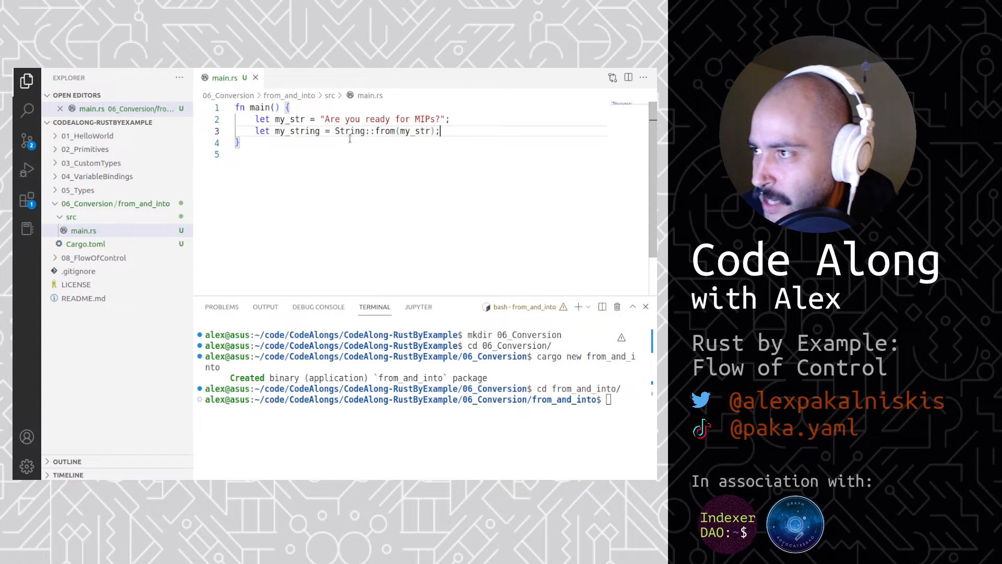
pyautogui.moveTo(295, 155)
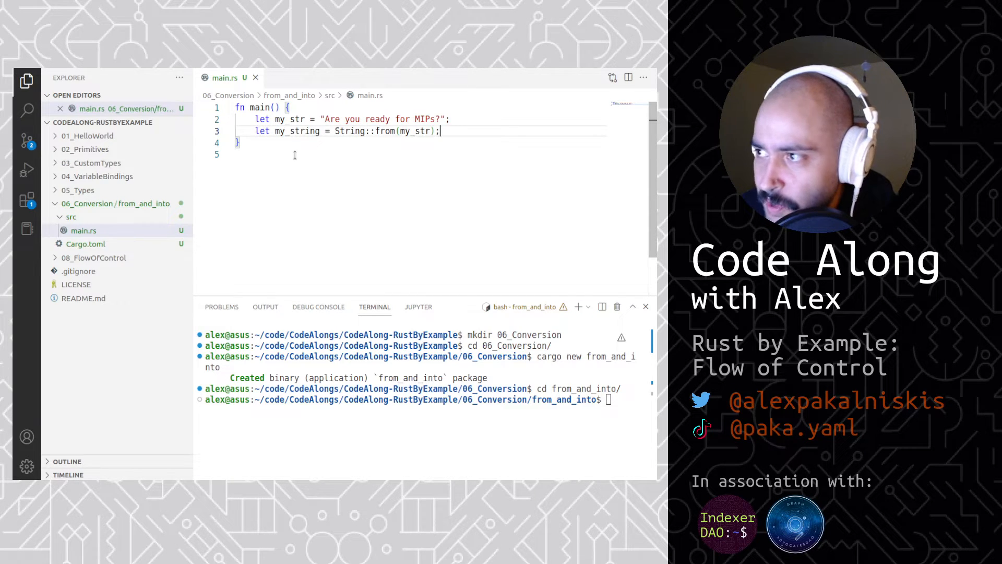
pyautogui.moveTo(345, 152)
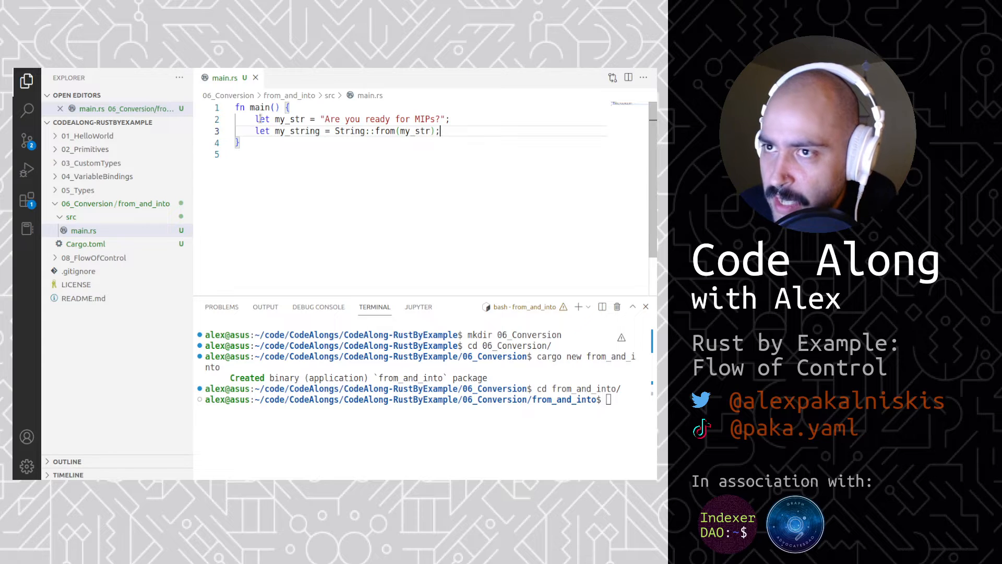
# Comment out the two String::from lines and add use std::convert::From;.
pyautogui.moveTo(254, 119); pyautogui.dragTo(439, 131)
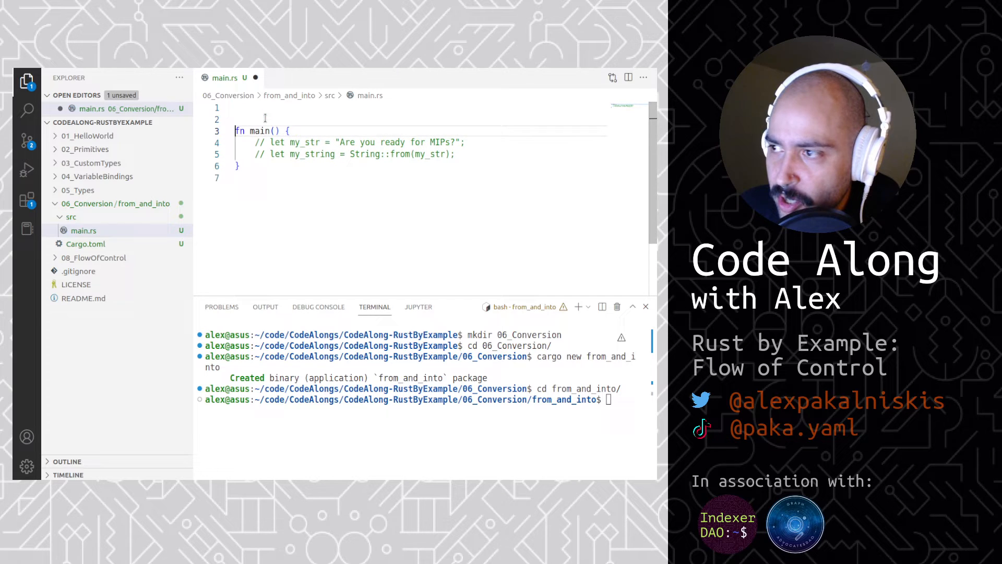
pyautogui.write('us')
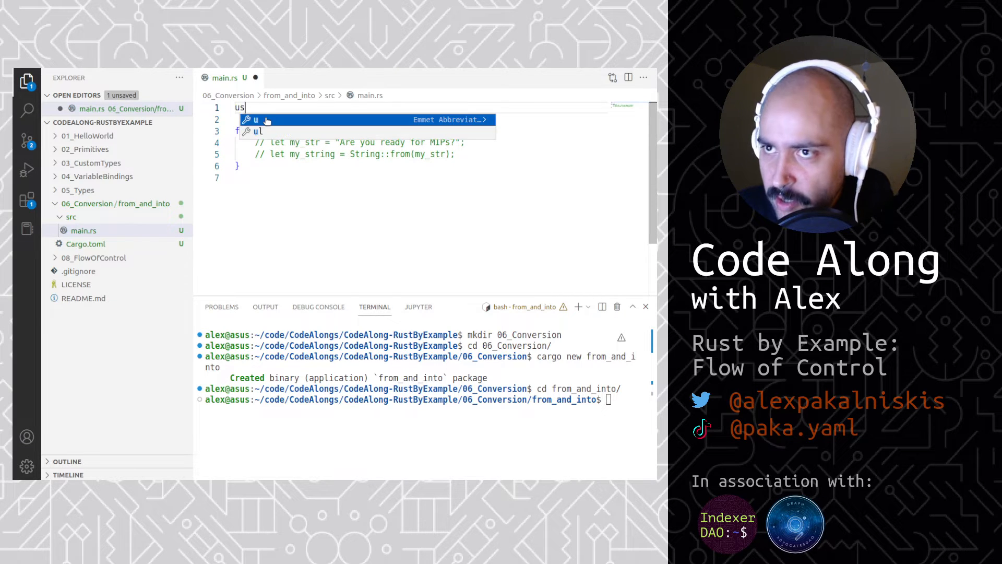
pyautogui.write('e')
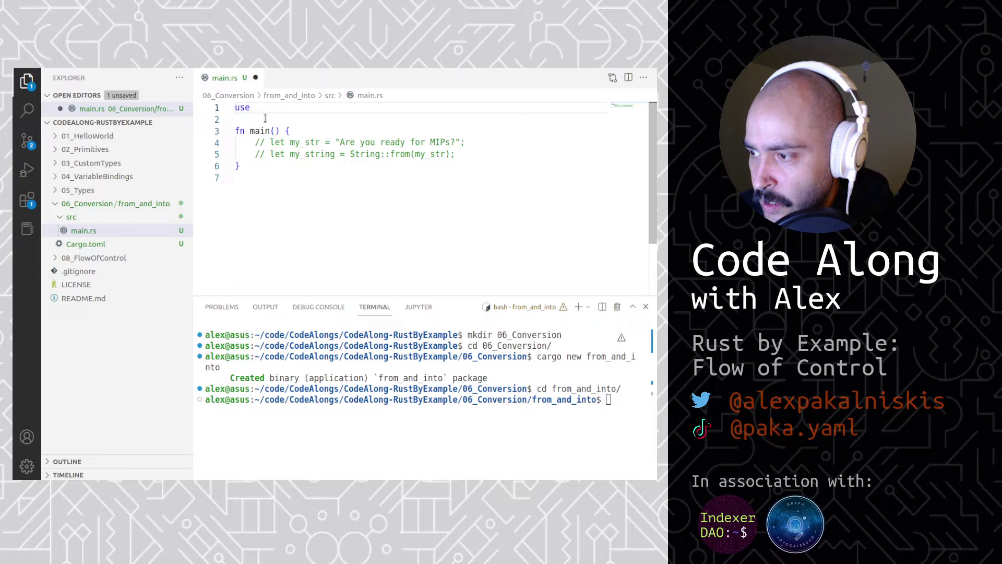
pyautogui.write('std::c')
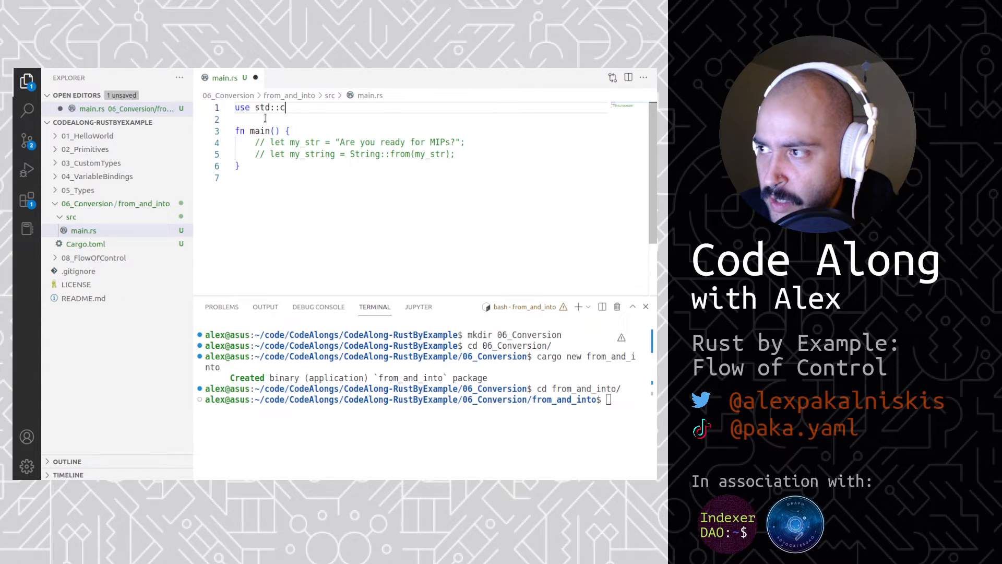
pyautogui.write('onvert::')
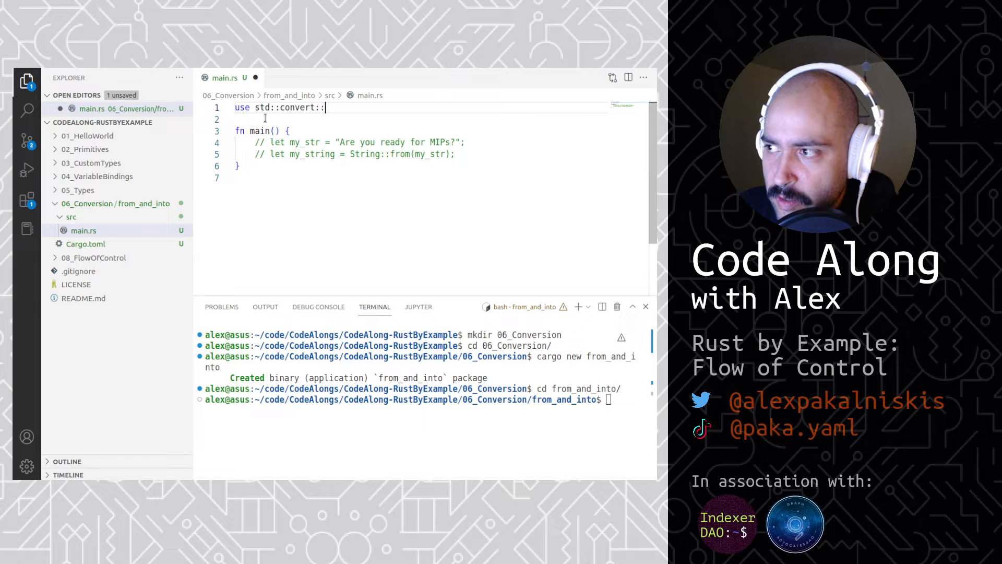
pyautogui.write('From;')
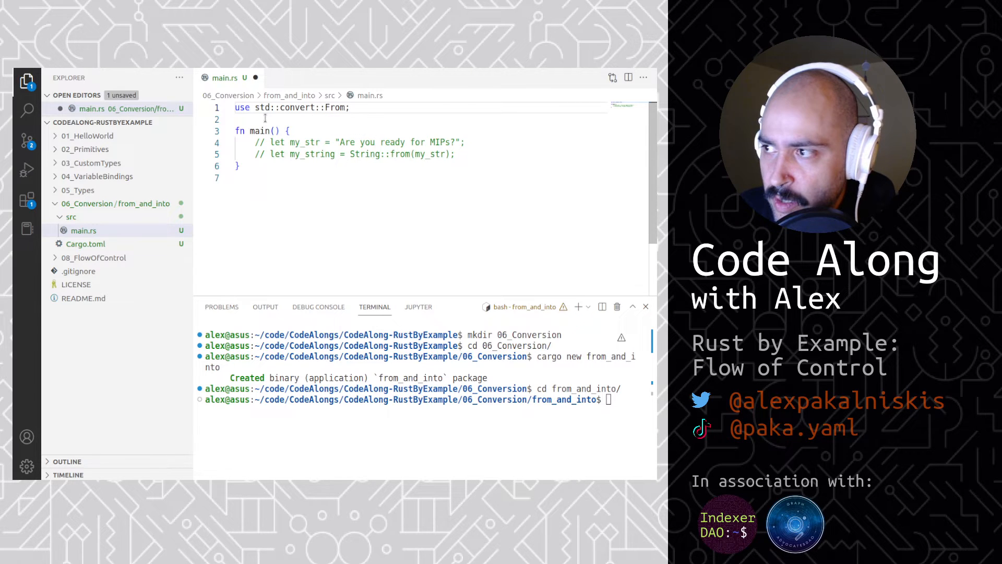
# Define a #[derive(Debug)] struct Number with a value: i32 field.
pyautogui.write('#')
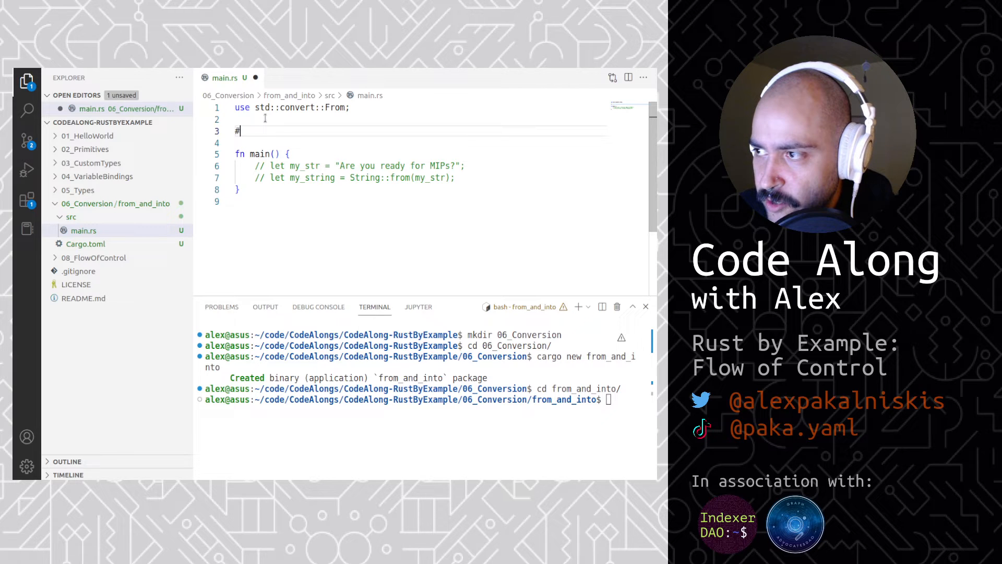
pyautogui.write('[]')
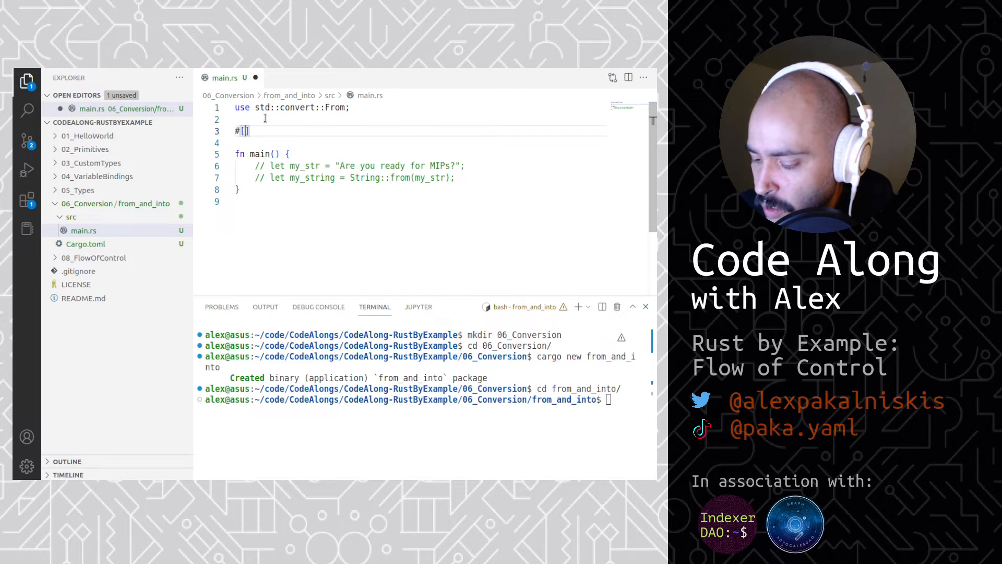
pyautogui.write('derive()')
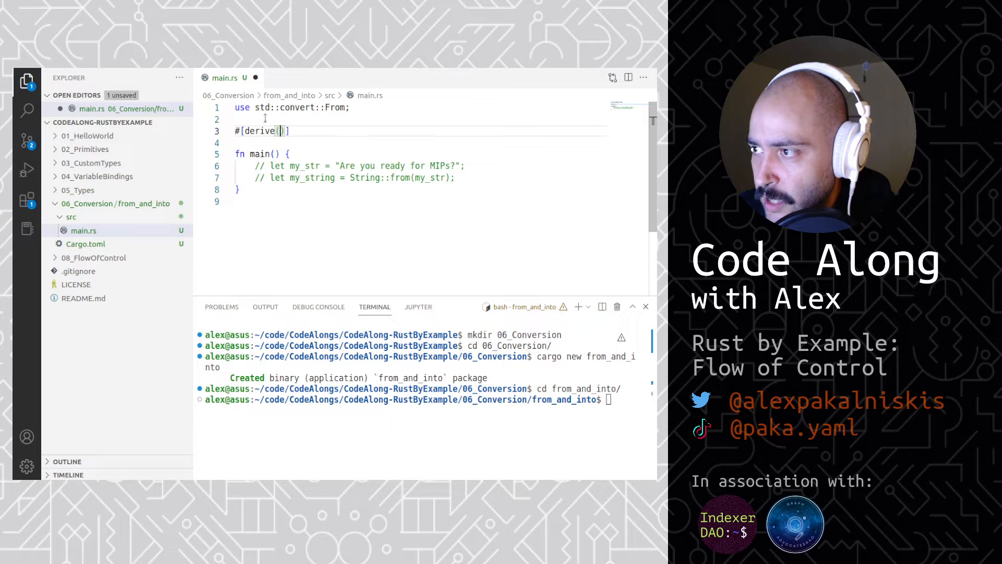
pyautogui.write('Debug')
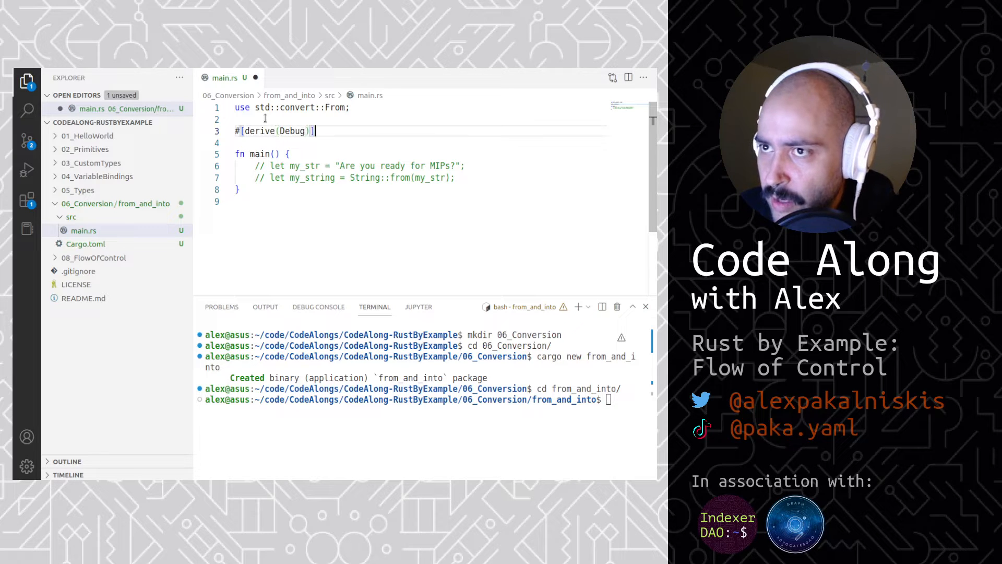
pyautogui.write('struct')
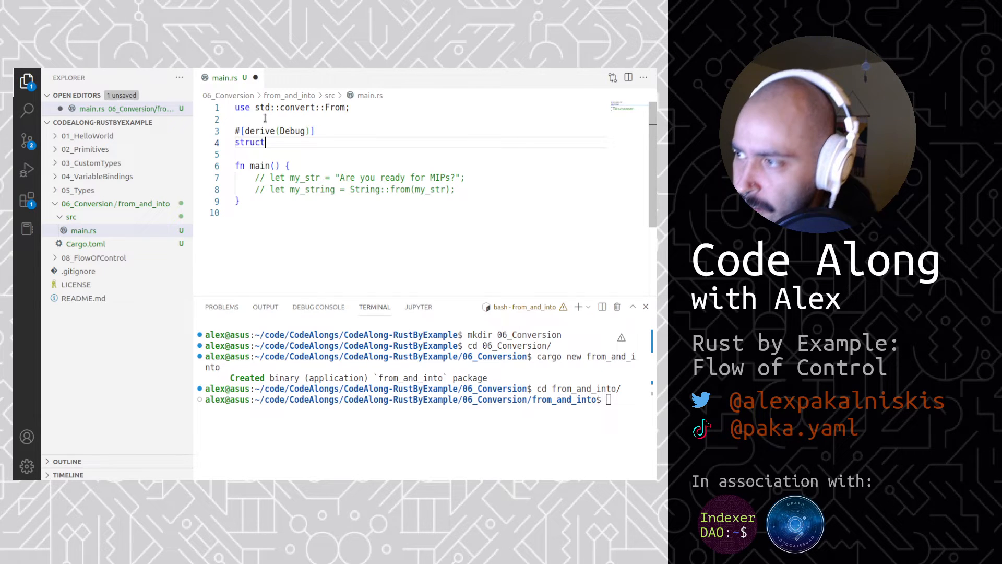
pyautogui.write('Num')
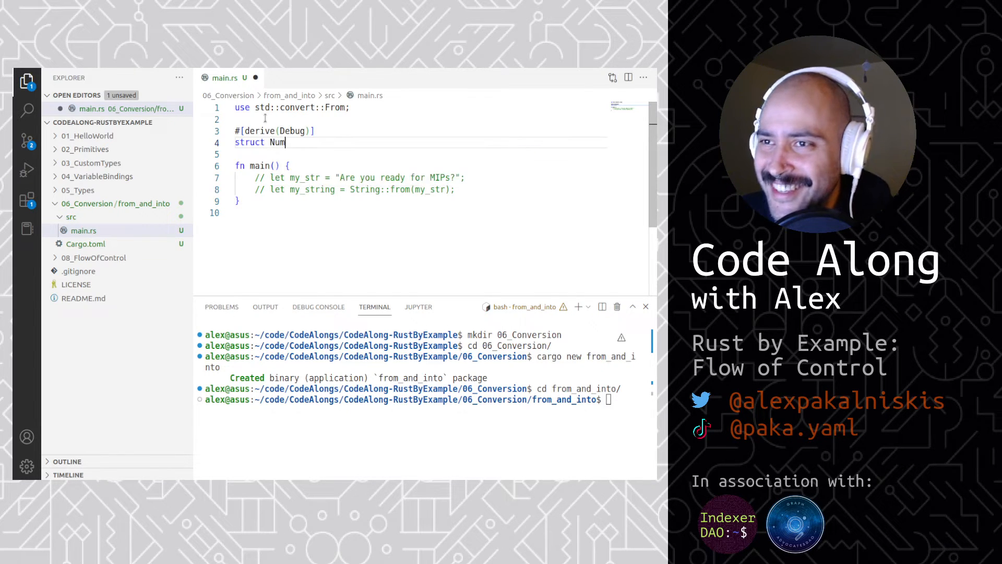
pyautogui.write('ber {')
pyautogui.click(421, 154)
pyautogui.write('value:')
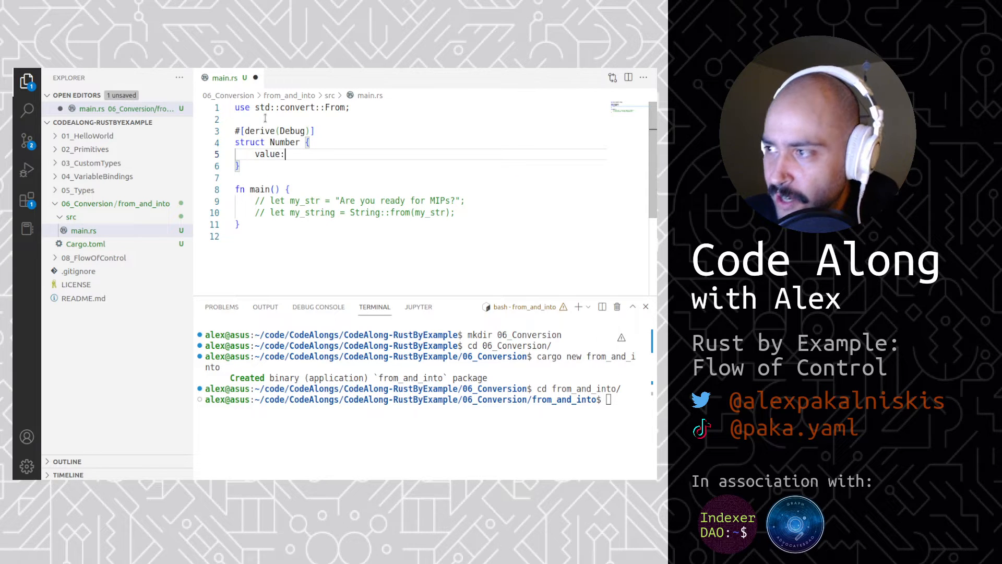
pyautogui.write('i32,')
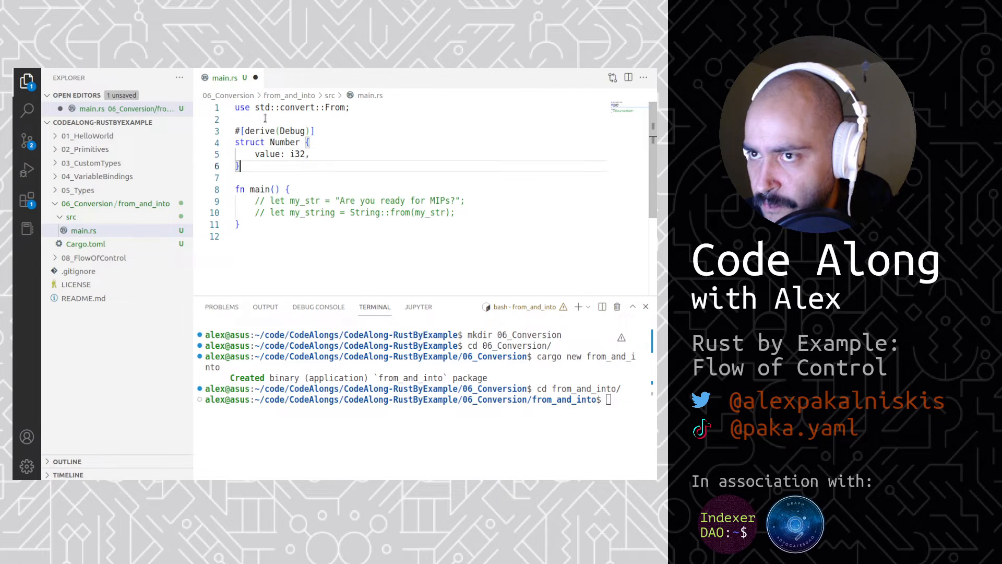
# Implement From<i32> for Number, with from(item: i32) returning Number { value: item }.
pyautogui.write('impo')
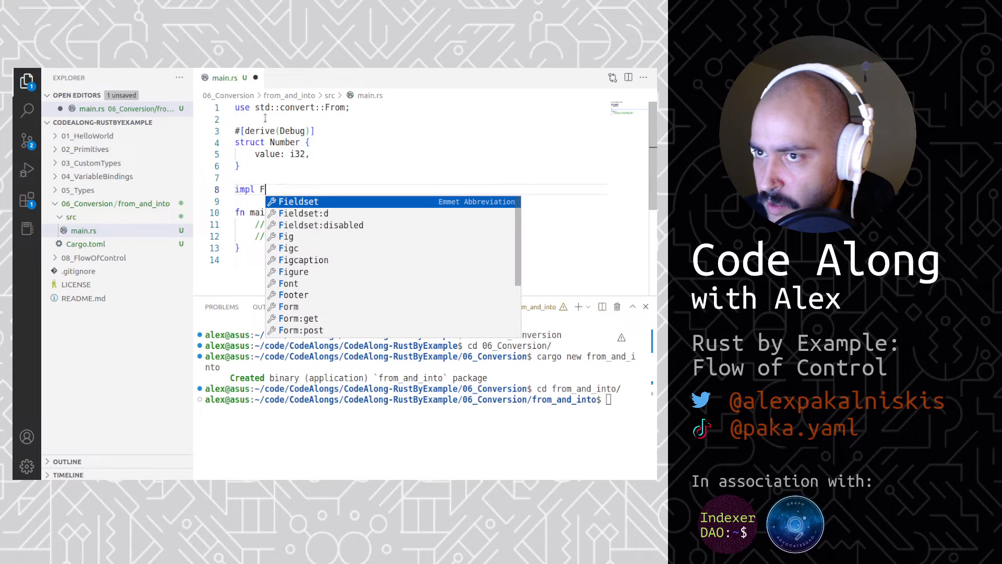
pyautogui.write('rom<i')
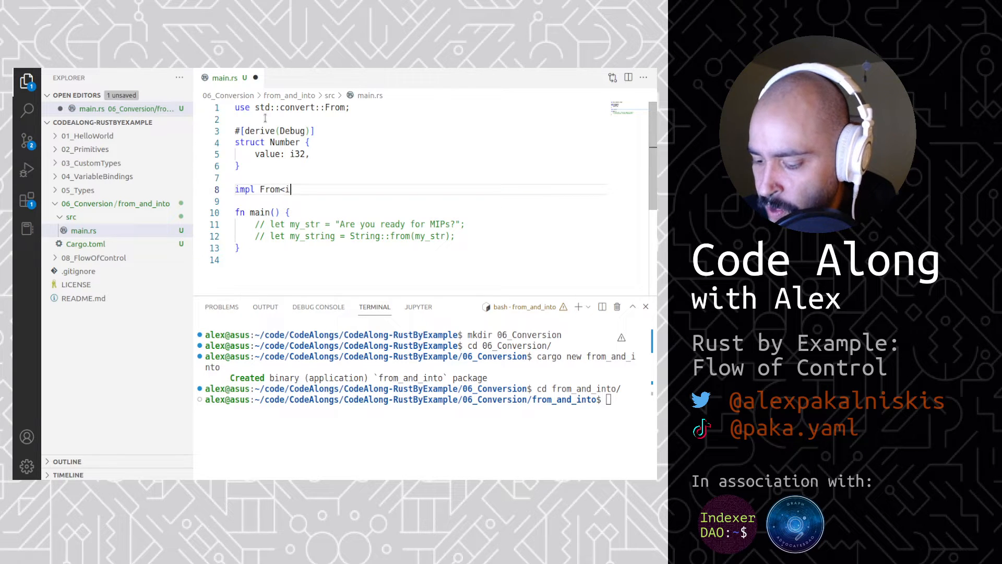
pyautogui.write('32>')
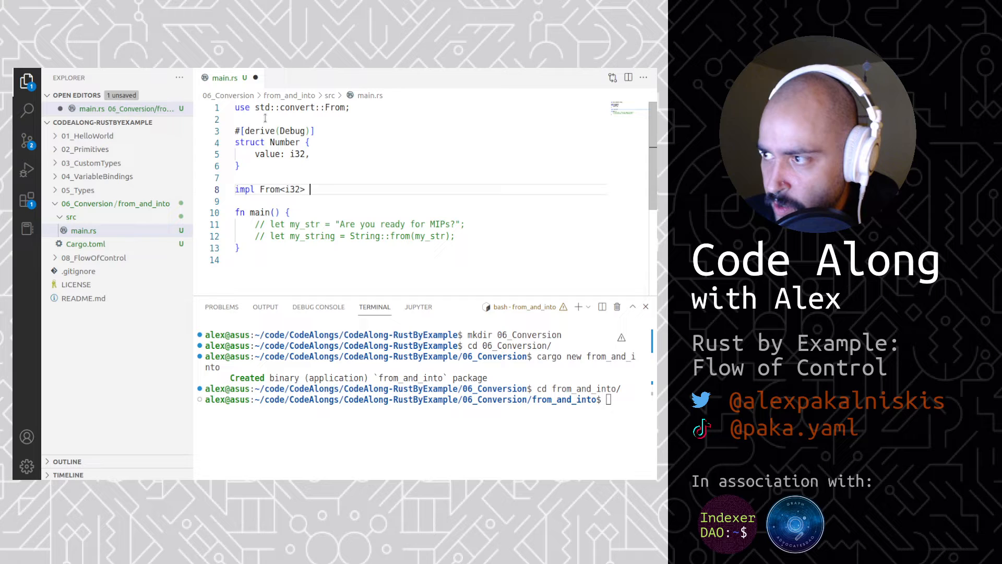
pyautogui.write('for Number {')
pyautogui.write('fn')
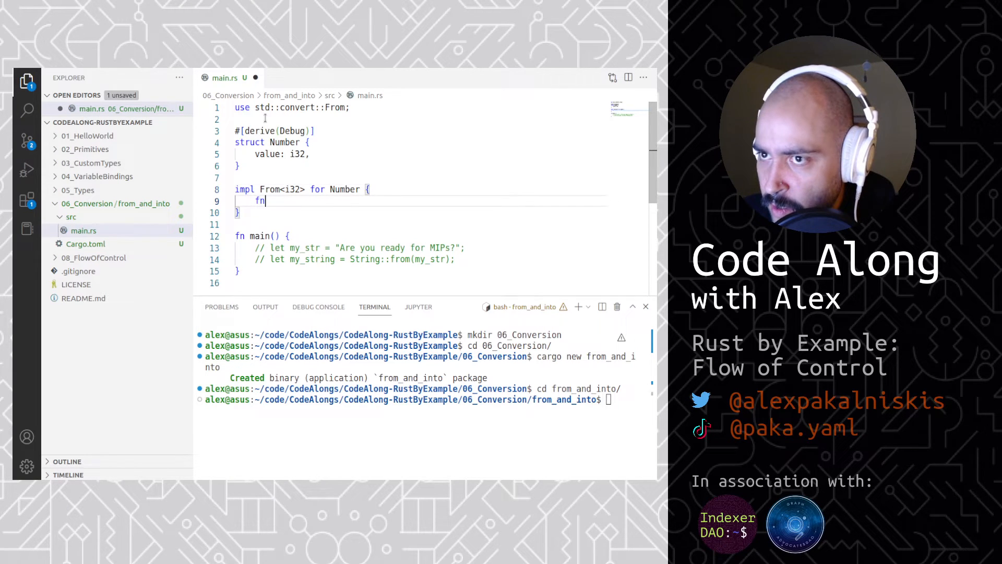
pyautogui.write('from')
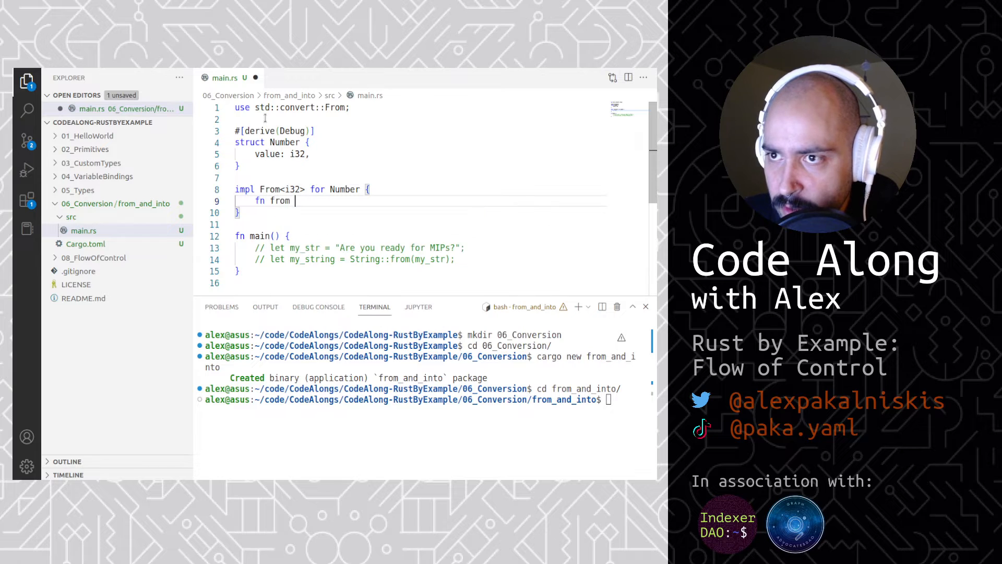
pyautogui.write('(it)')
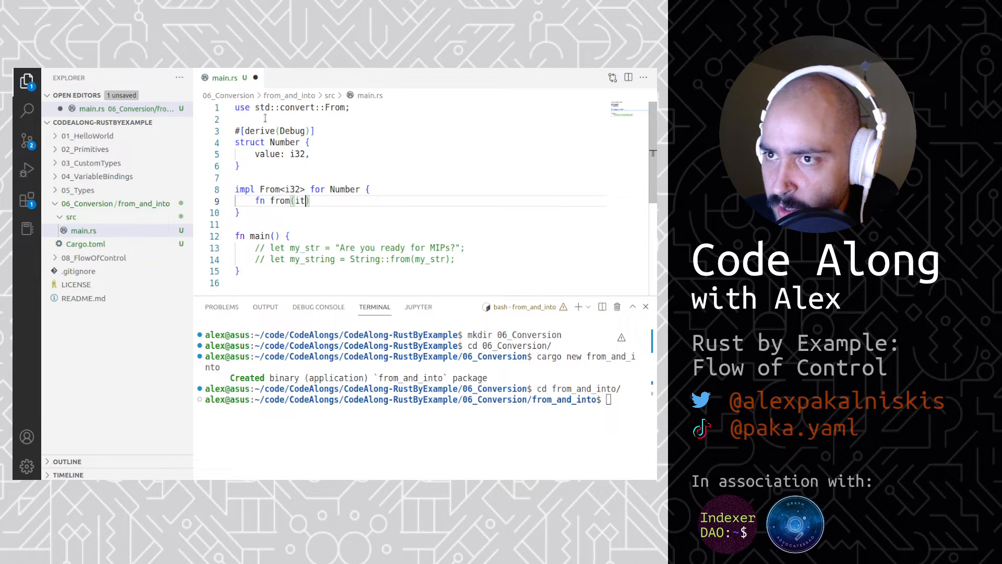
pyautogui.write('em: i32')
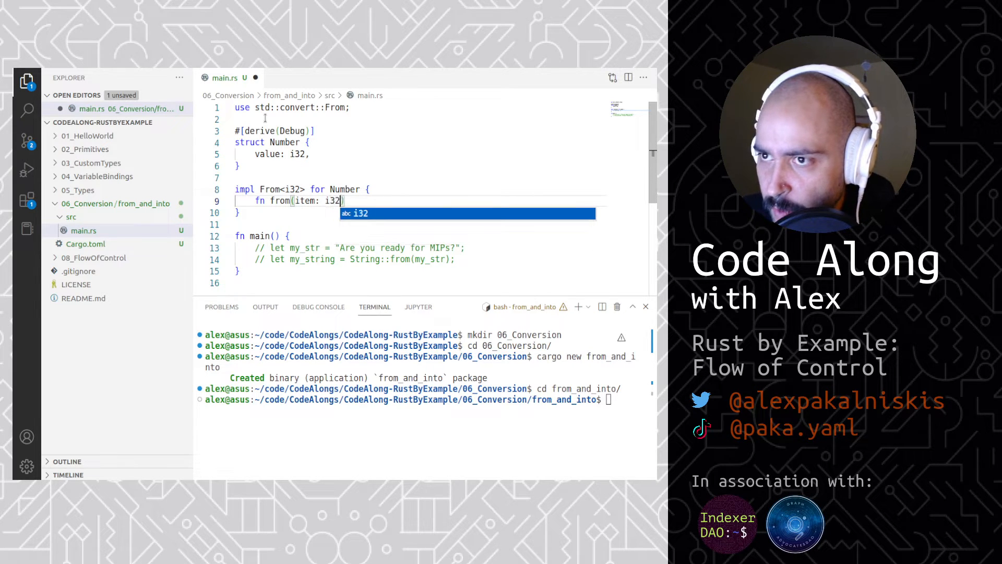
pyautogui.write('-> Self')
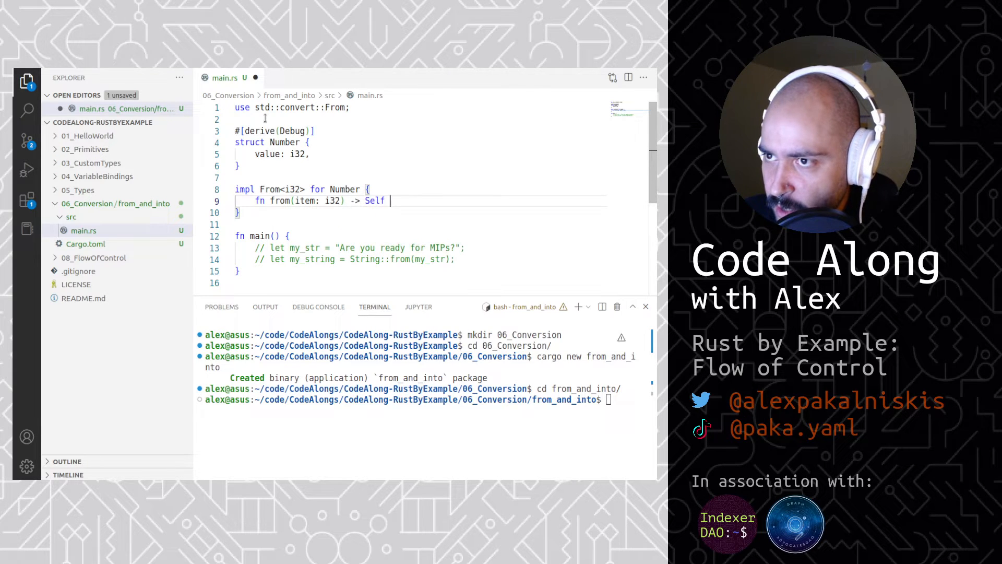
pyautogui.write('{')
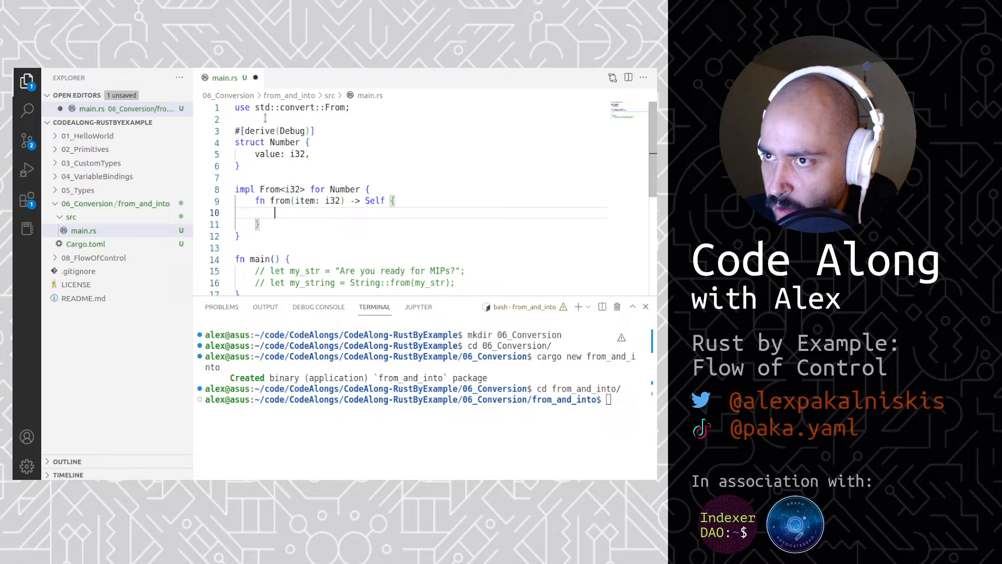
pyautogui.write('N')
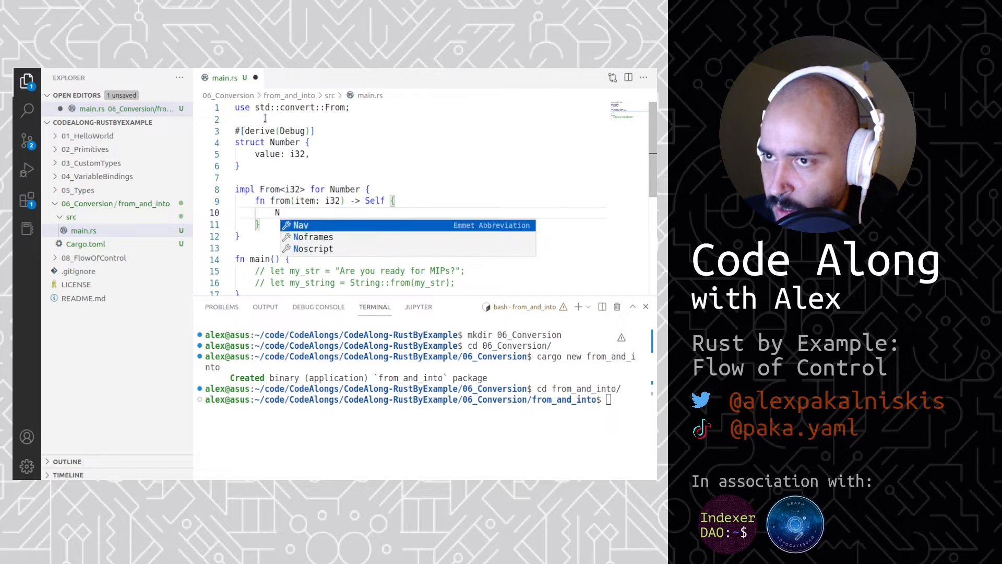
pyautogui.write('umber {')
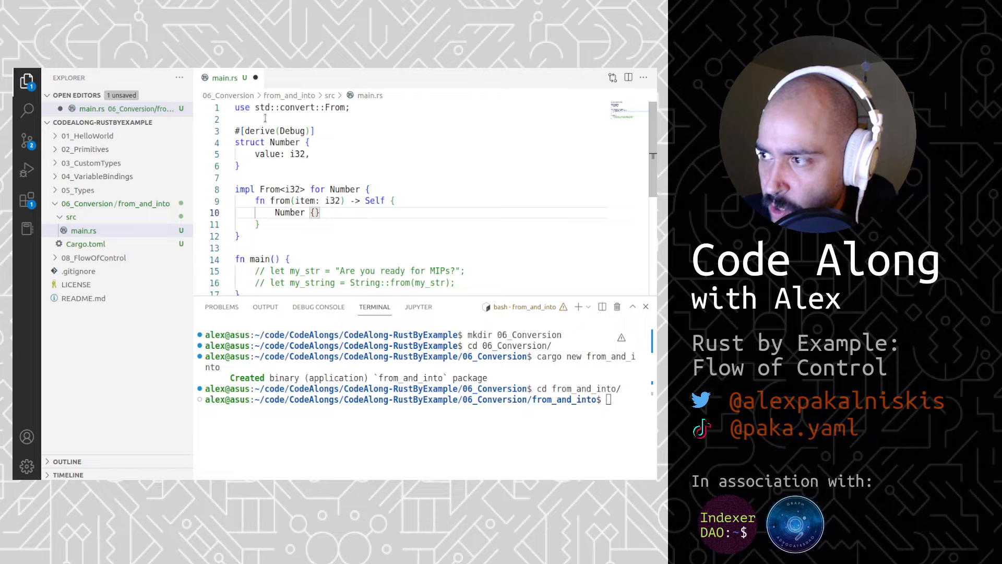
pyautogui.write('value: i')
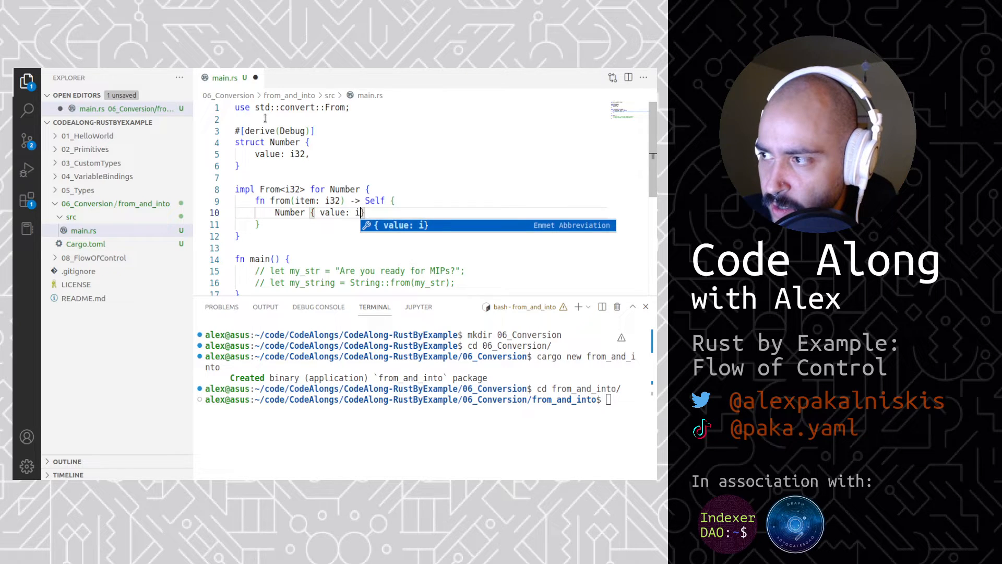
pyautogui.write('tem')
pyautogui.write('let num')
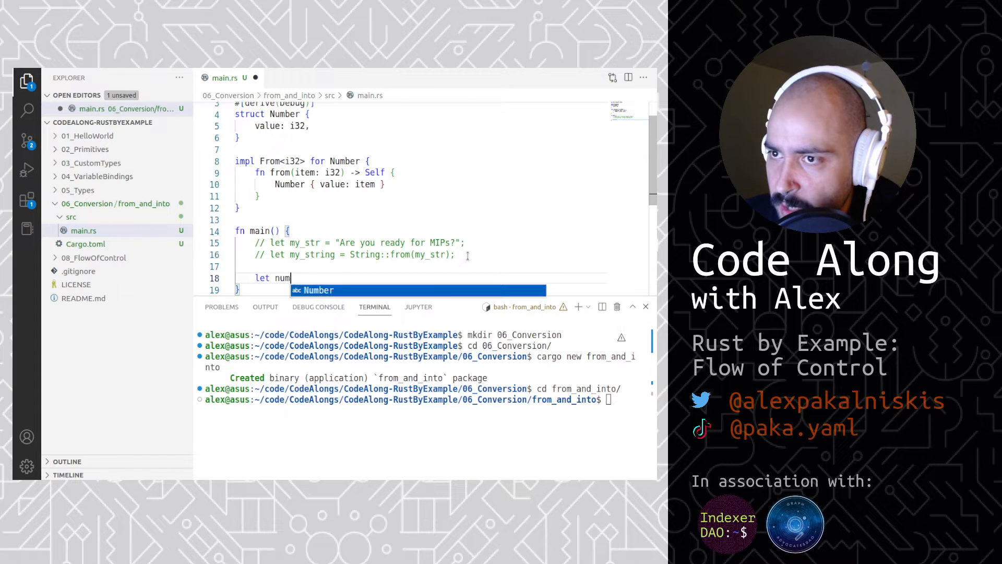
# In main, create num = Number::from(30) and print it with "My number is {:?}".
pyautogui.write('= Number::')
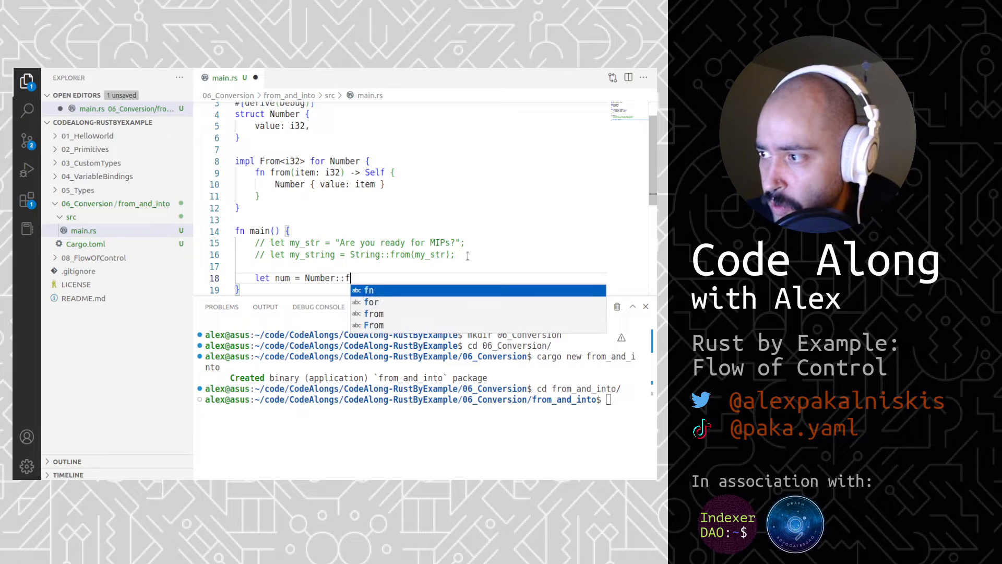
pyautogui.write('from(30);')
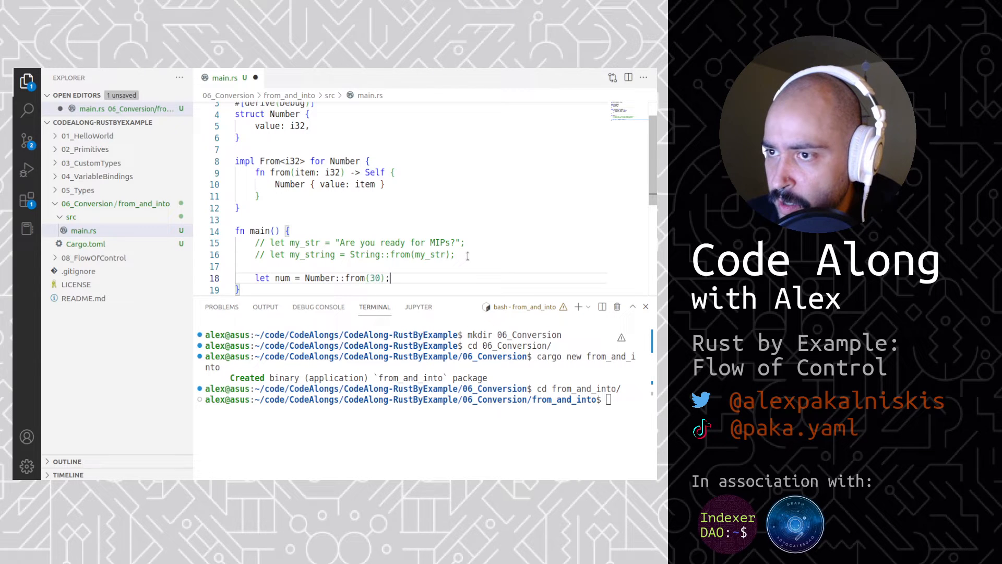
pyautogui.write('println!("')
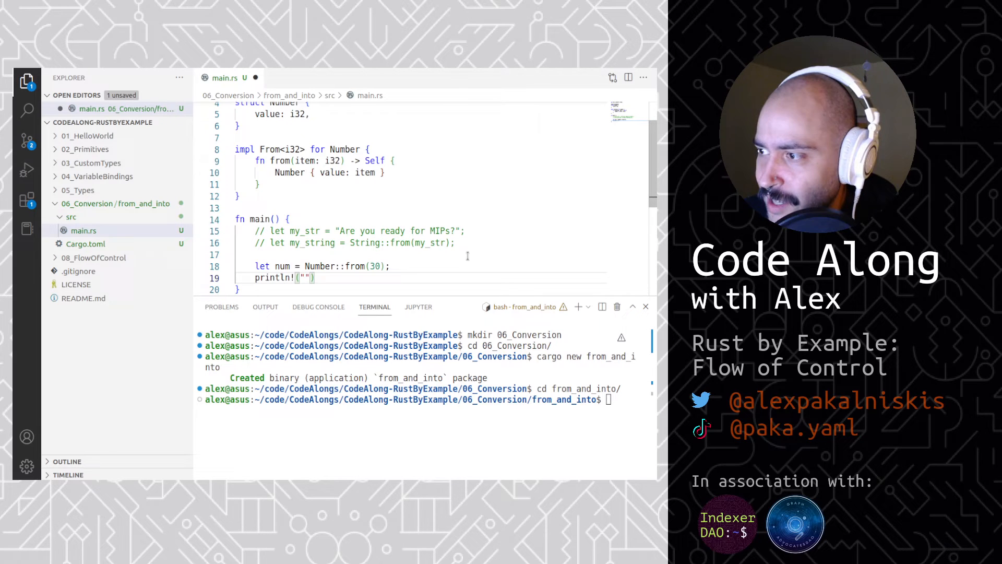
pyautogui.write('My number is')
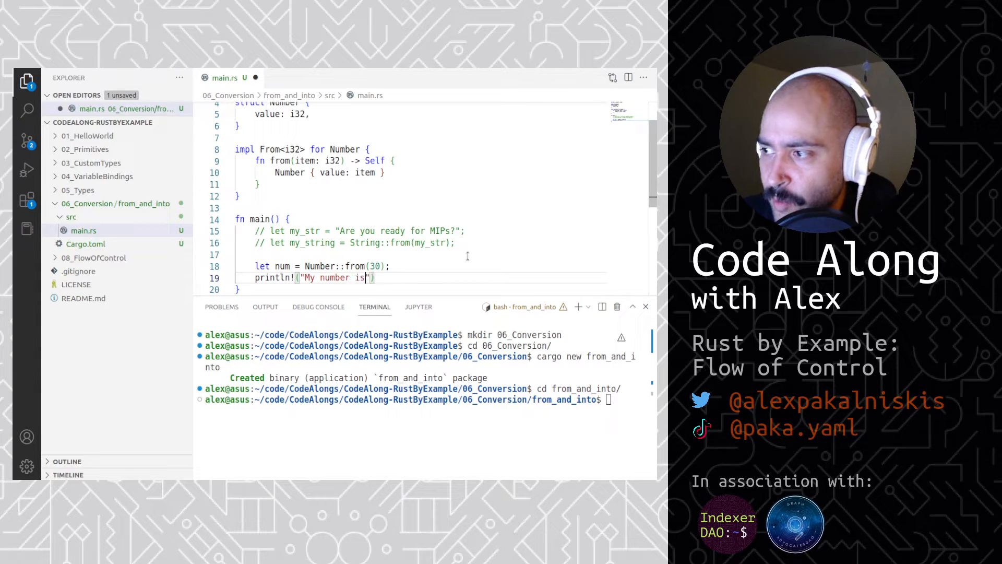
pyautogui.write('{:?}')
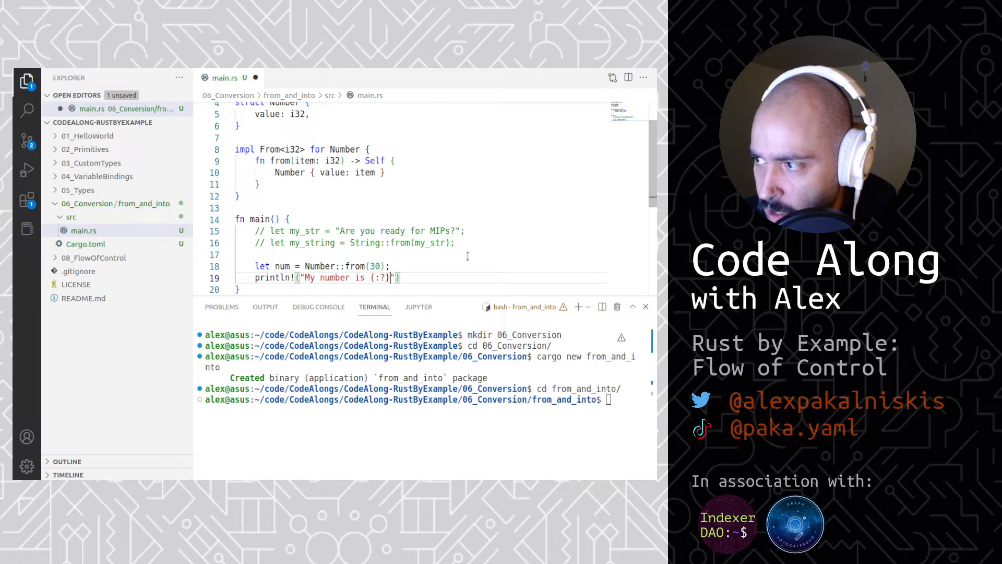
pyautogui.write(', num')
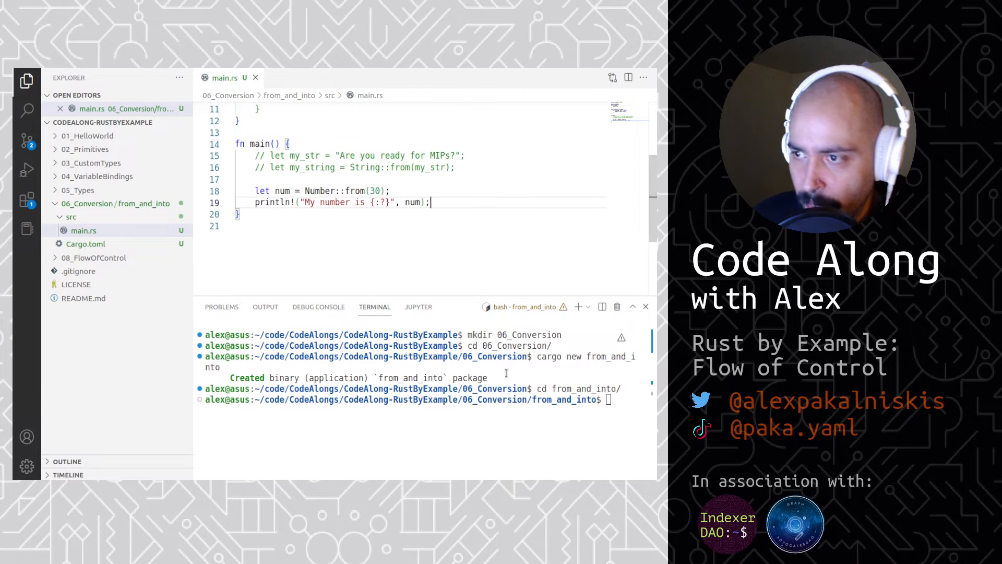
# Run cargo run, printing "My number is Number { value: 30 }".
pyautogui.write('c')
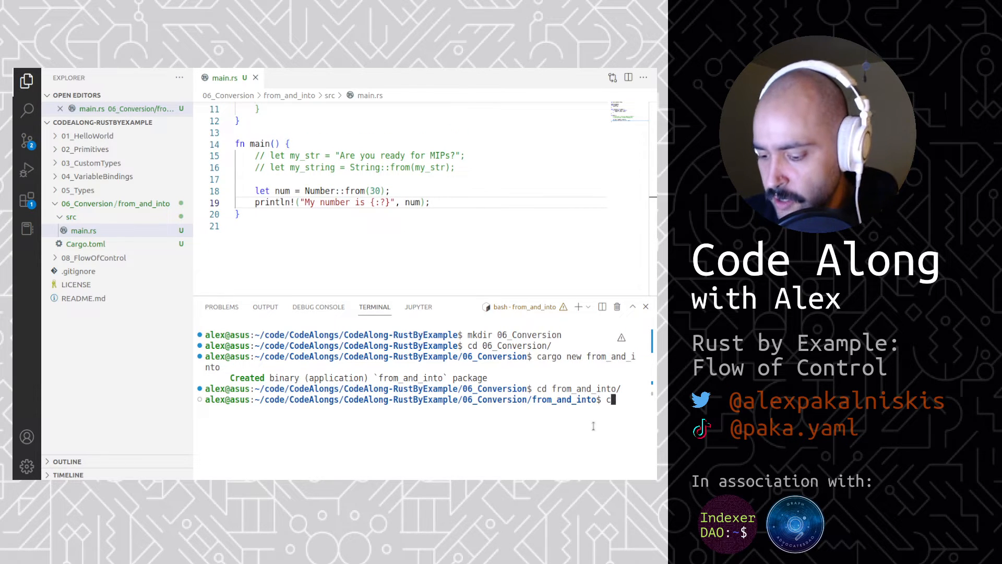
pyautogui.write('argo run')
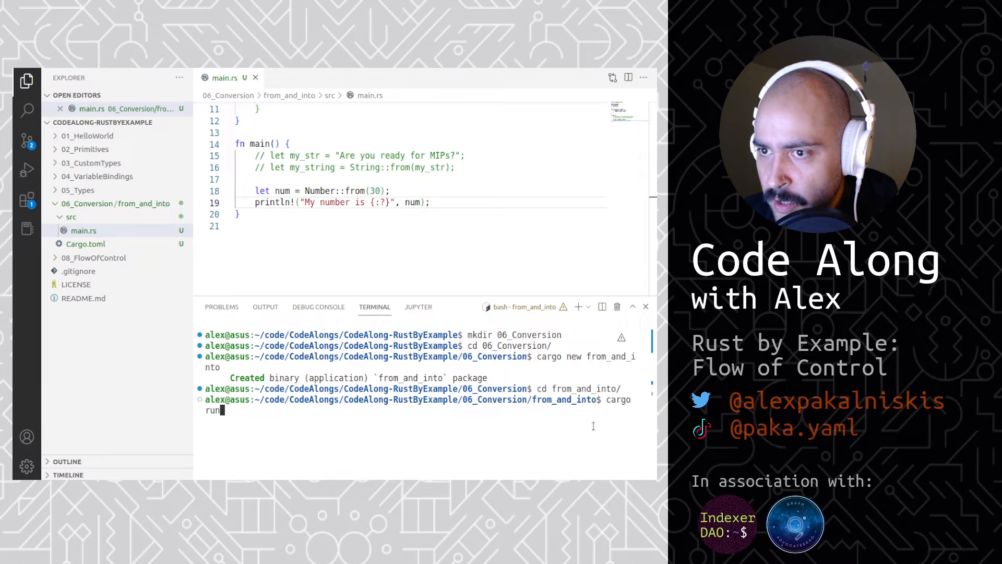
pyautogui.press('Enter')
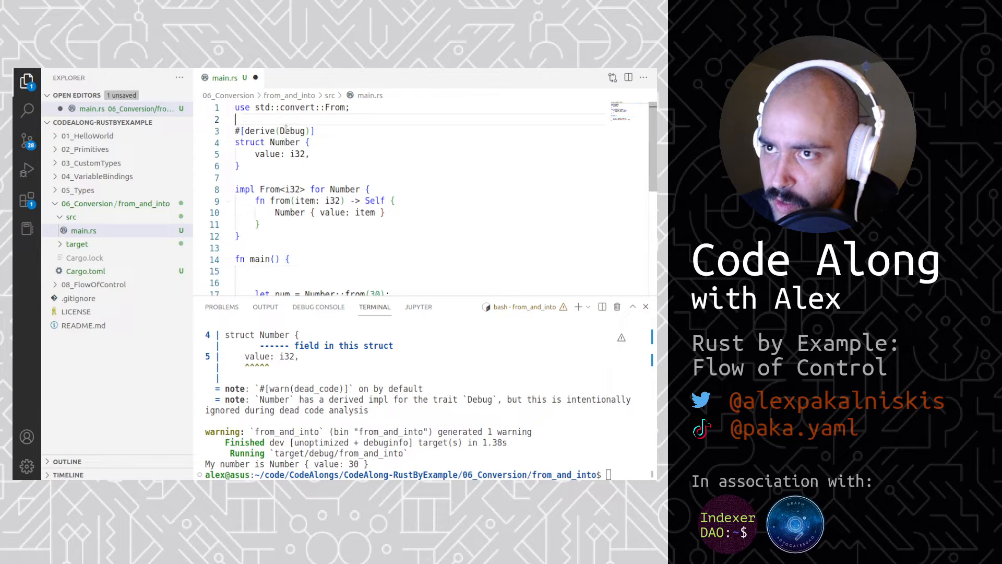
# Comment out the earlier examples under // 1. and // 2. headers, starting a // 3. section.
pyautogui.write('// let my_str = "Are you ready for MIPs?";')
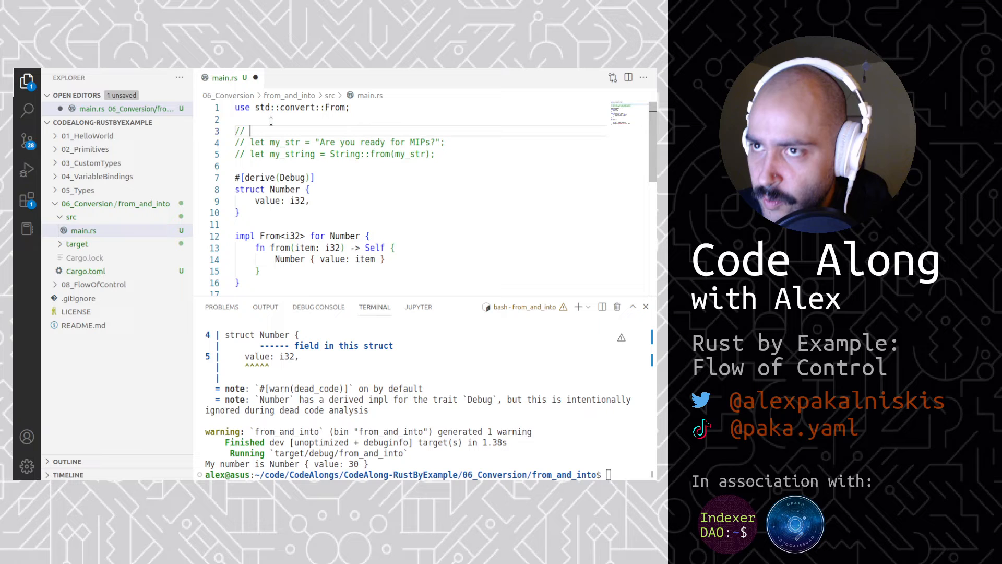
pyautogui.write('1.')
pyautogui.write('// 2.')
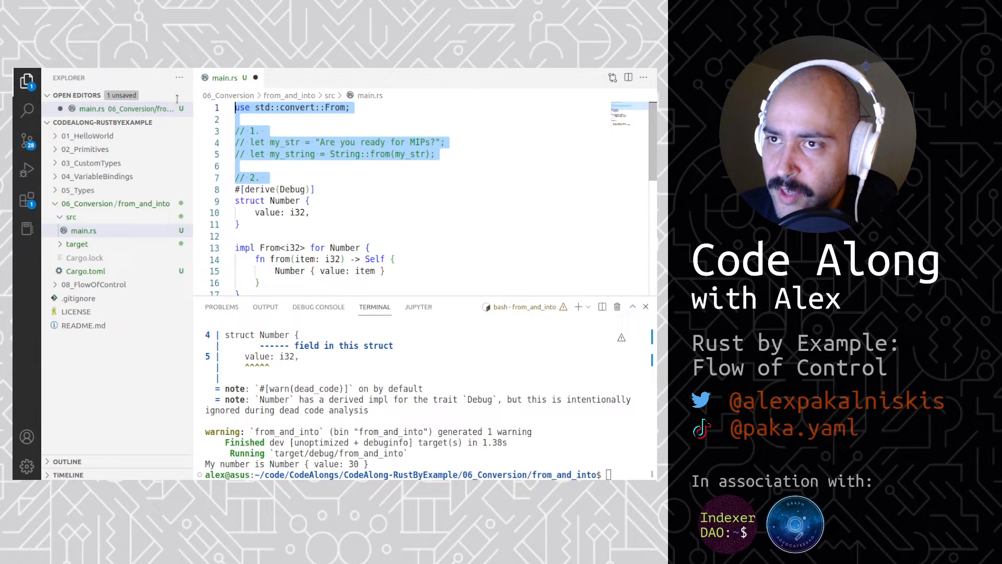
pyautogui.scroll(-3)
pyautogui.write('//')
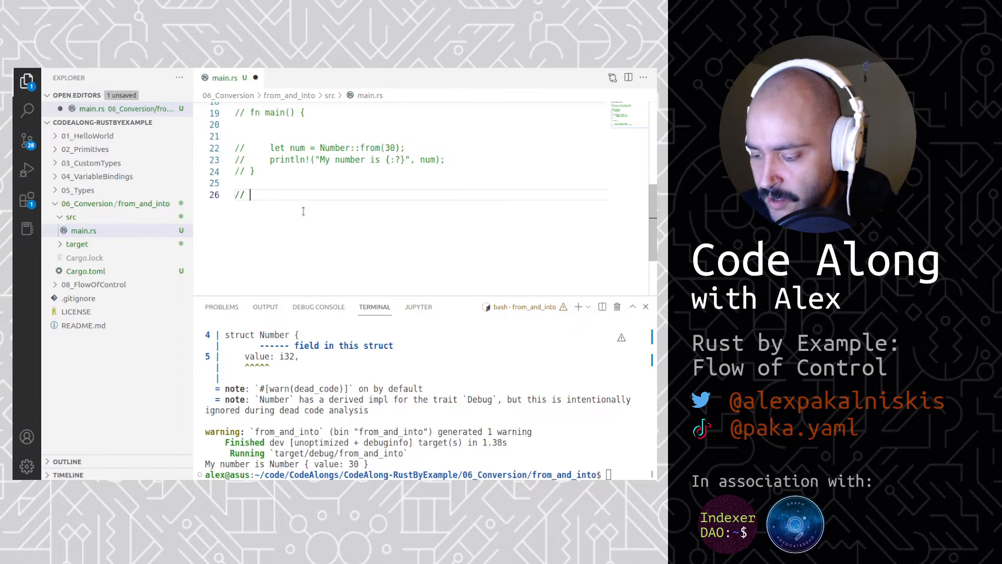
pyautogui.write('3.')
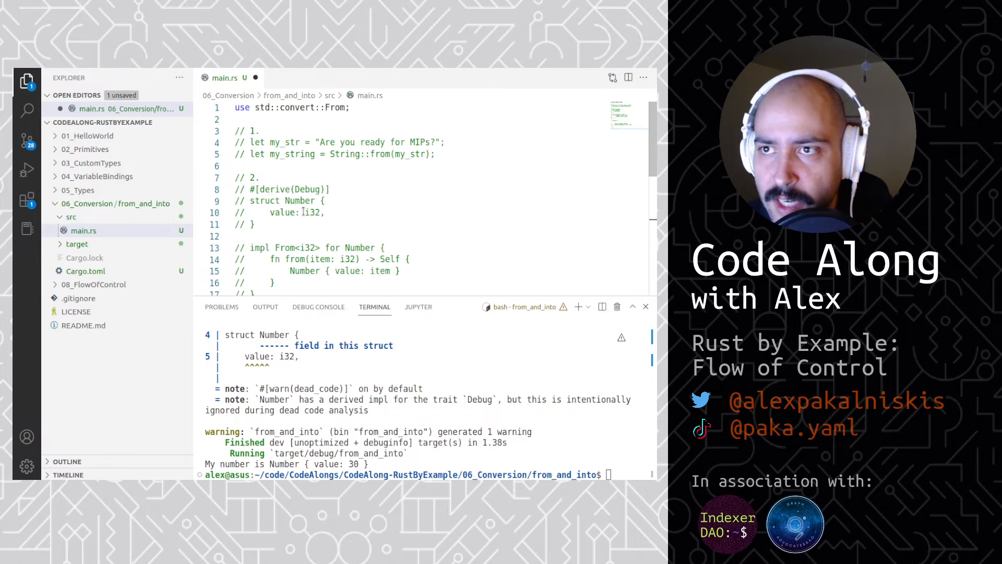
pyautogui.scroll(-3)
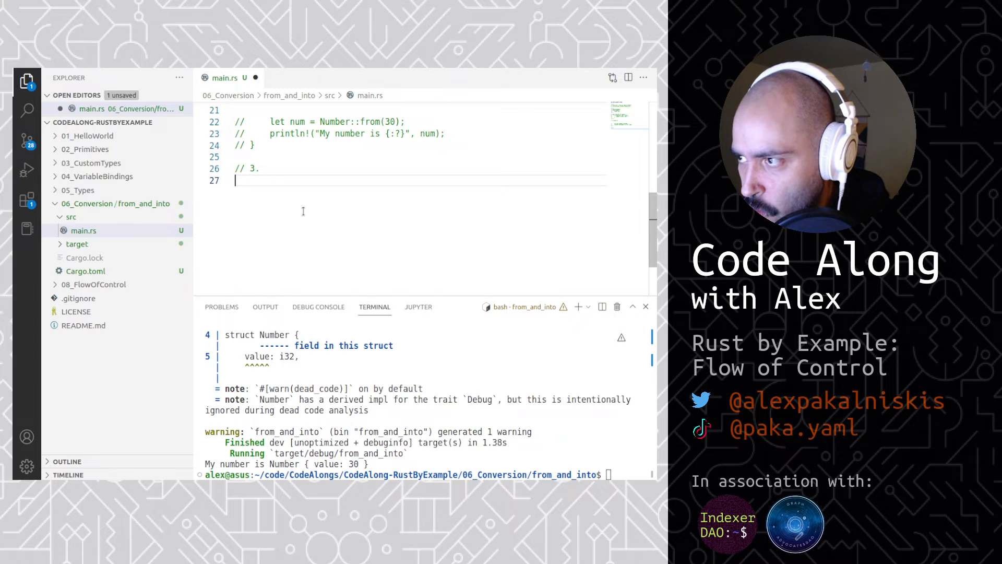
pyautogui.write('#der')
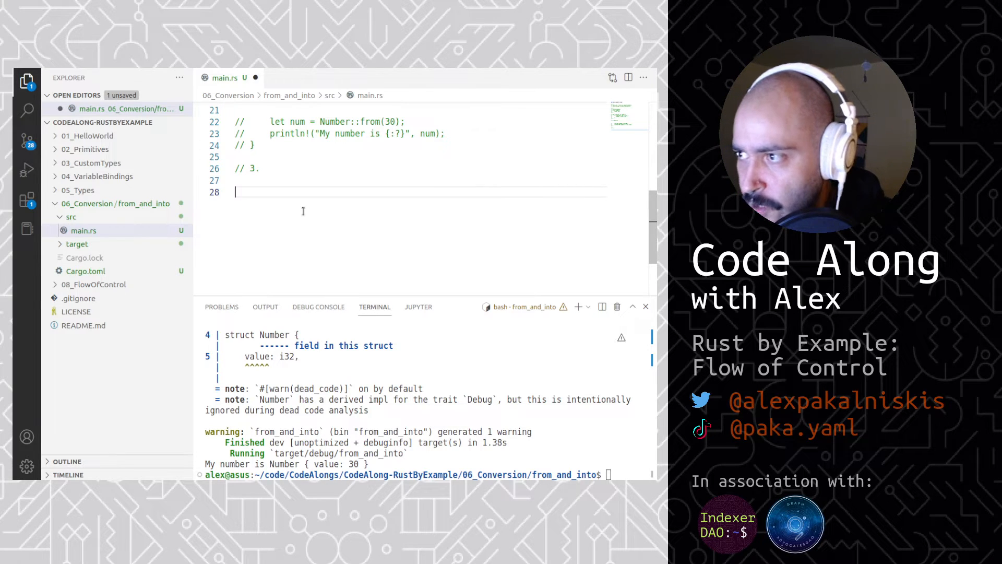
pyautogui.write('#[deriv')
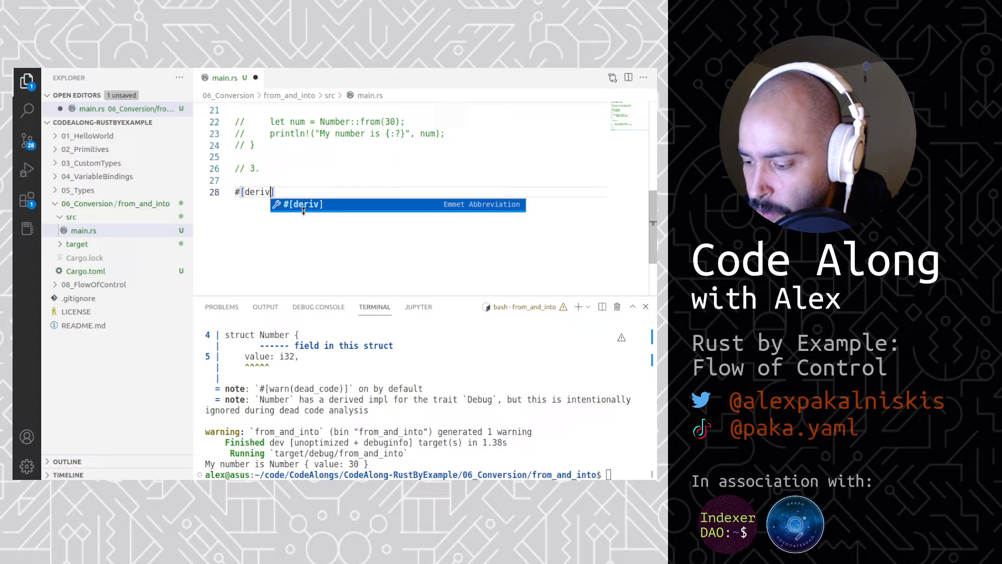
pyautogui.write('e(debug')
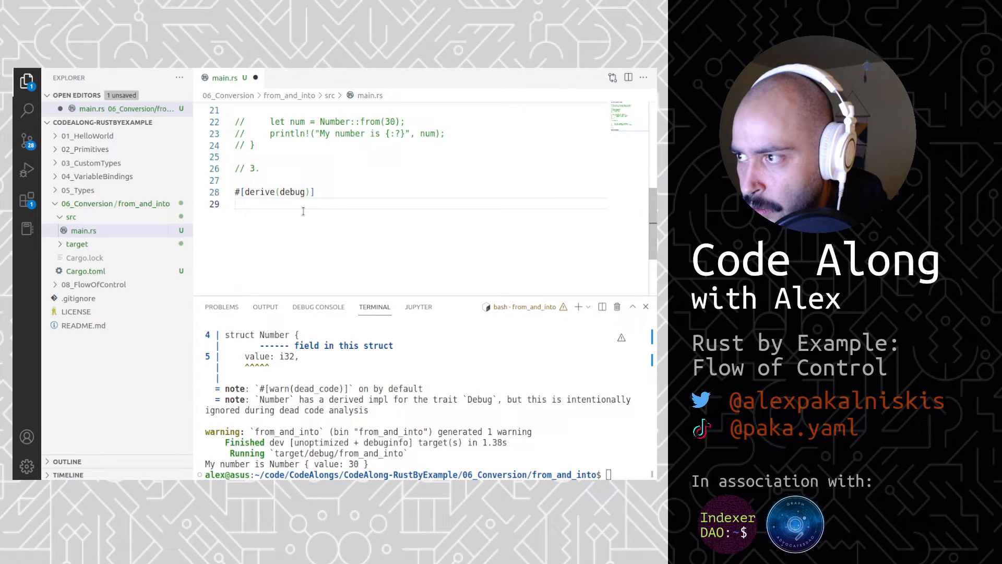
pyautogui.write('struct')
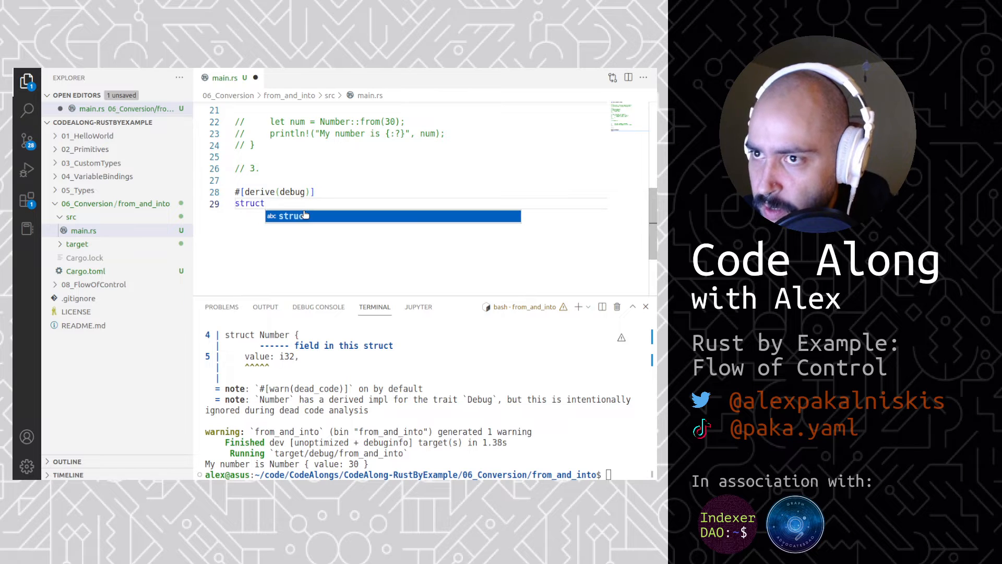
pyautogui.write('Number')
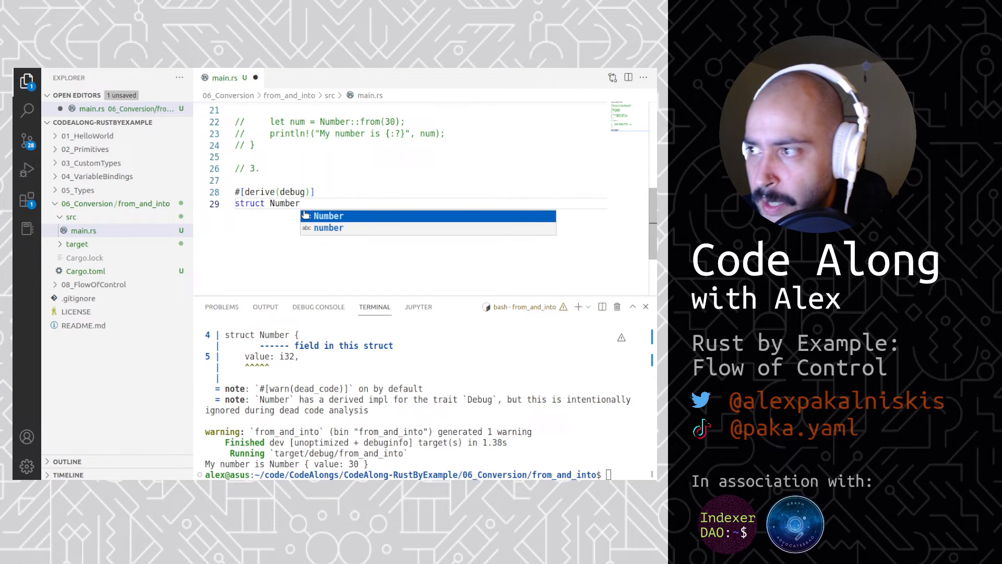
pyautogui.write('{')
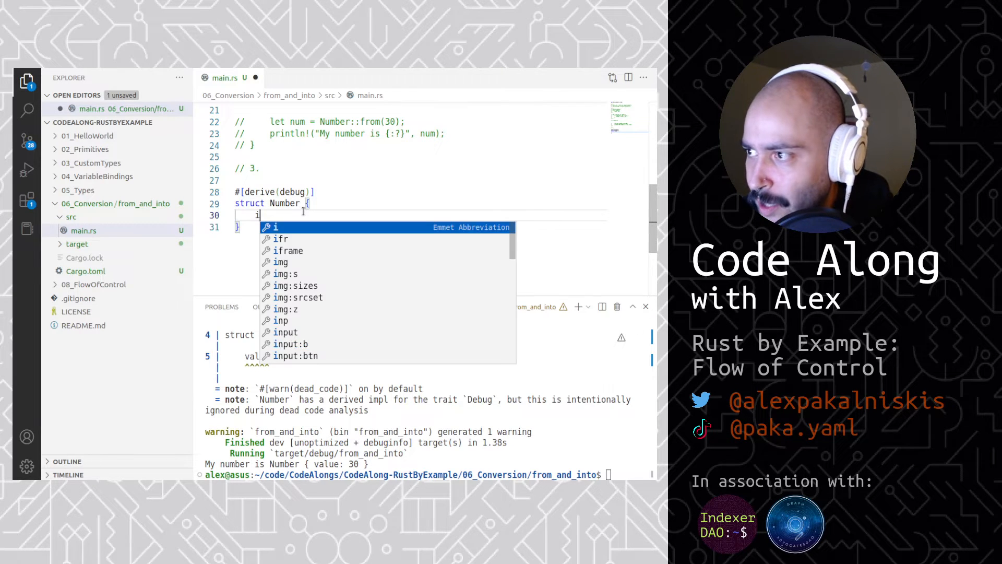
pyautogui.write('value: i32')
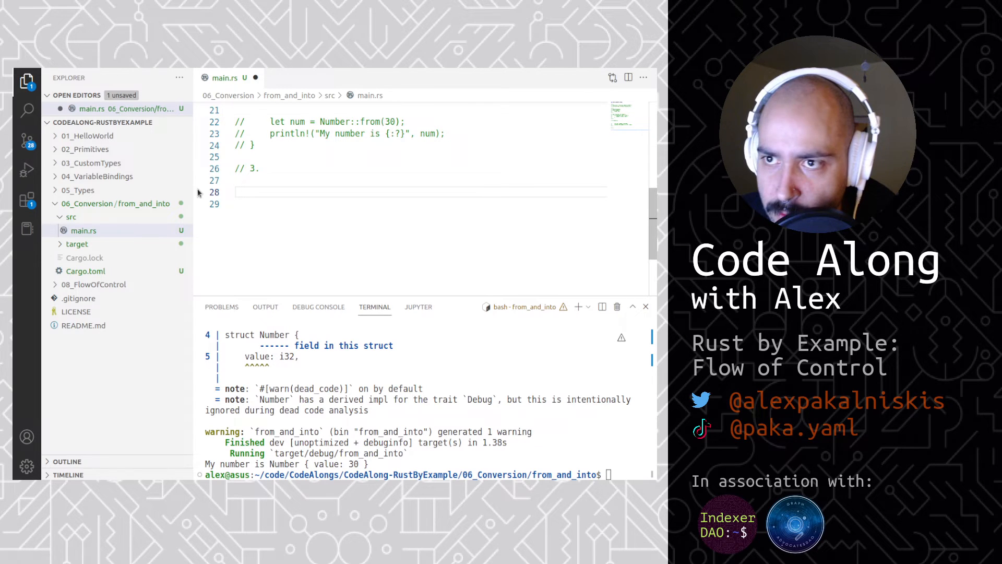
# Uncomment Number and its From impl, then add let int = 5; and let num: Number = int.into();.
pyautogui.scroll(3)
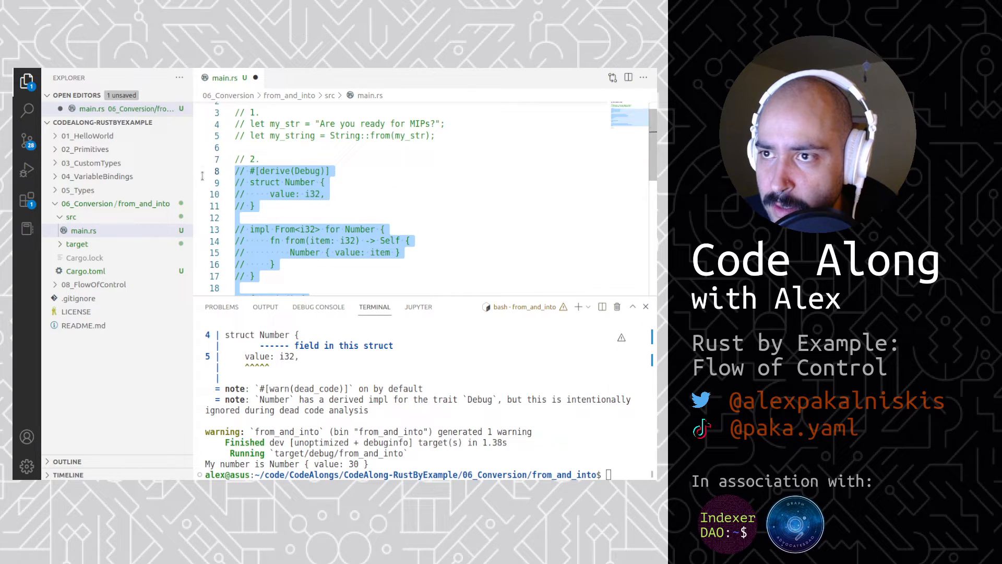
pyautogui.scroll(-3)
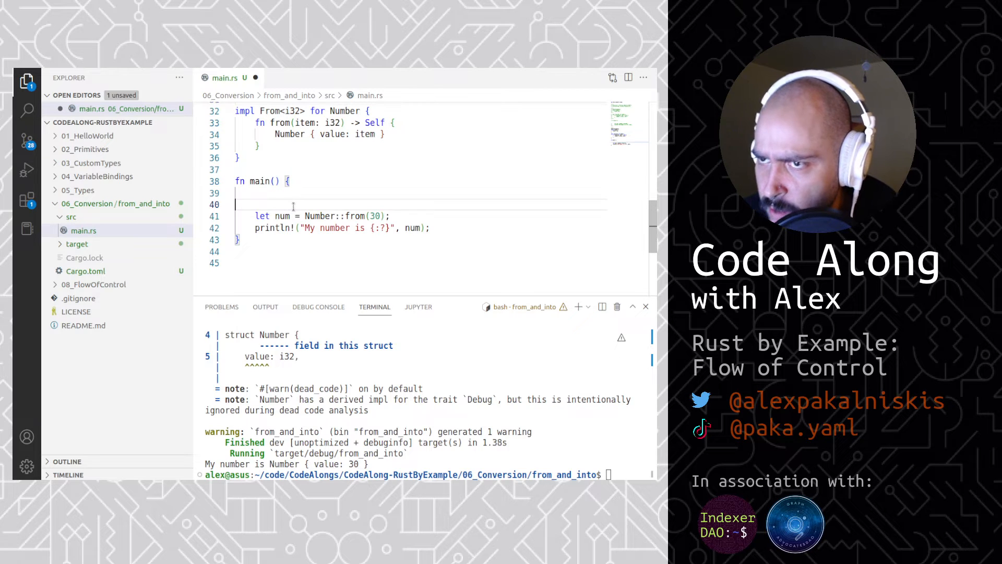
pyautogui.write('let')
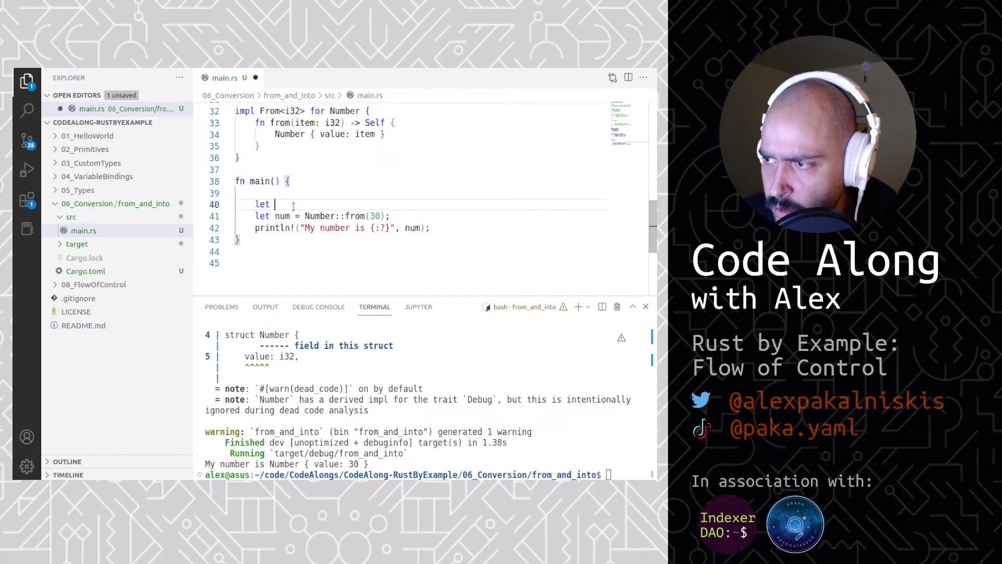
pyautogui.write('int = 5;')
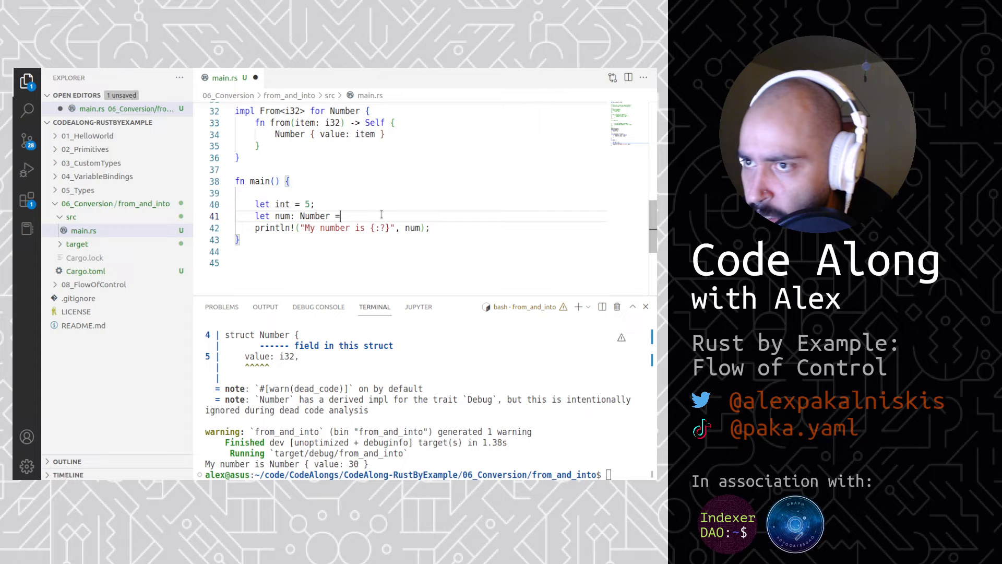
pyautogui.write('int.into();')
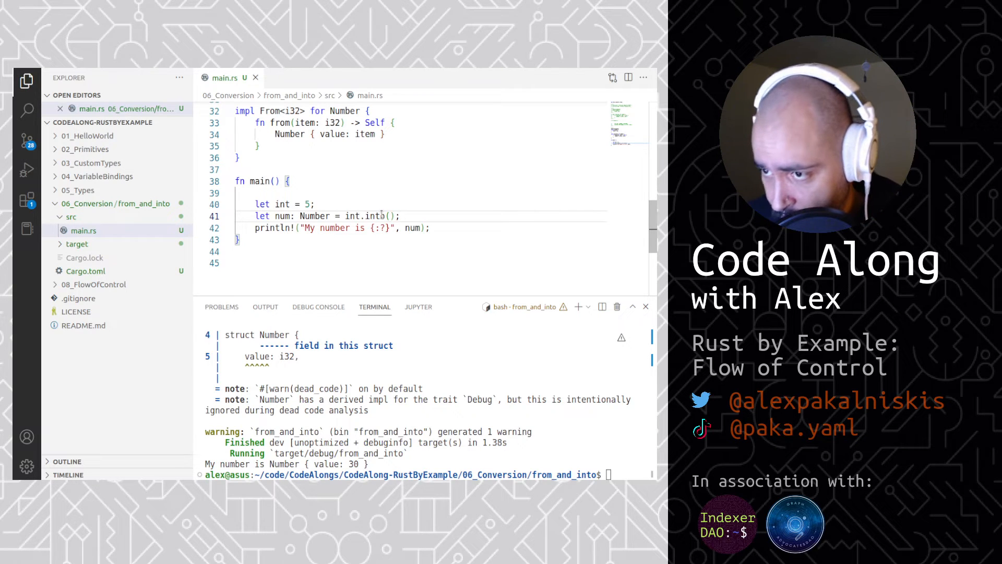
# Run cargo run to print "My number is Number { value: 5 }", then cd .. to 06_Conversion.
pyautogui.write('cargo run')
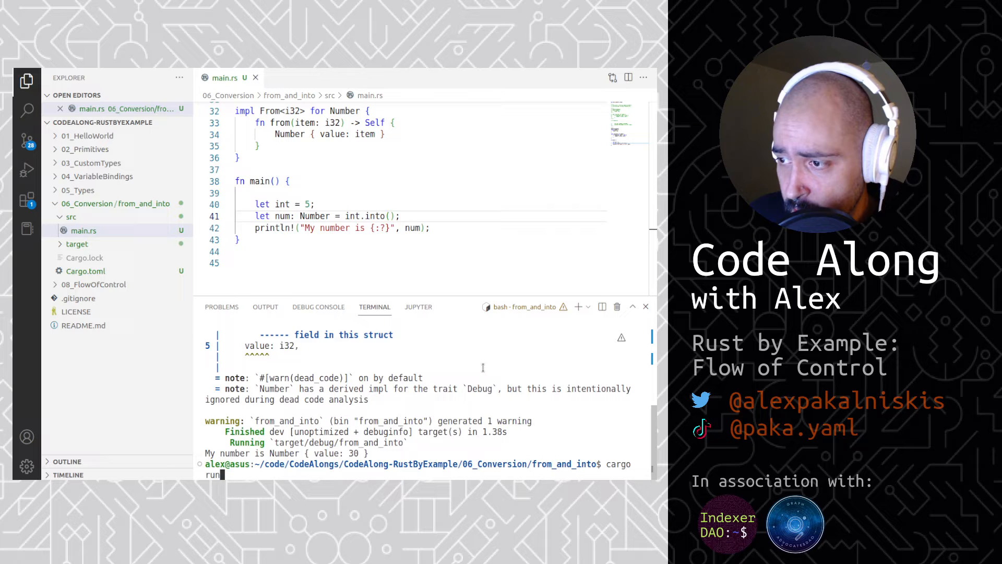
pyautogui.press('Enter')
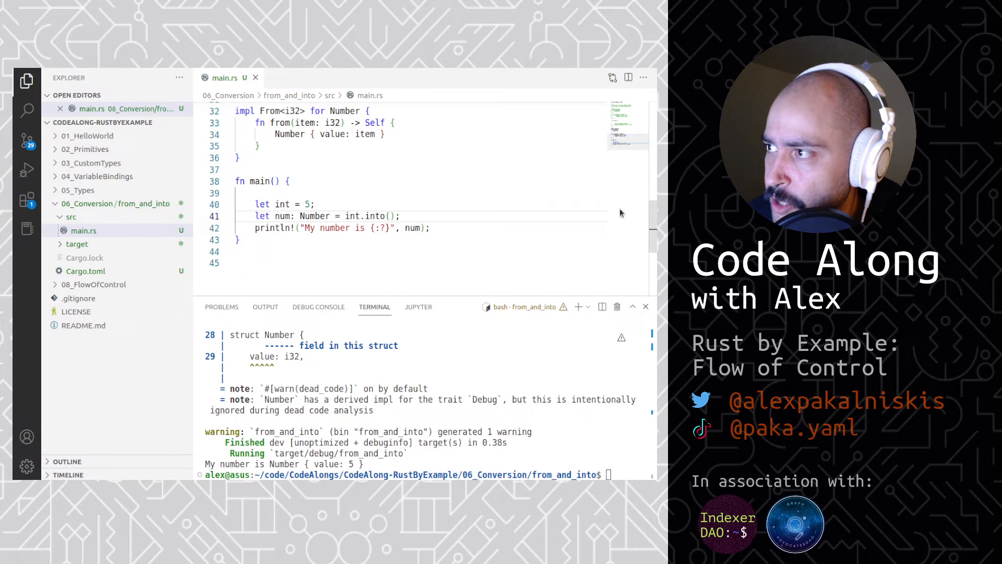
pyautogui.write('cd ..')
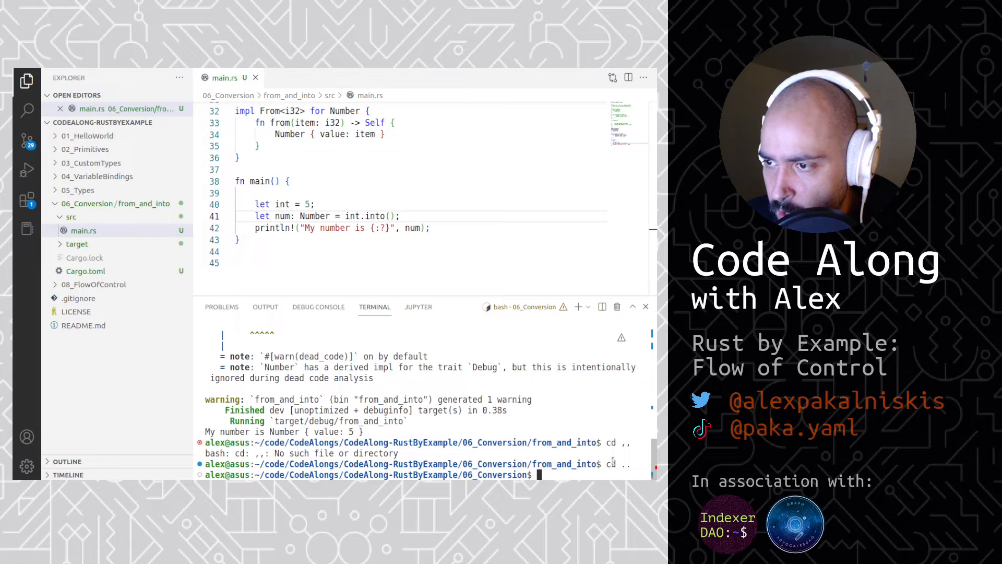
# Run cargo new tryfrom_and_tryinto in the 06_Conversion folder.
pyautogui.write('cargo new tryfrom_and_try')
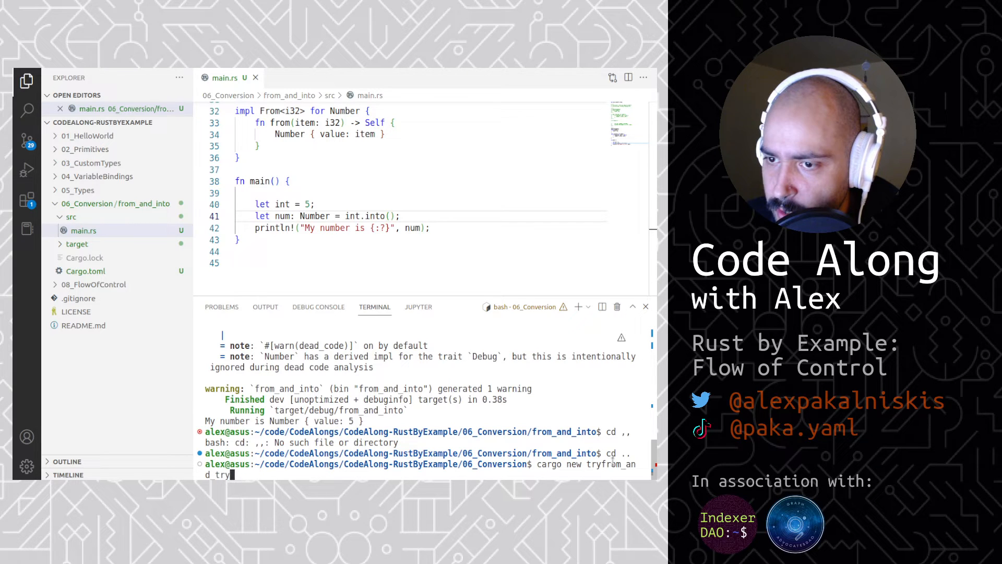
pyautogui.press('Enter')
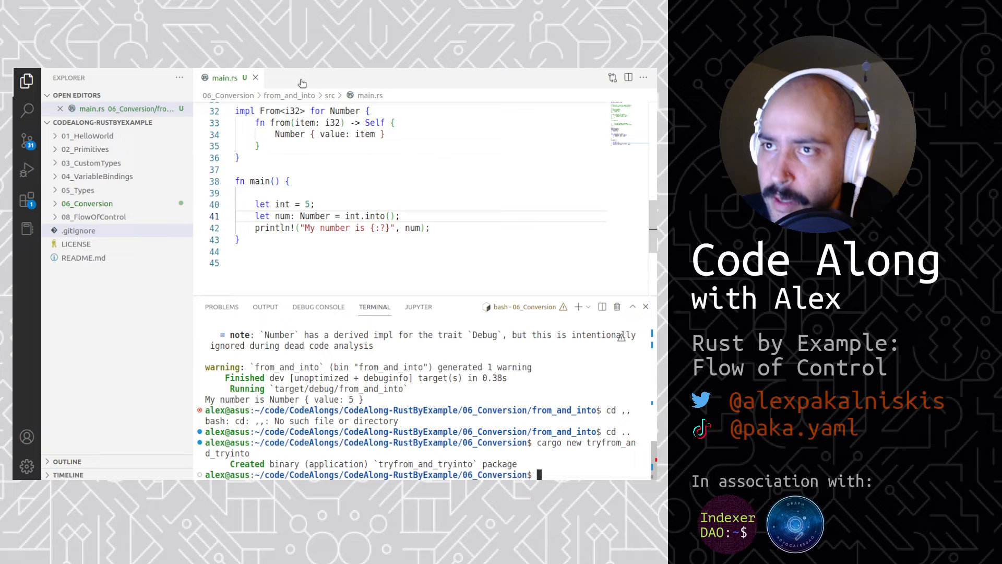
# Close the from_and_into main.rs tab and cd into tryfrom_and_tryinto/.
pyautogui.click(255, 77)
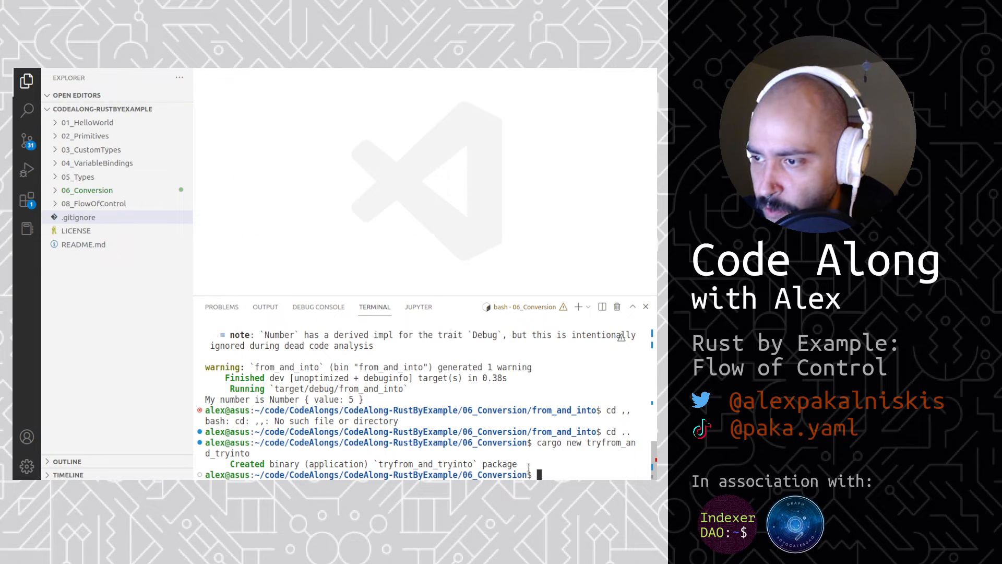
pyautogui.write('cd')
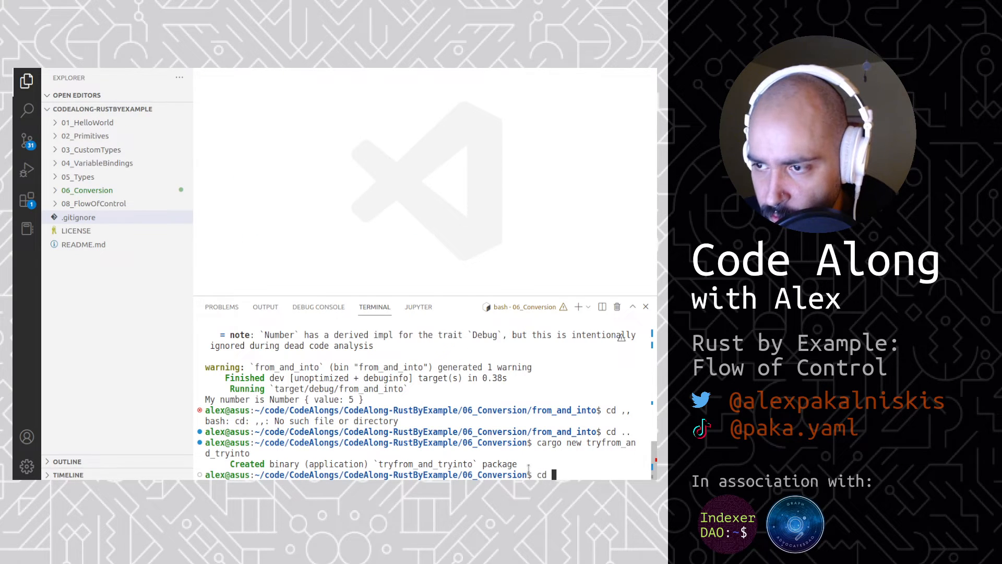
pyautogui.write('tryfrom_and_tryinto/')
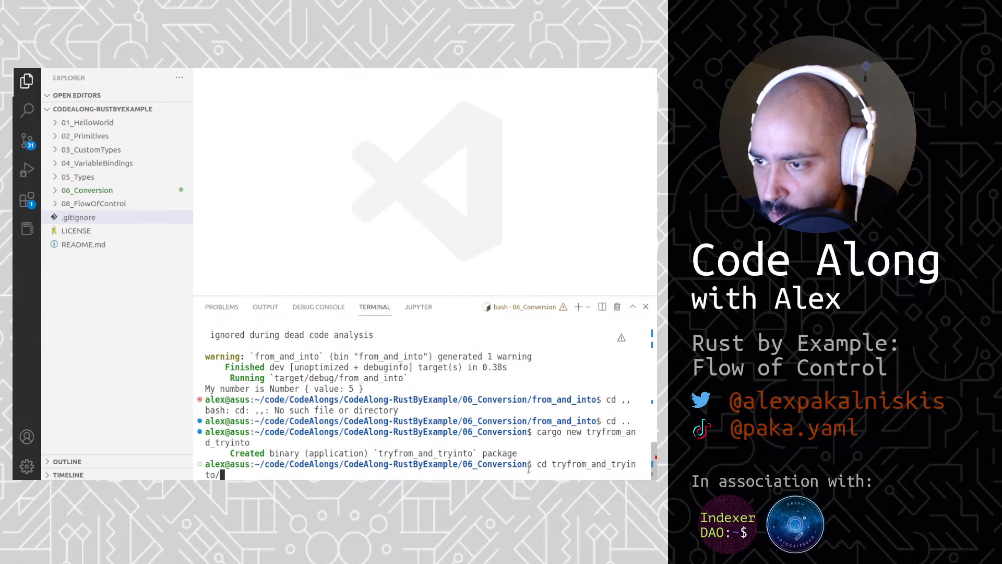
pyautogui.press('Enter')
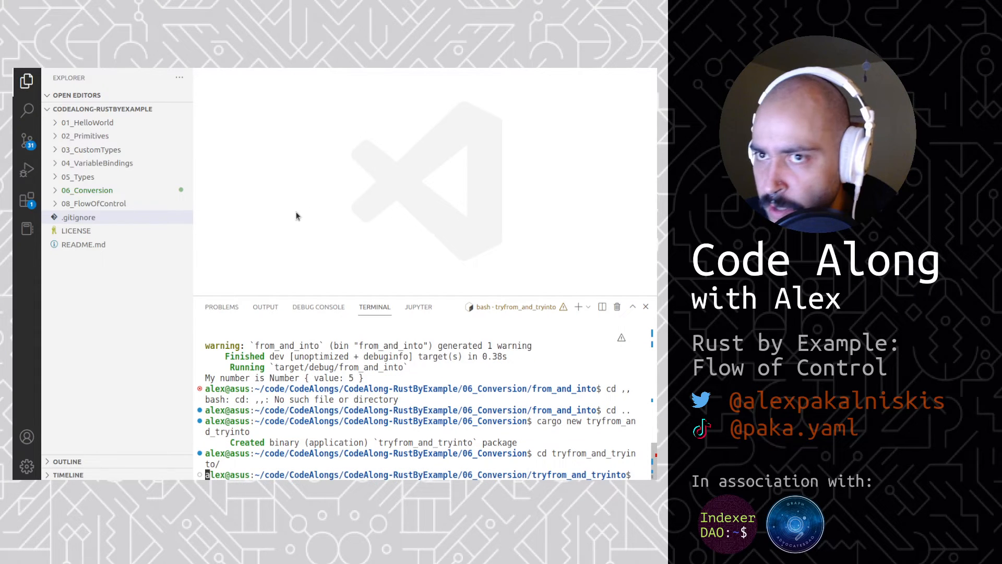
# Collapse from_and_into in Explorer and open tryfrom_and_tryinto's src/main.rs.
pyautogui.click(87, 190)
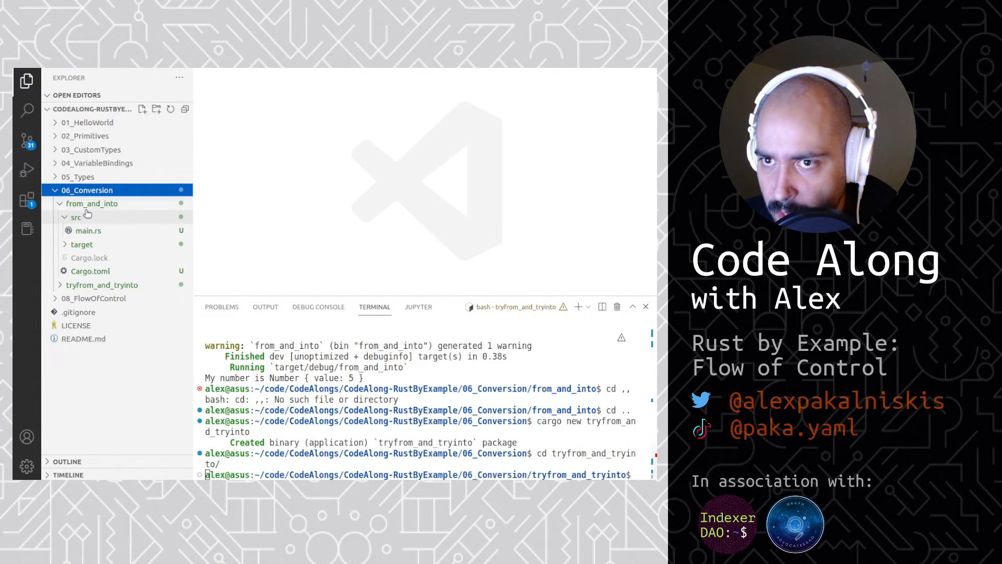
pyautogui.click(92, 204)
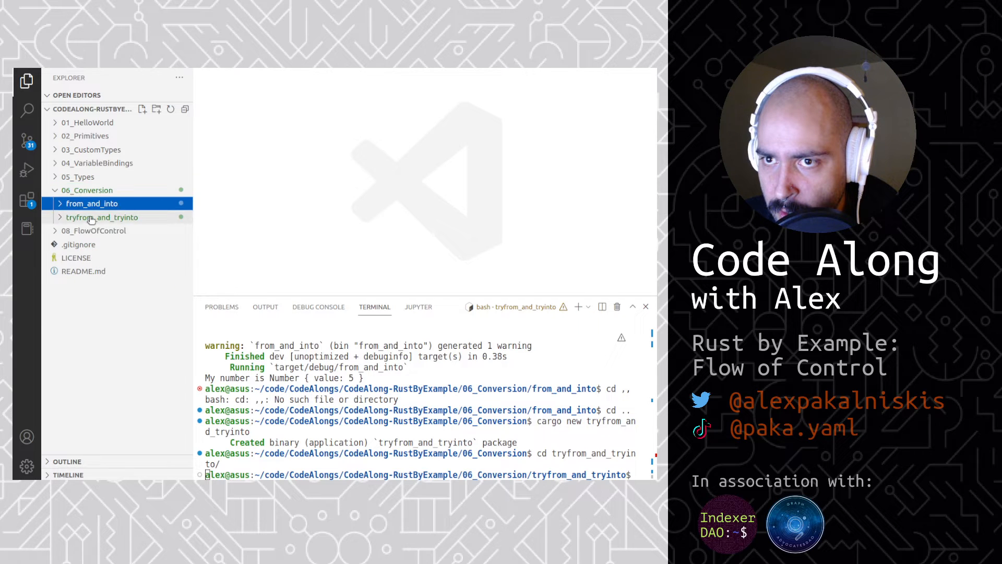
pyautogui.click(102, 217)
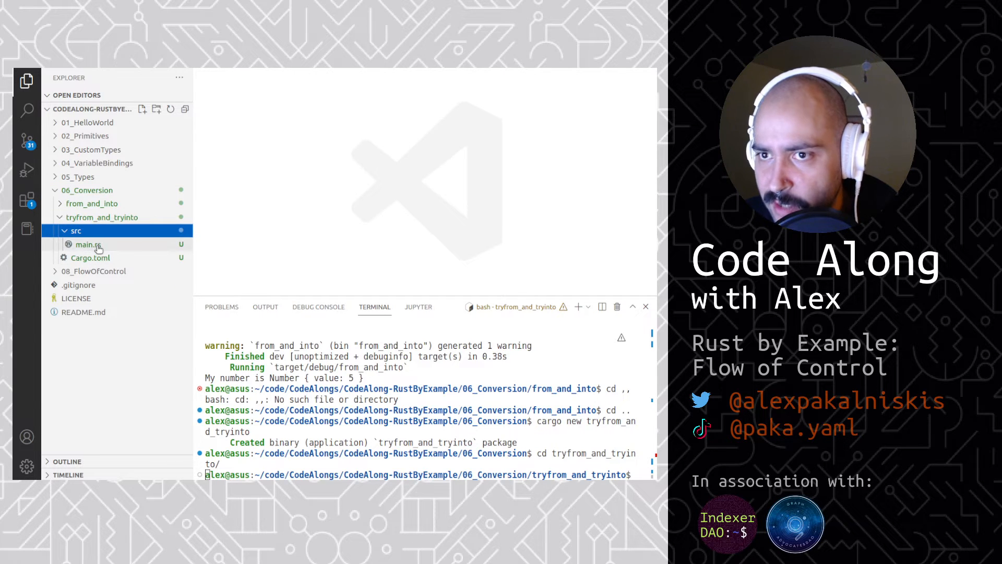
pyautogui.doubleClick(87, 245)
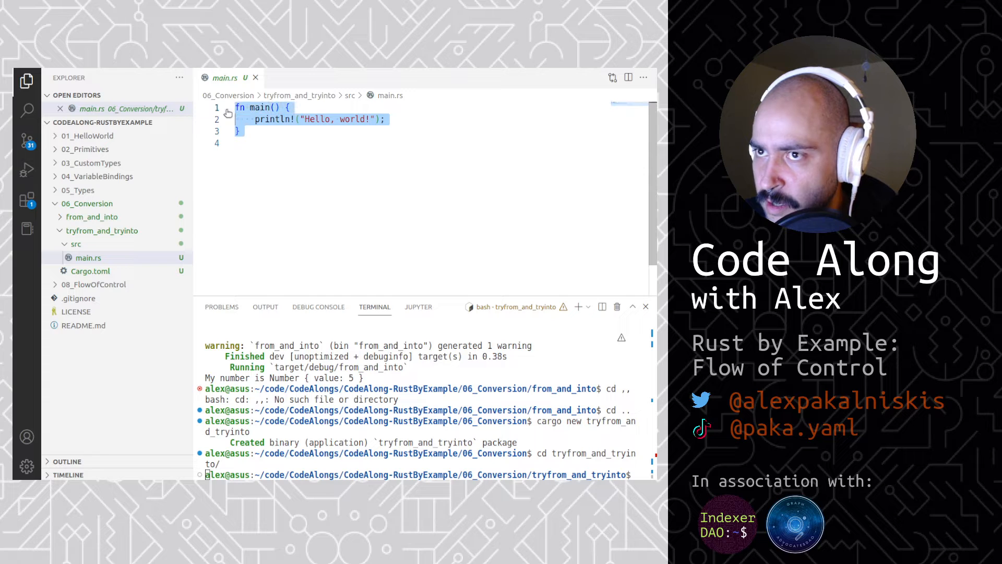
# Add `use std::convert::TryFrom;` and `use std::convert::TryInto;` lines above main.
pyautogui.press('Enter')
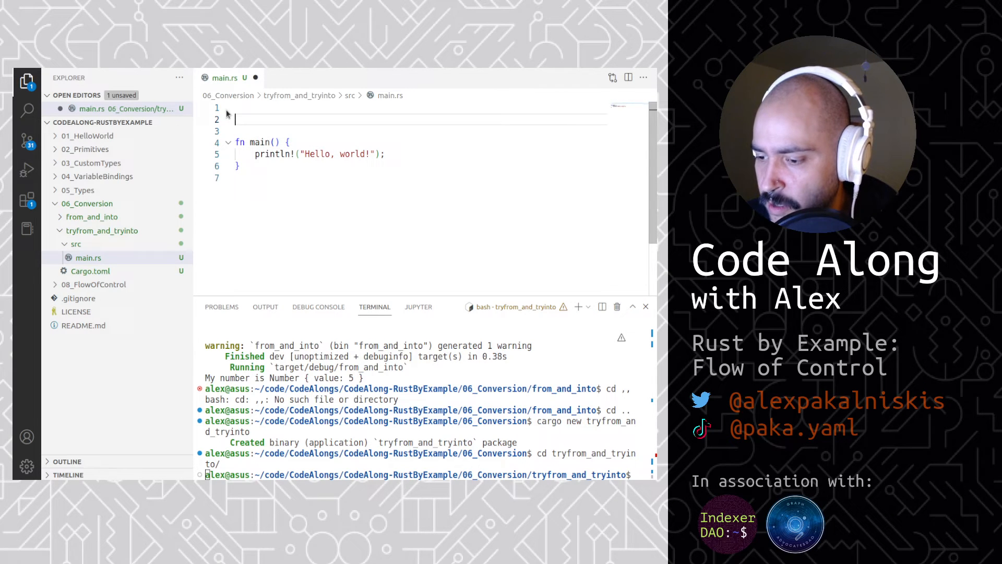
pyautogui.write('use')
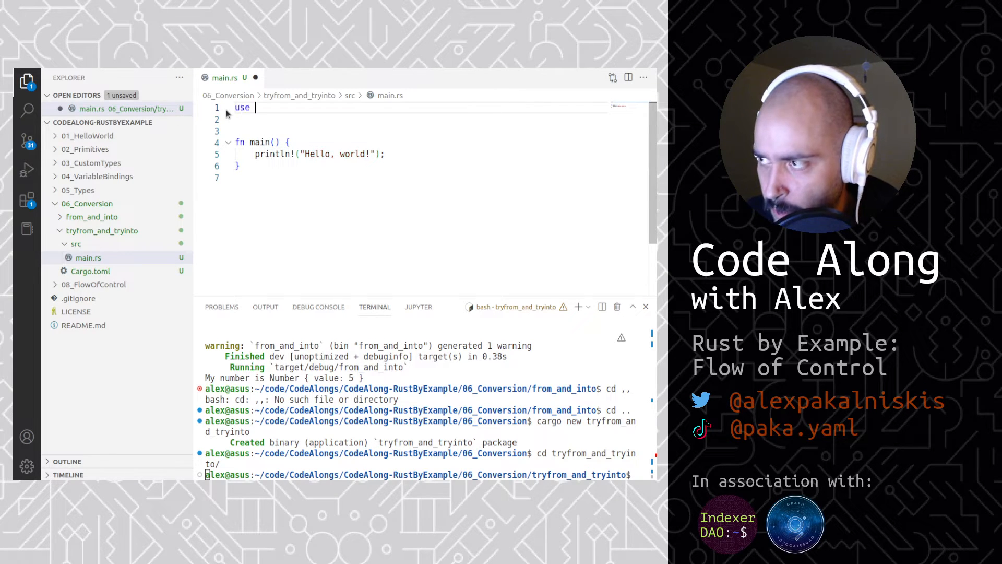
pyautogui.write('std::')
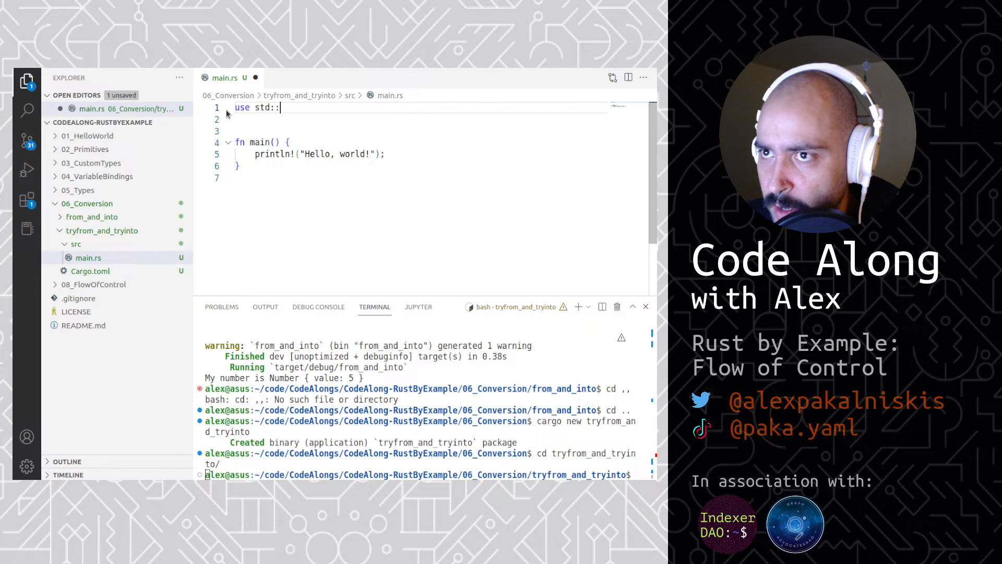
pyautogui.write('convert:')
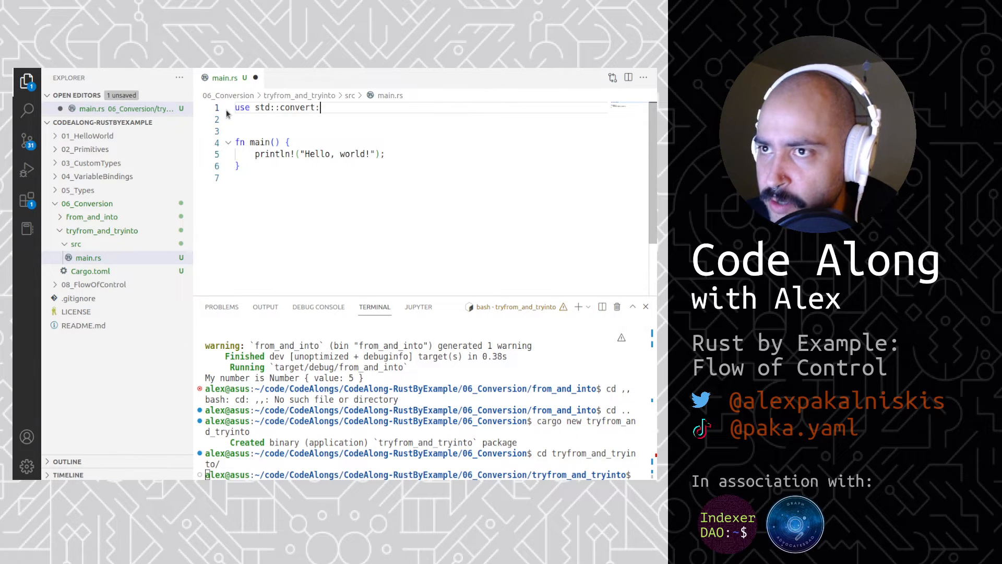
pyautogui.write(':TryFro')
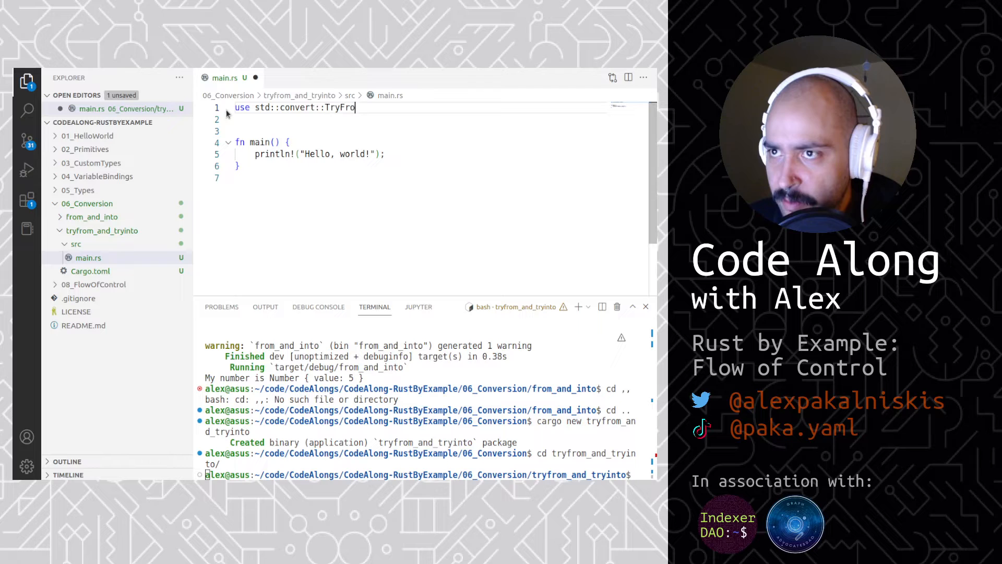
pyautogui.write('m;')
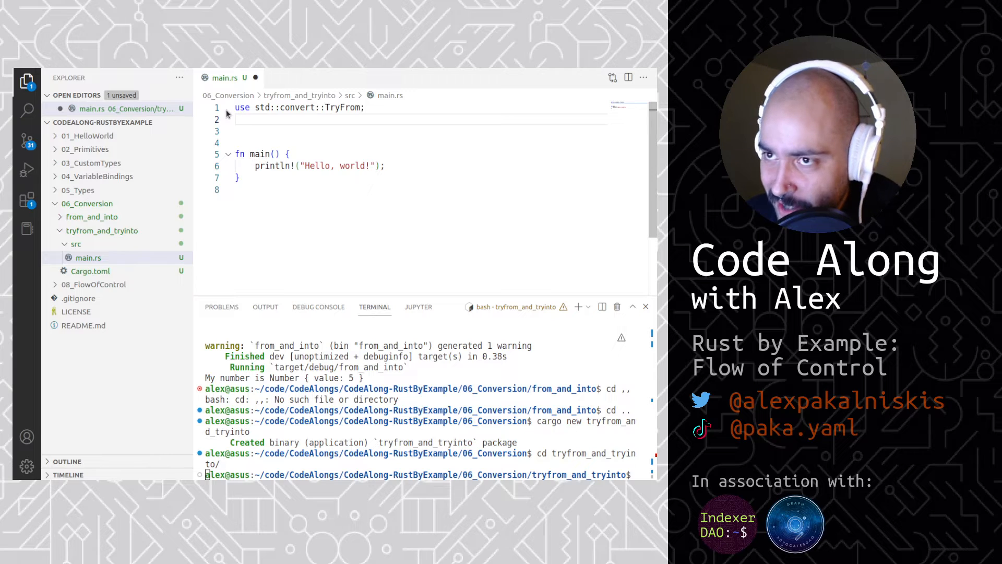
pyautogui.write('use std:')
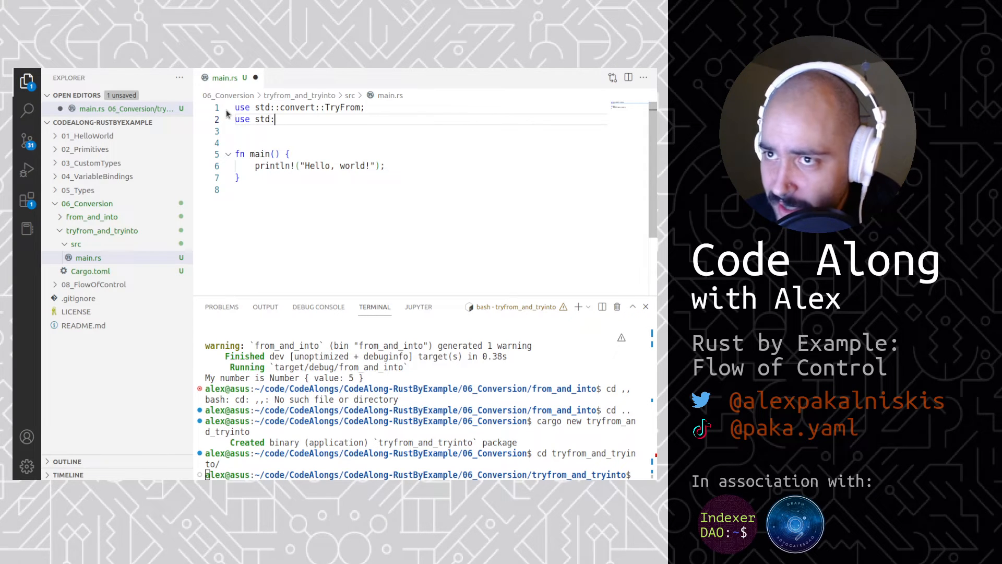
pyautogui.write('convert::')
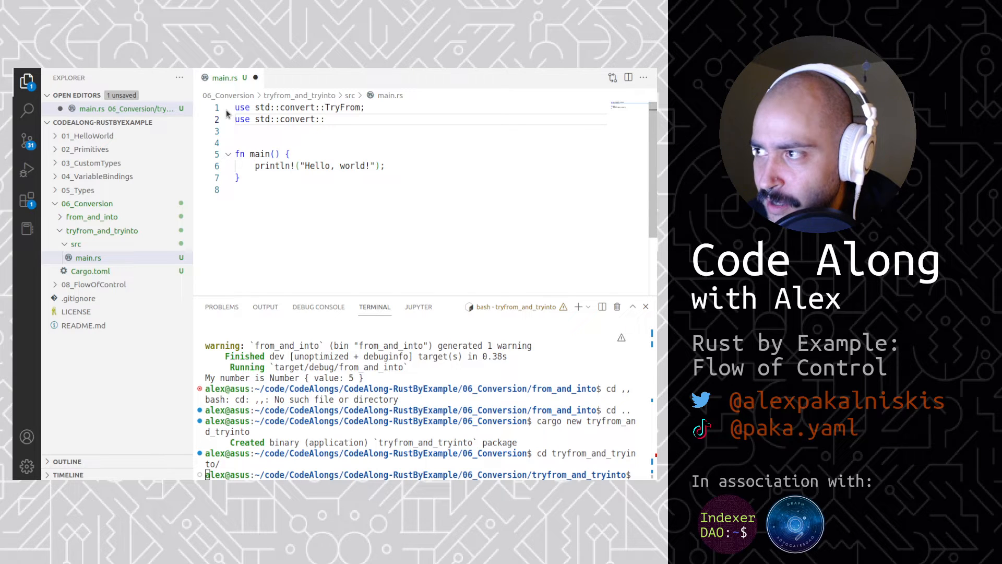
pyautogui.write('TryInto;')
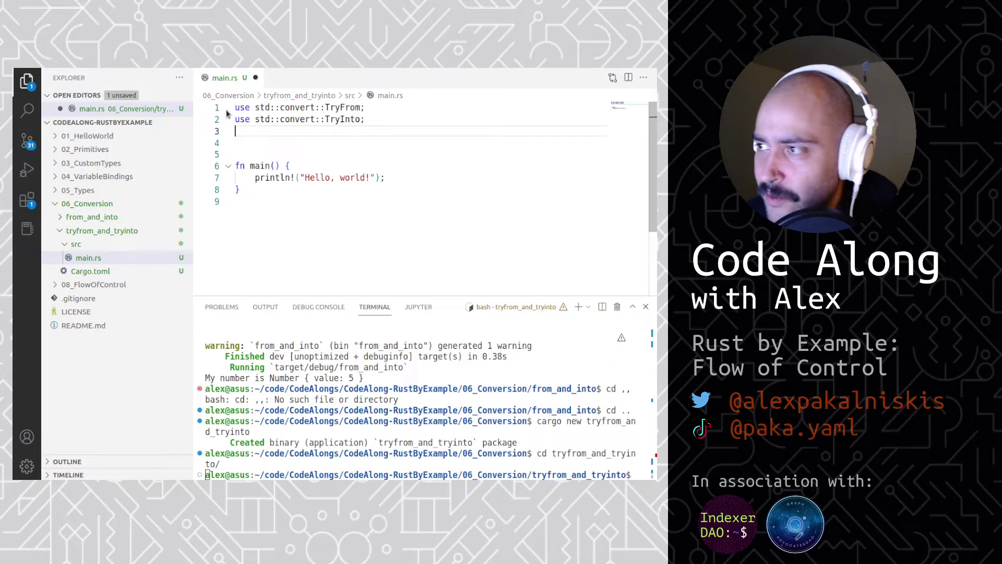
pyautogui.press('Enter')
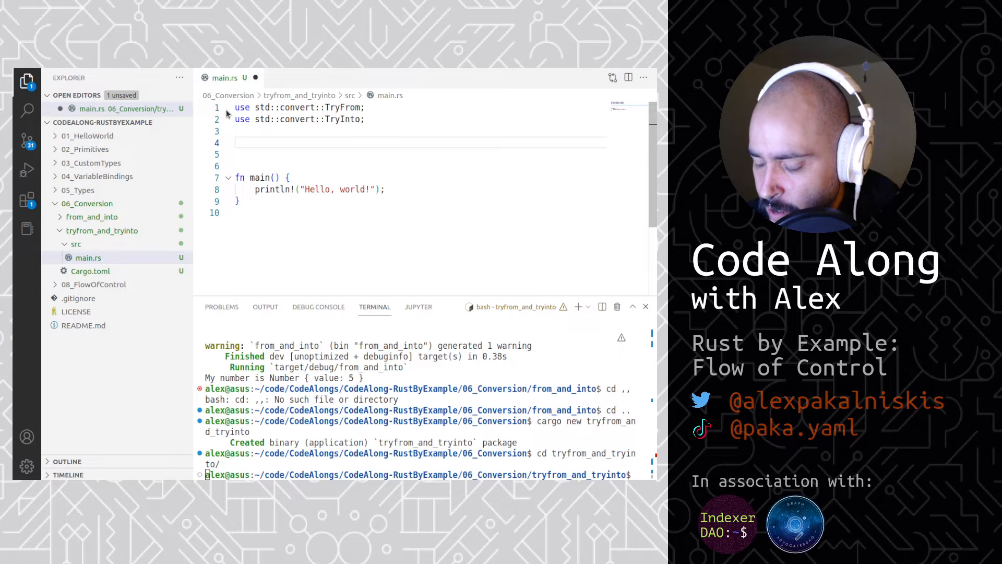
# Write `#[derive(Debug, PartialEq)] struct EvenNumber(i32);` below the imports.
pyautogui.write('#')
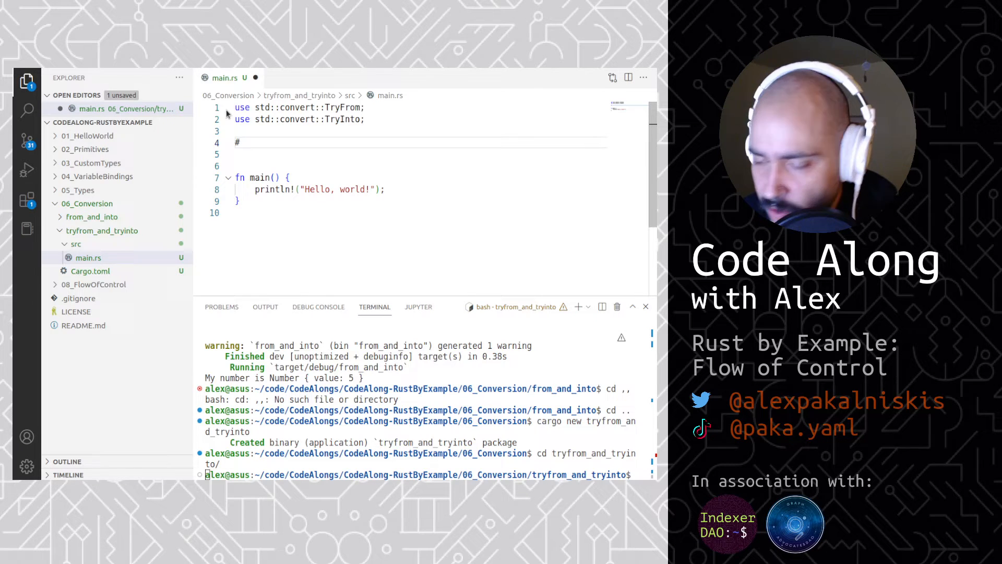
pyautogui.write('[]')
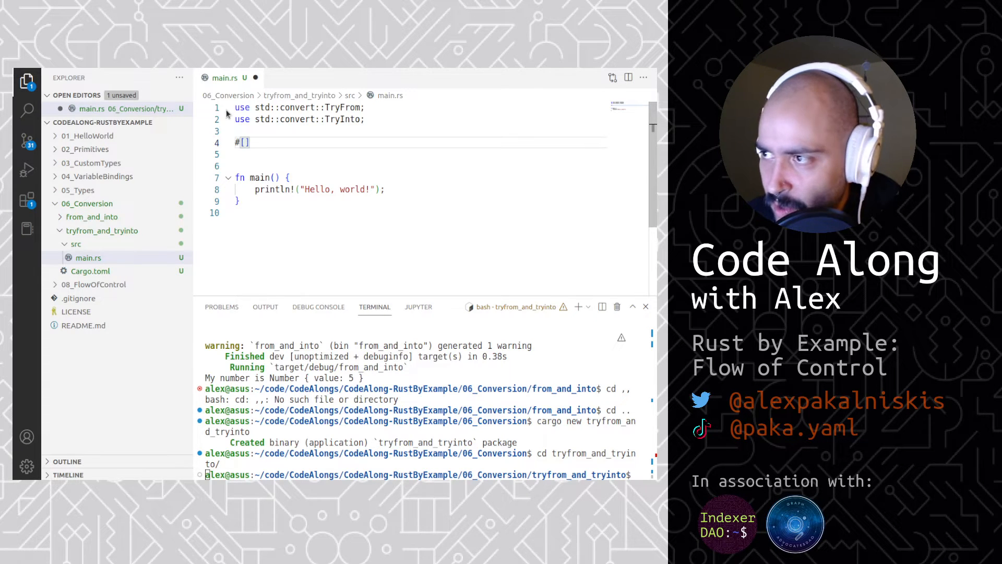
pyautogui.write('derive')
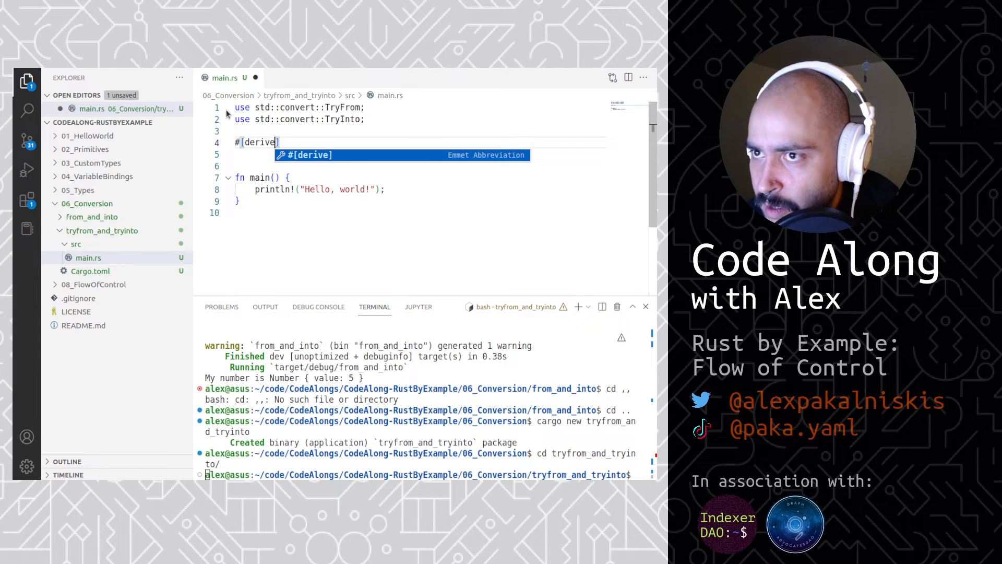
pyautogui.write('(Debug,')
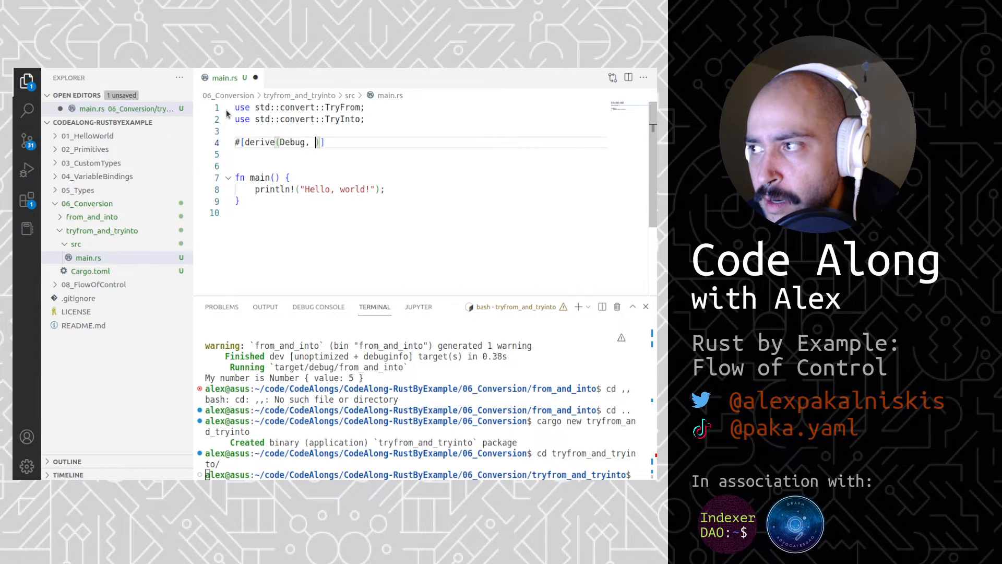
pyautogui.write('PartialEq')
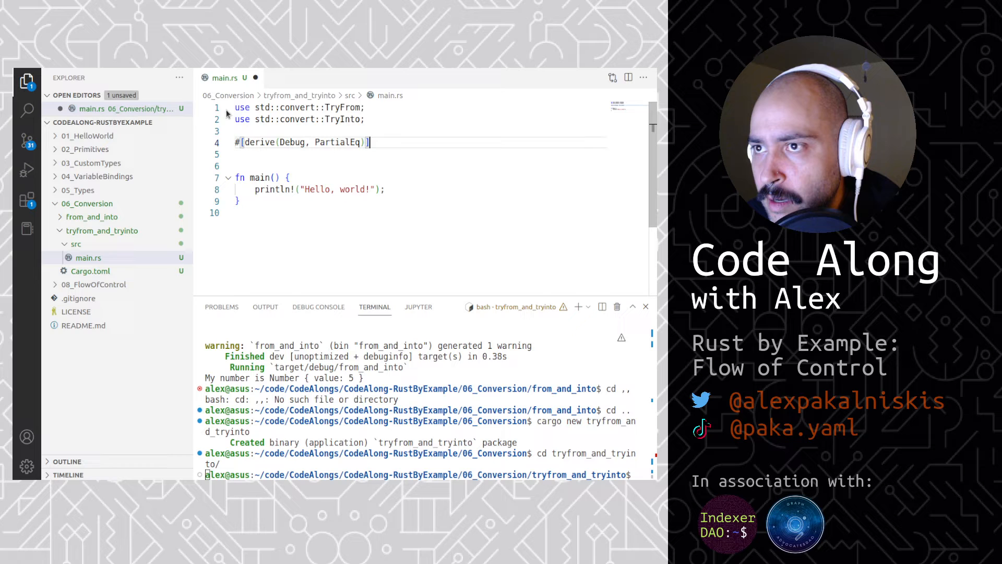
pyautogui.write('struct')
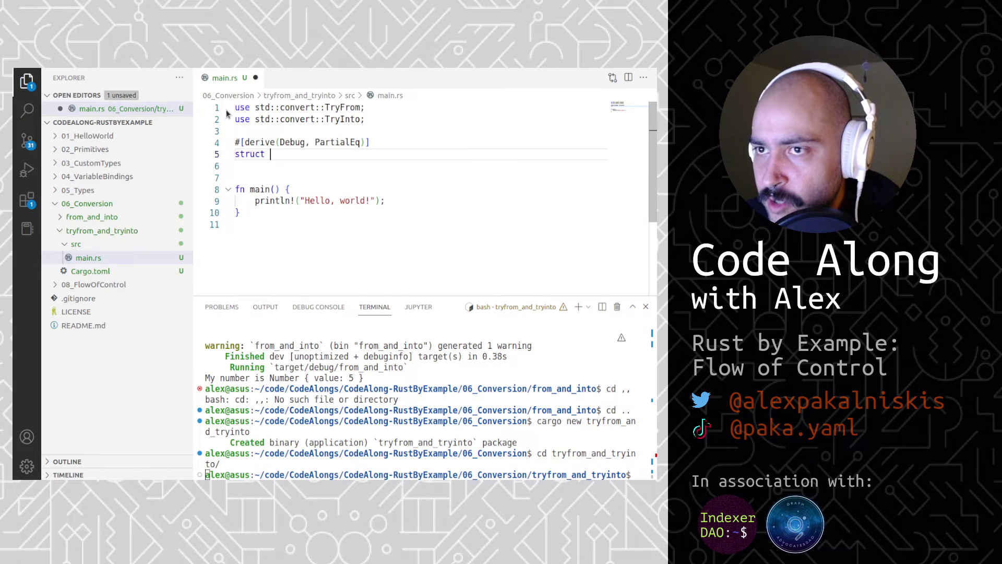
pyautogui.write('EvenNumber(')
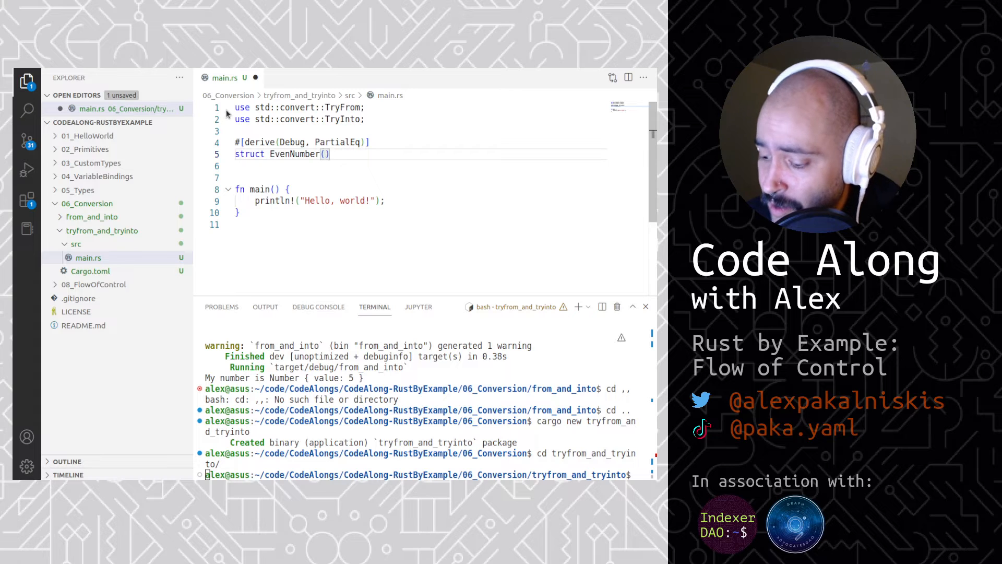
pyautogui.write('i32);')
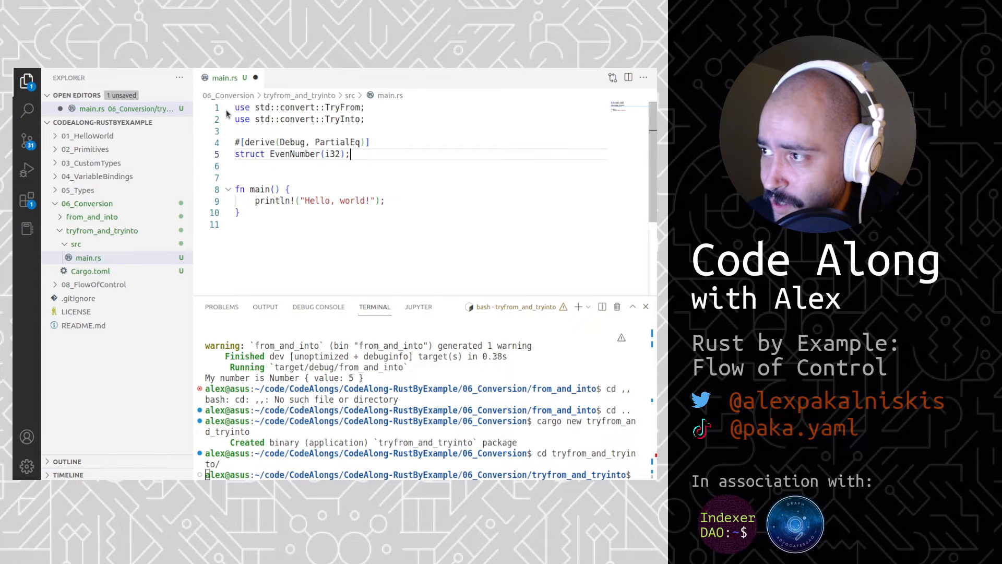
pyautogui.write('impor')
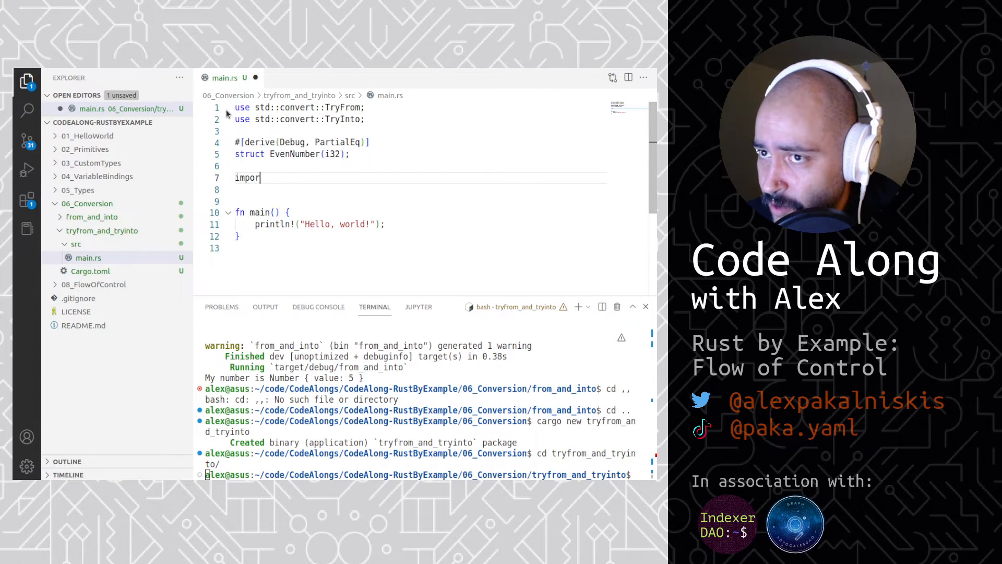
# Start `impl TryFrom<i32> for EvenNumber` with `type Error = ();`.
pyautogui.write('impl TryFro')
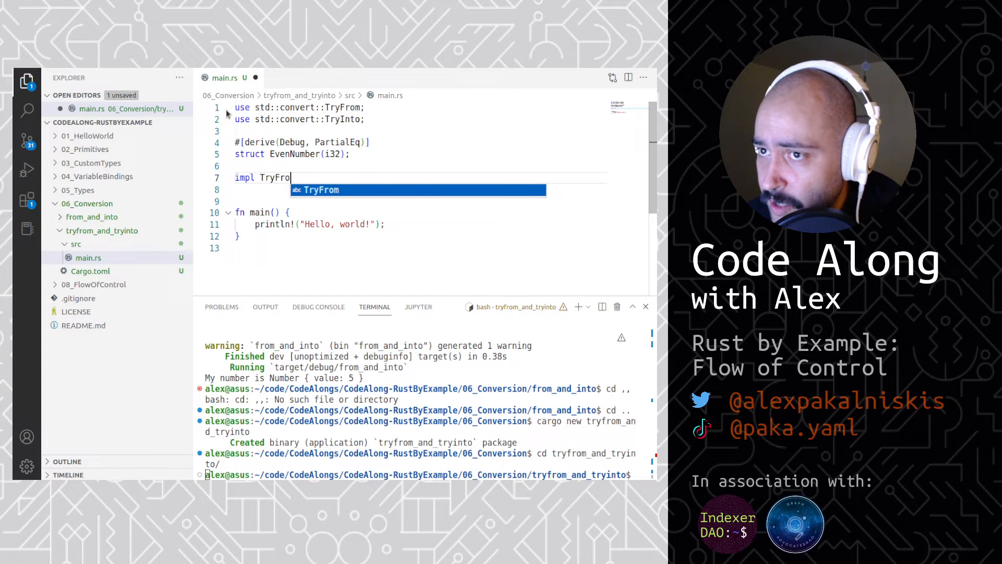
pyautogui.write('m<i32> for')
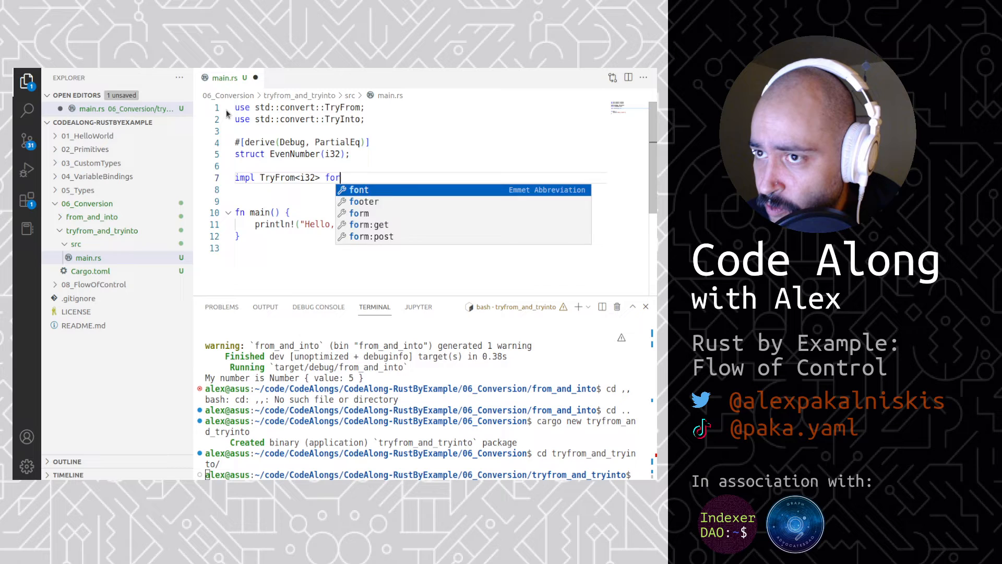
pyautogui.write('EvenNumber {')
pyautogui.write('type')
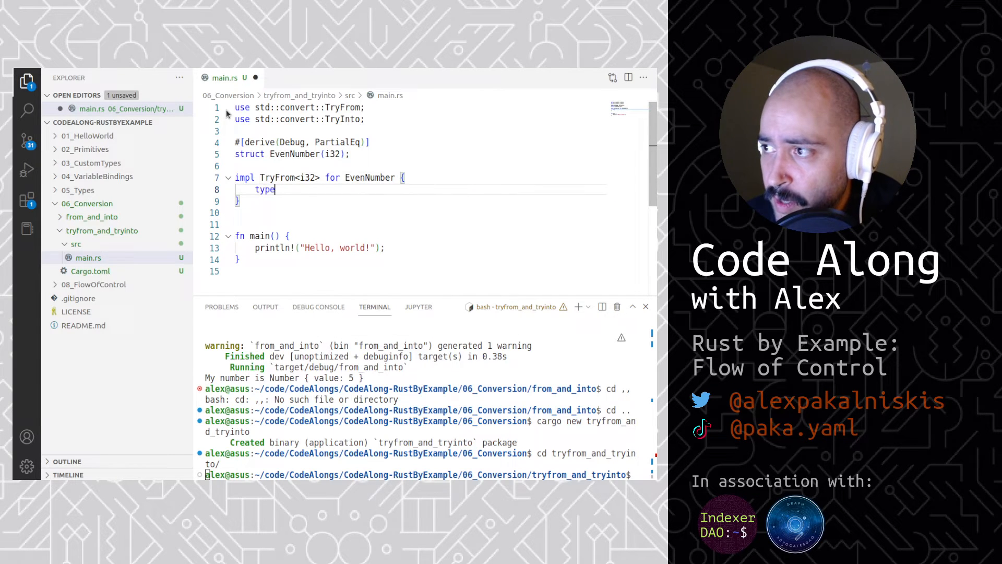
pyautogui.write('Error')
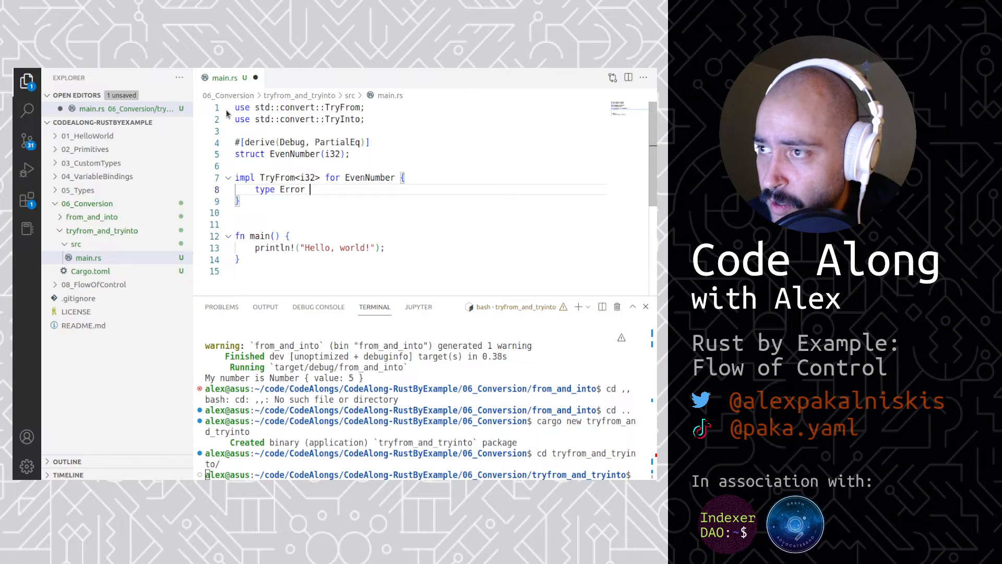
pyautogui.write('= ();')
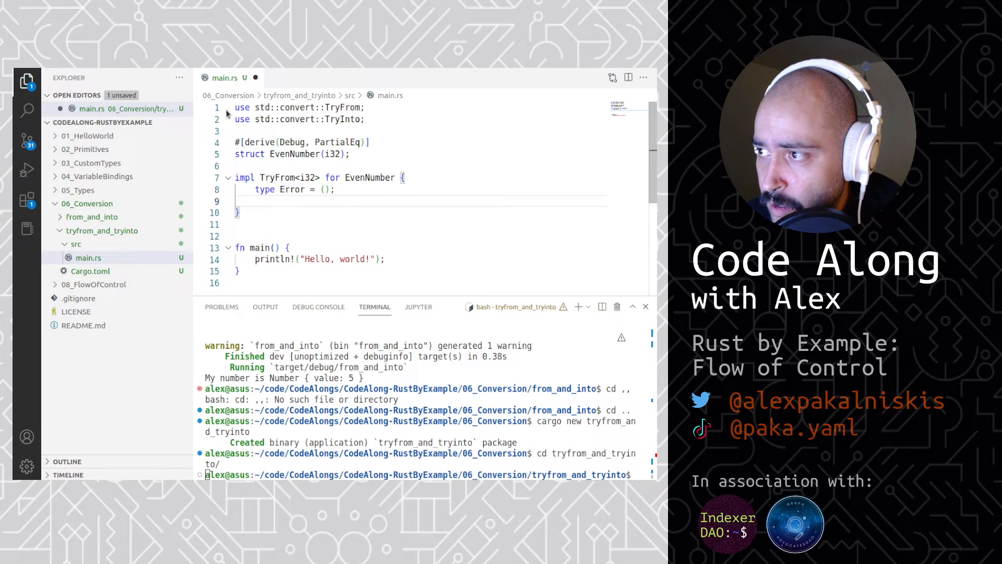
# Declare `fn try_from(value: i32) -> Result<Self, Self::Error>` inside the impl.
pyautogui.write('fn try_from(value:')
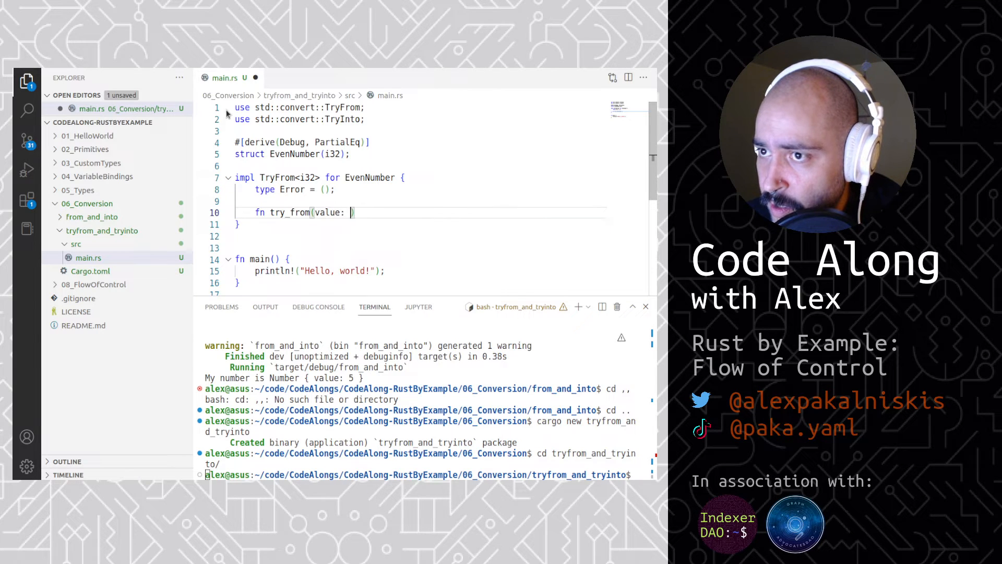
pyautogui.write('i32) -')
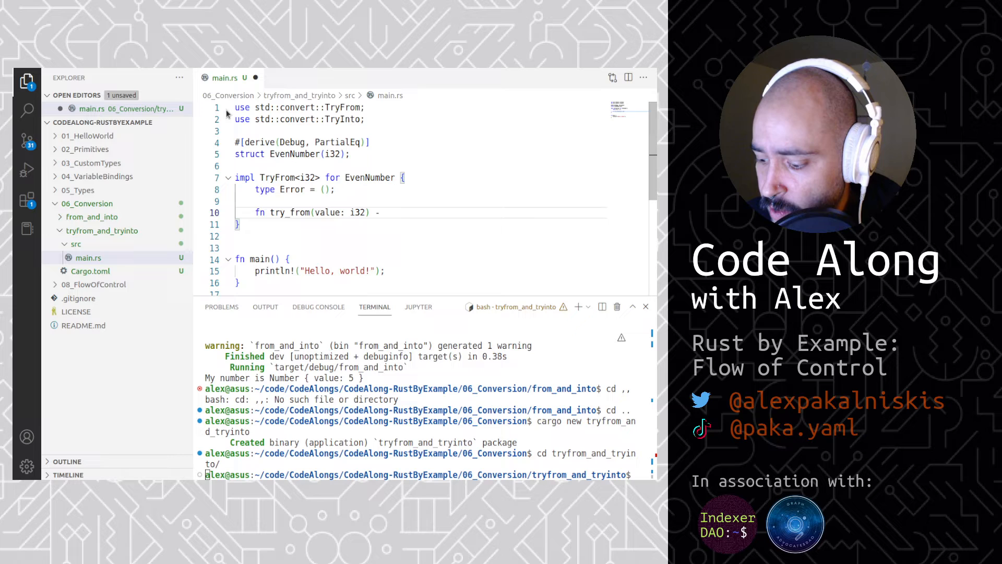
pyautogui.write('Result')
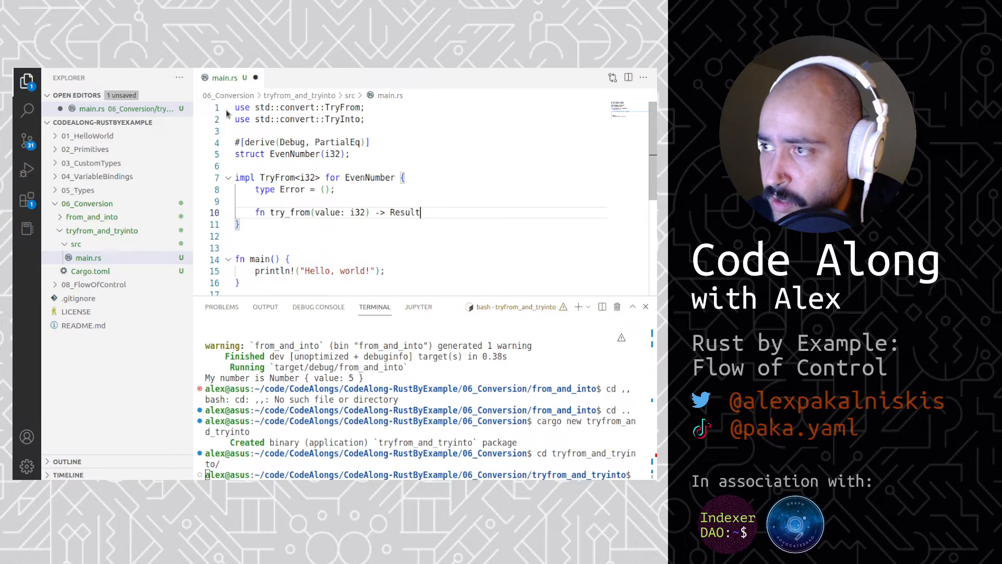
pyautogui.write('<Se')
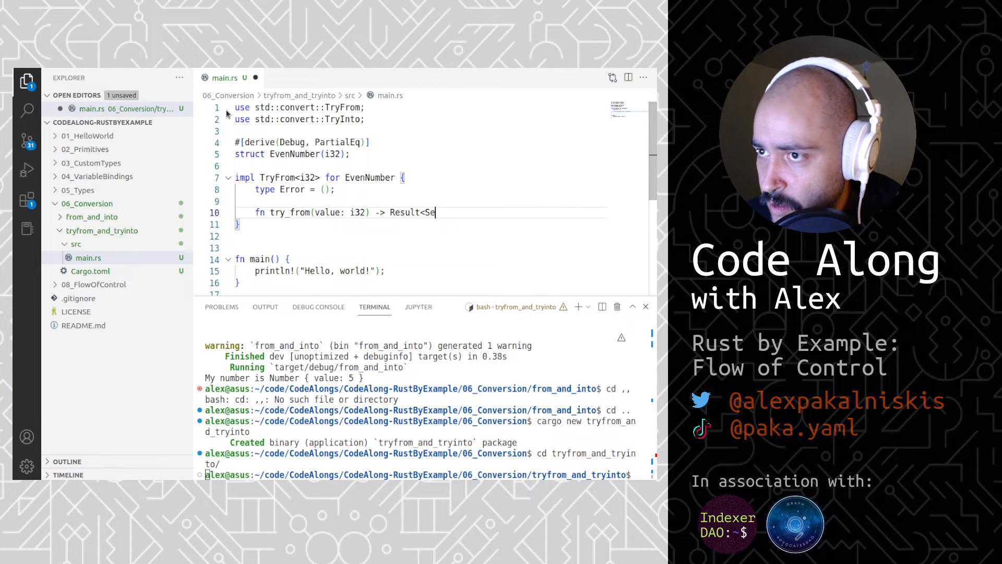
pyautogui.write('lf, S')
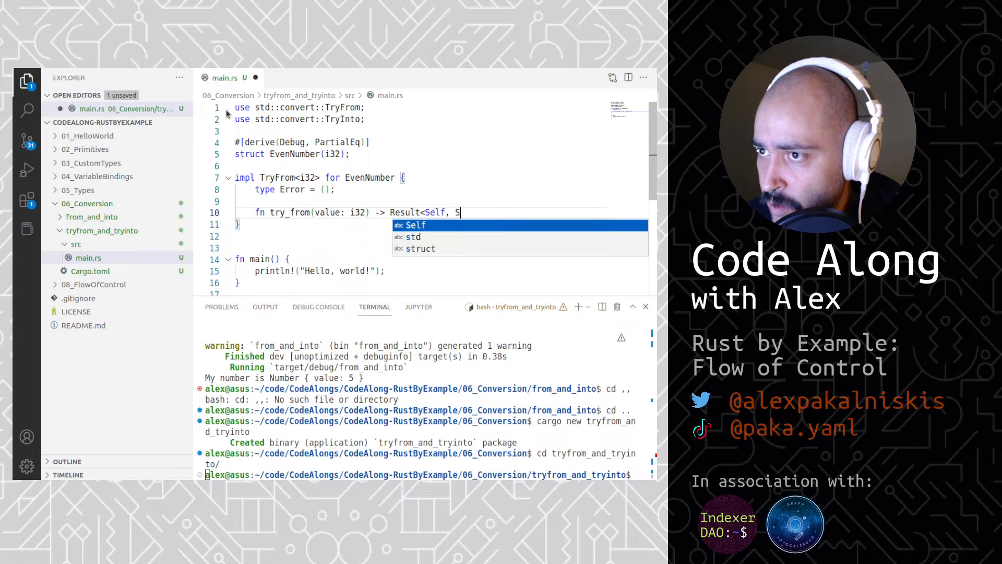
pyautogui.write('elf::Er')
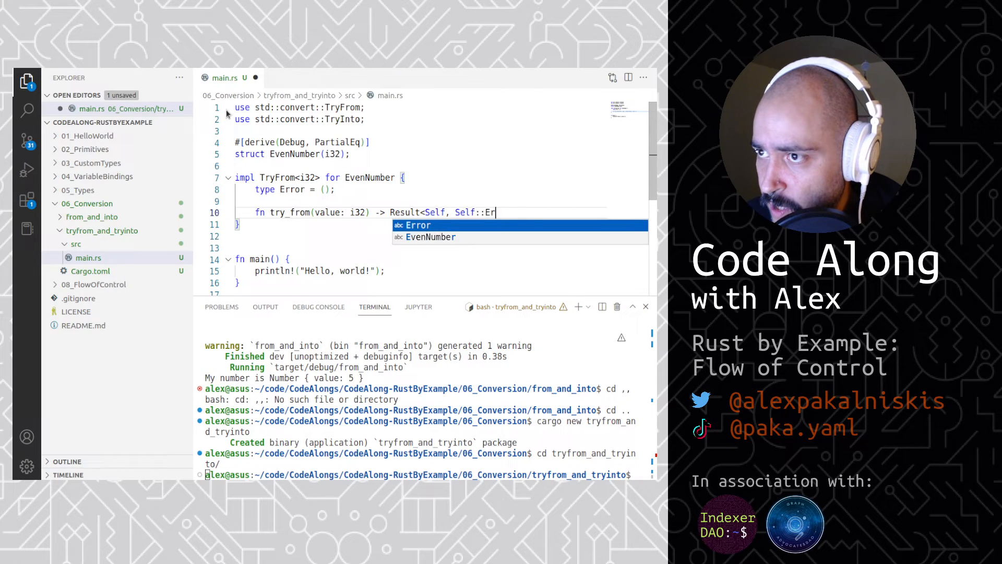
pyautogui.write('ror> {')
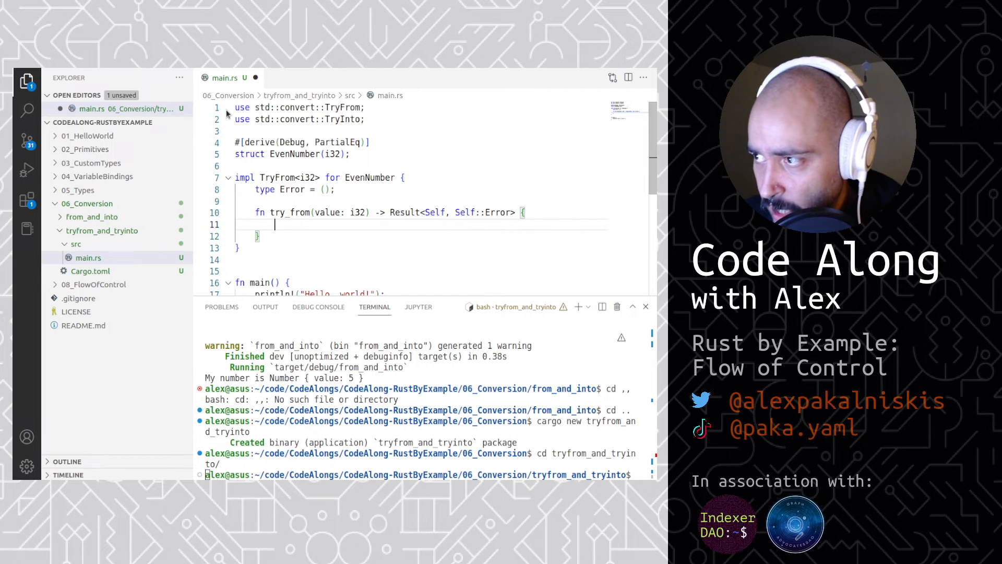
# Return Ok(EvenNumber(value)) when `value % 2 == 0`, otherwise Err(()).
pyautogui.write('if value')
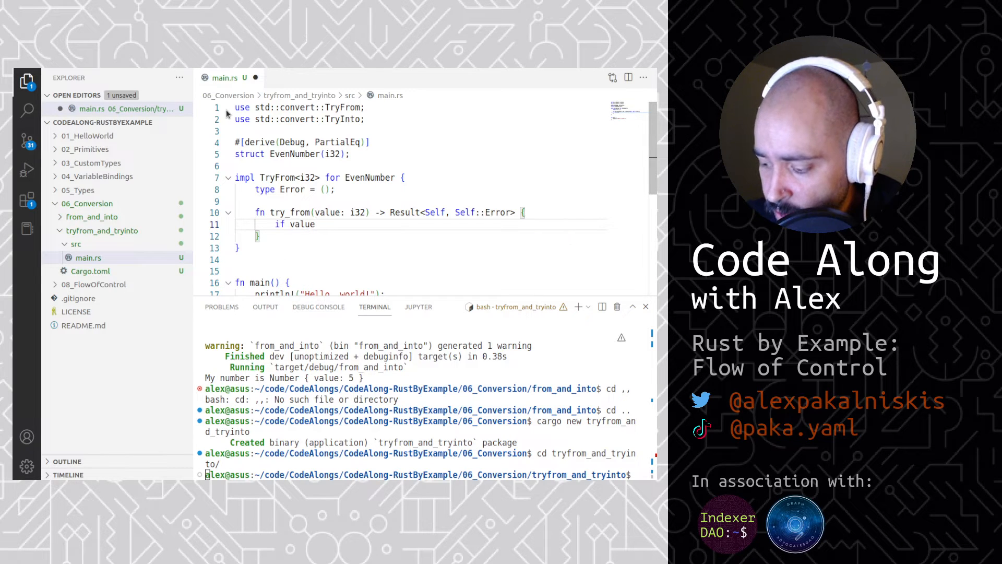
pyautogui.write('%')
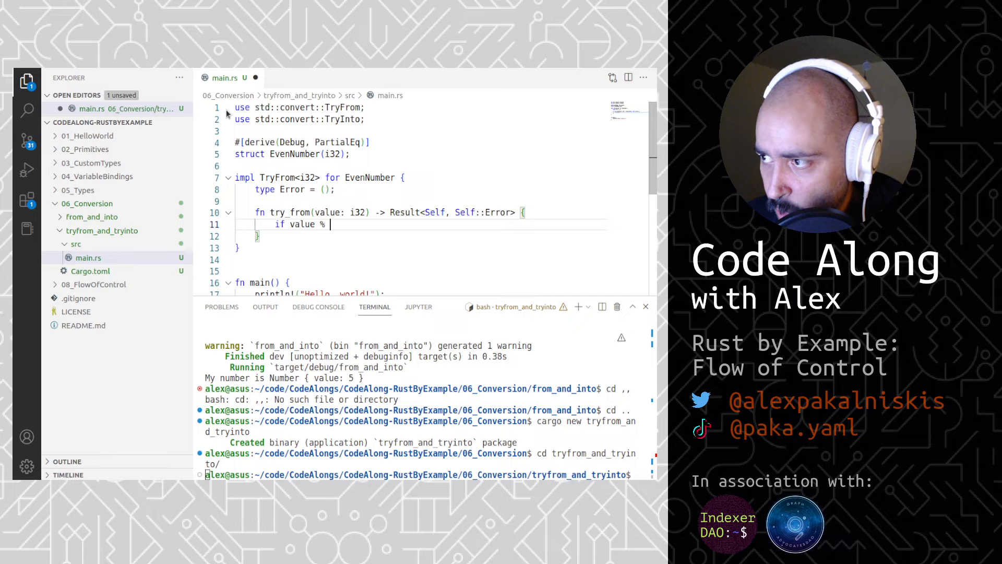
pyautogui.write('2 == 0')
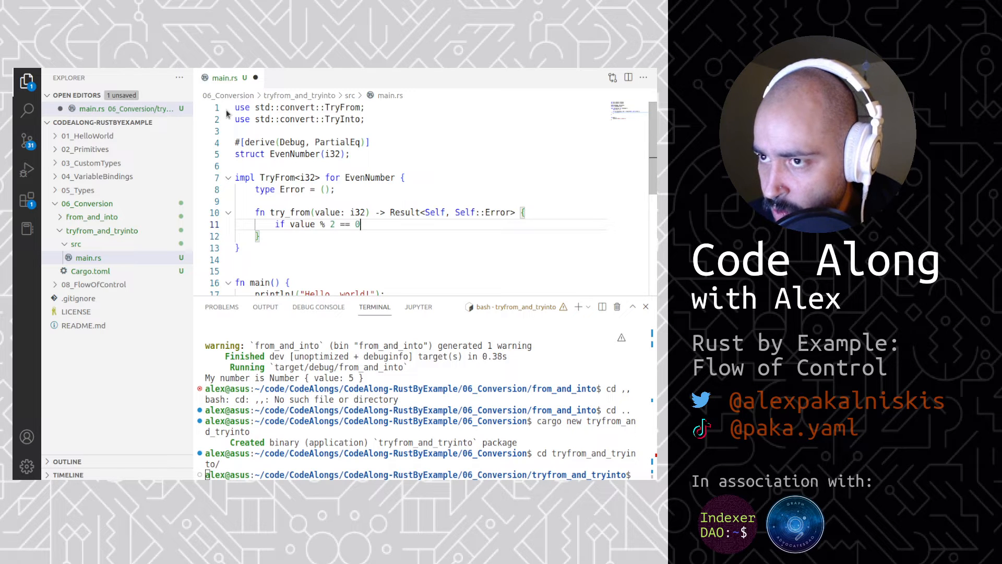
pyautogui.write('{}')
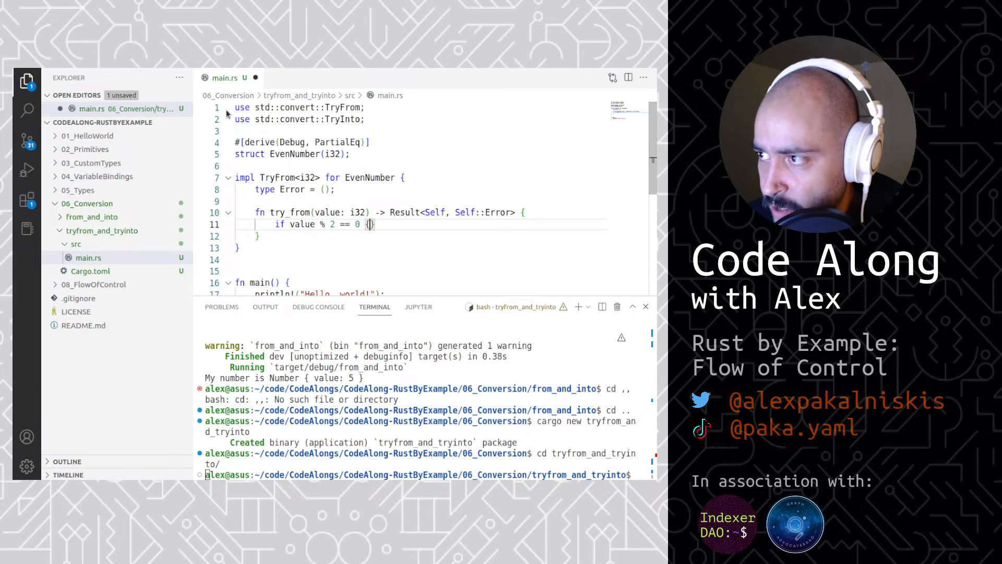
pyautogui.write('0')
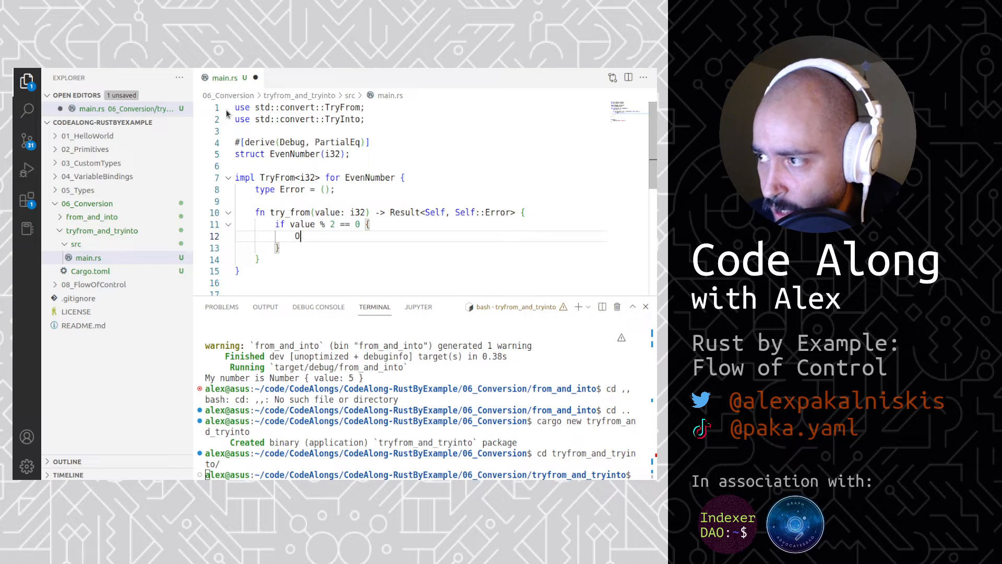
pyautogui.write('Ok(EvenNumber())')
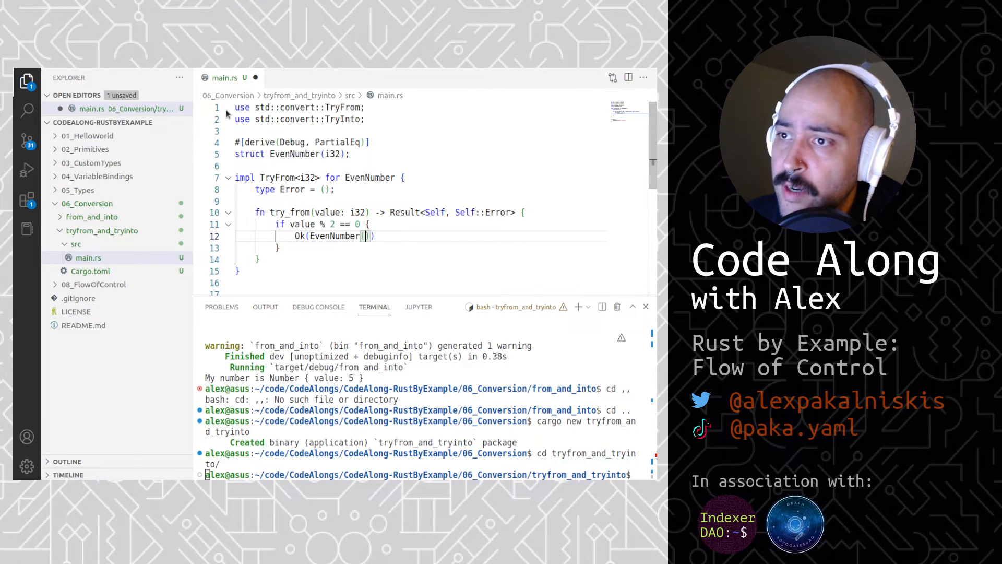
pyautogui.write('value')
pyautogui.click(421, 248)
pyautogui.write(' else {')
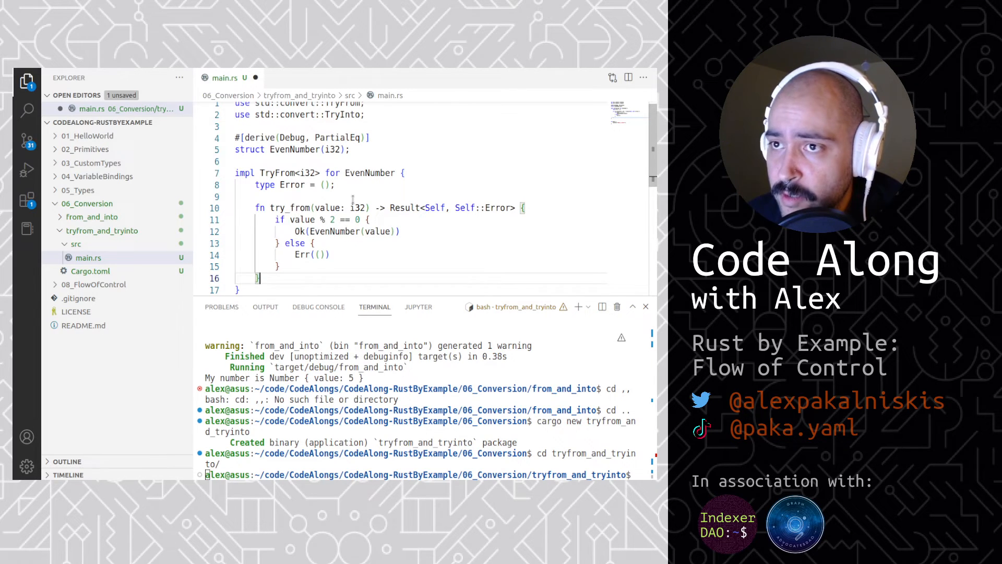
# Assert in main that EvenNumber::try_from(8) equals OK(EvenNumber(8)).
pyautogui.scroll(-3)
pyautogui.write('asser')
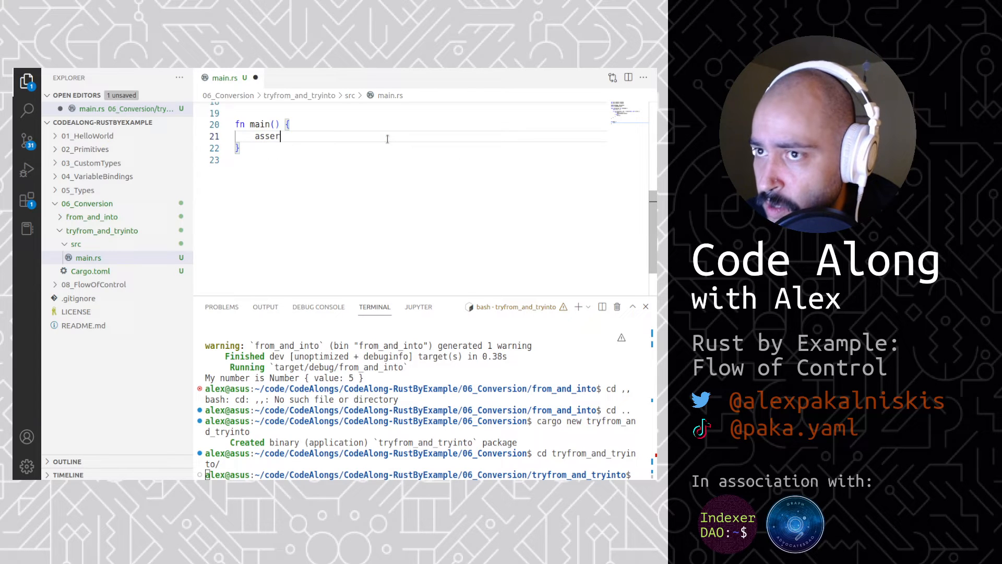
pyautogui.write('t_eq!')
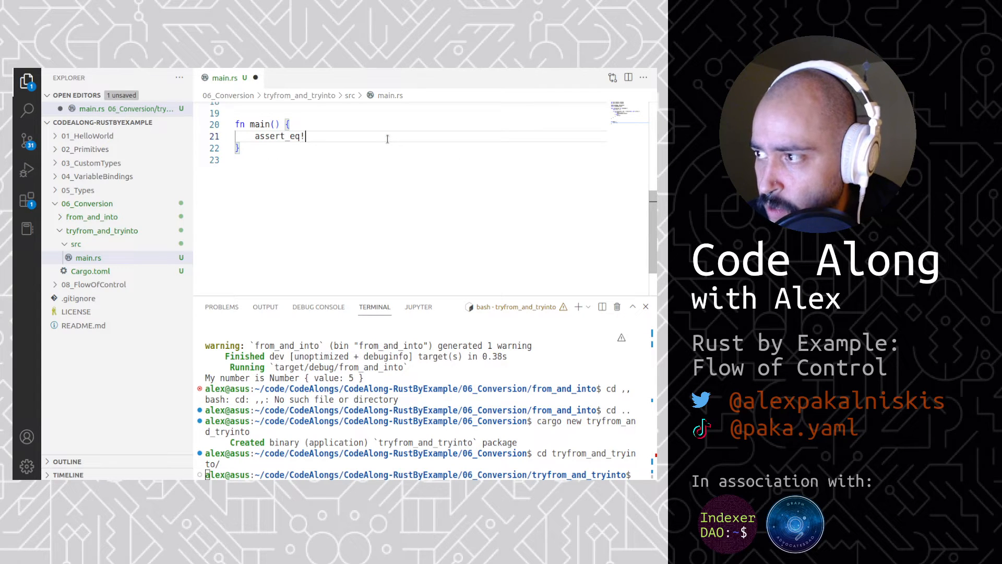
pyautogui.write('(EvenNumber::try_from')
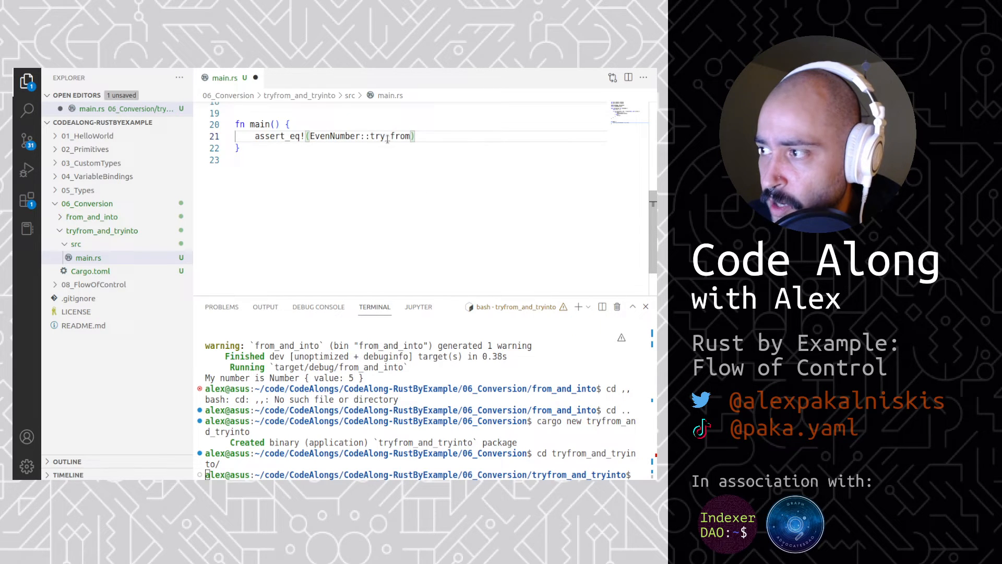
pyautogui.write('(8),')
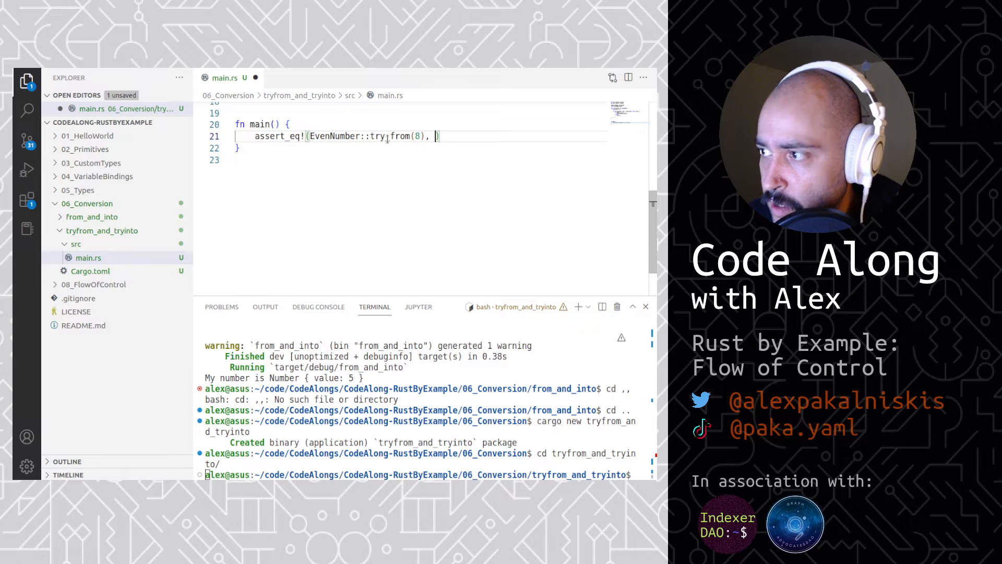
pyautogui.write('OK(EVe')
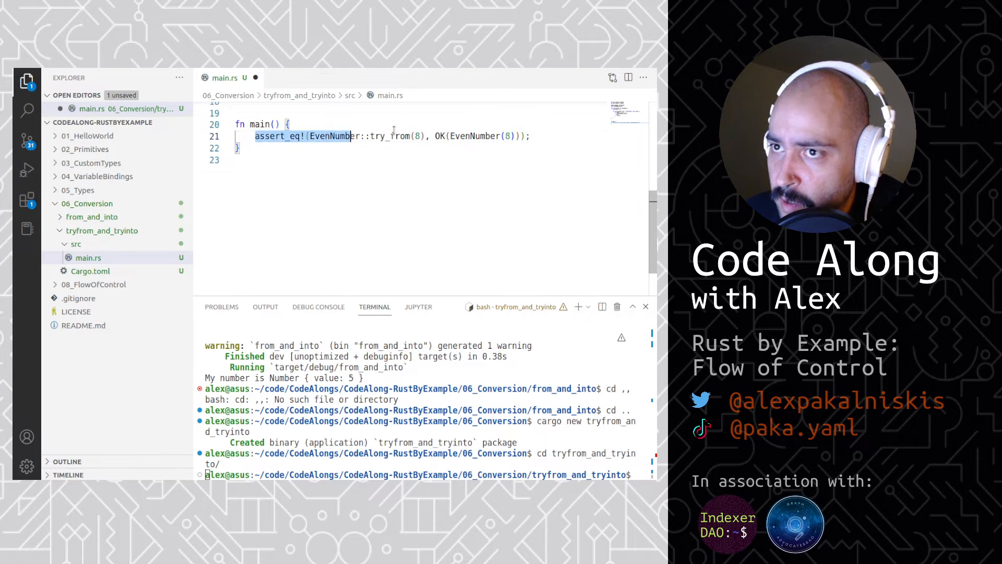
# Duplicate that assertion for try_from(5), expecting Err(()).
pyautogui.click(535, 135)
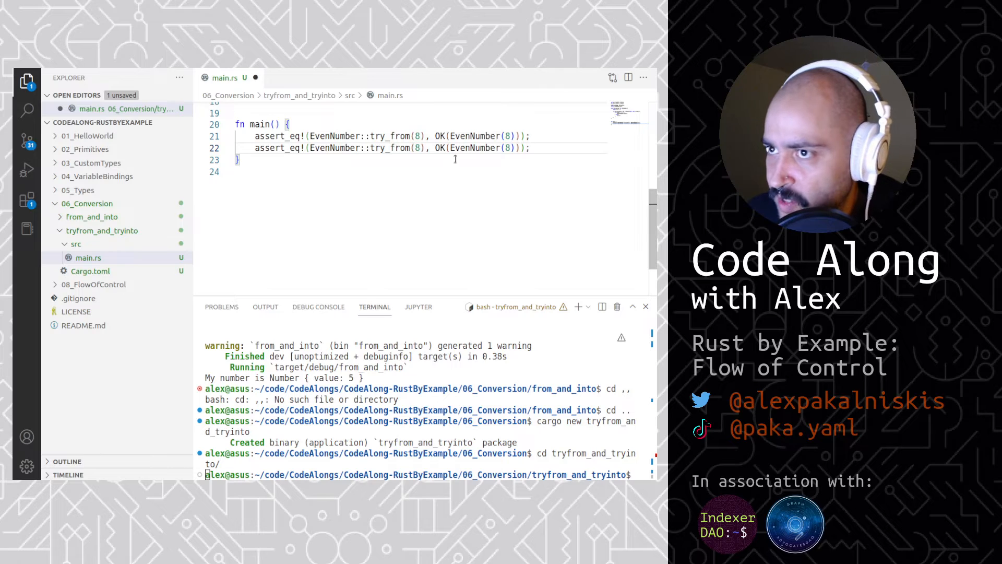
pyautogui.write('4')
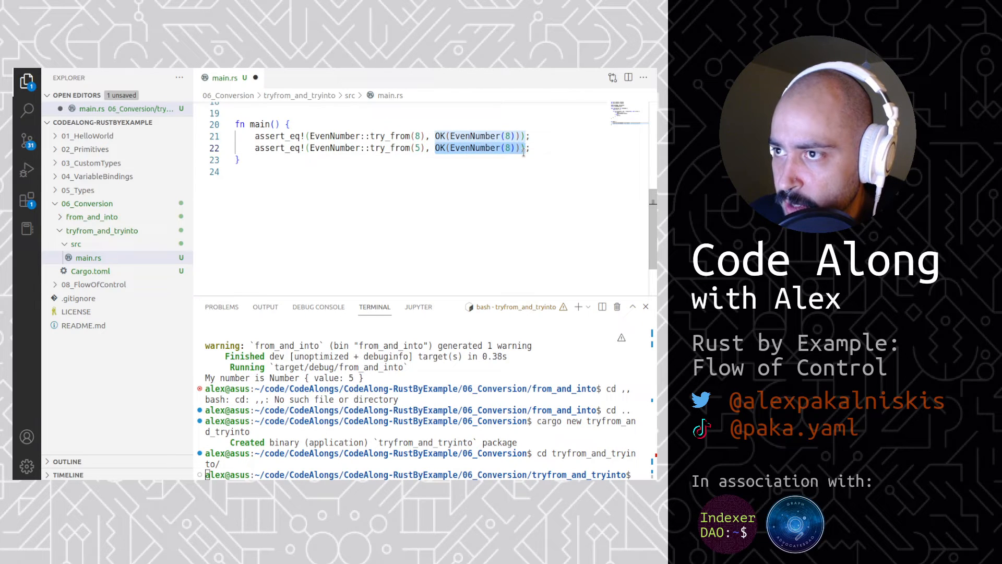
pyautogui.write('E')
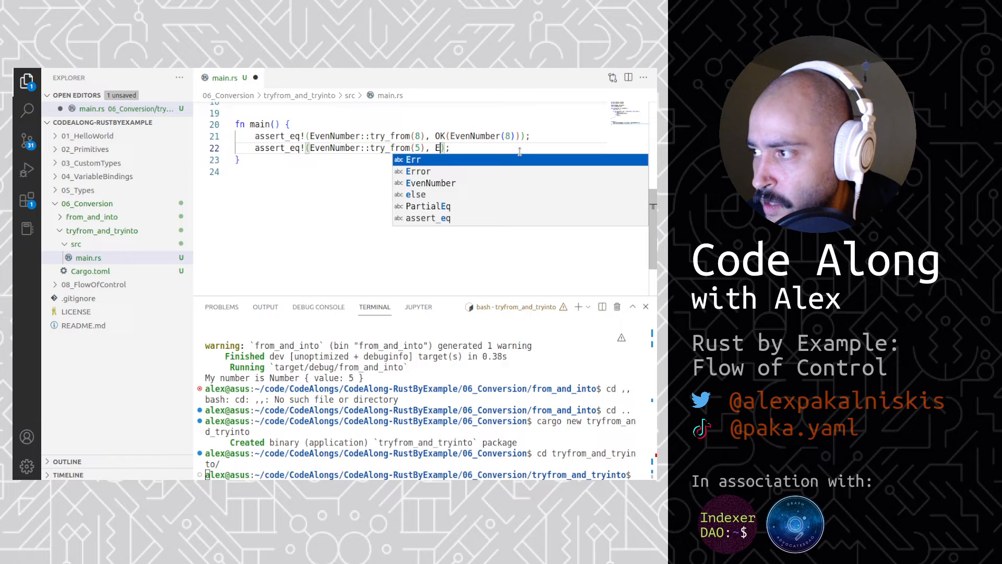
pyautogui.write('Err(())')
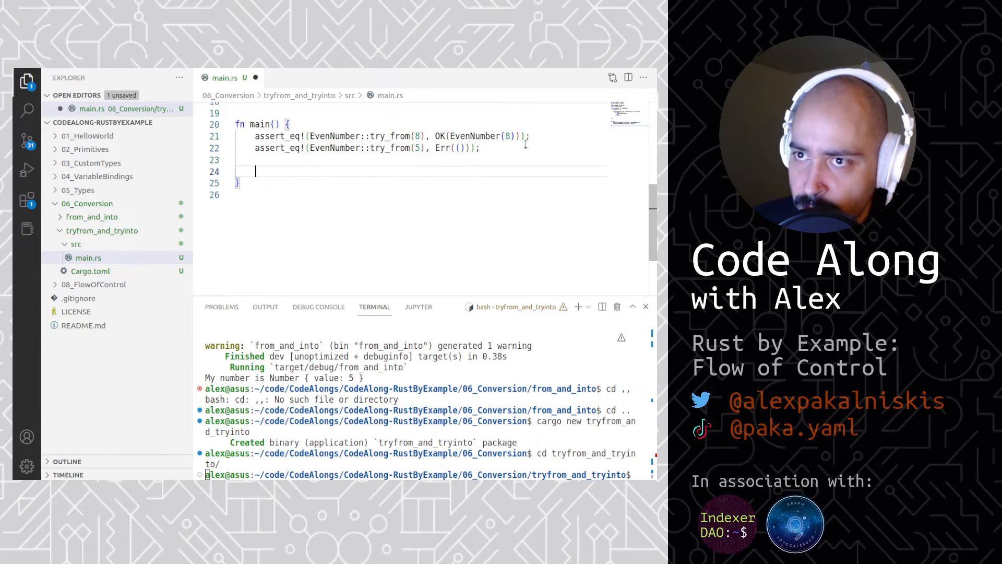
# Add `let result: Result<EvenNumber, ()> = 8i32.try_into();` in main.
pyautogui.write('let result: R')
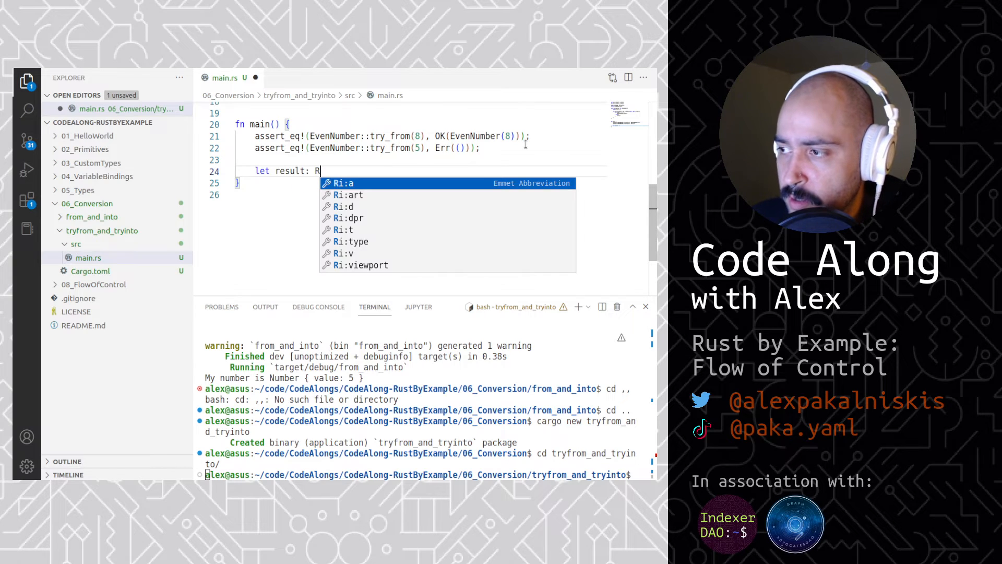
pyautogui.write('esult<E')
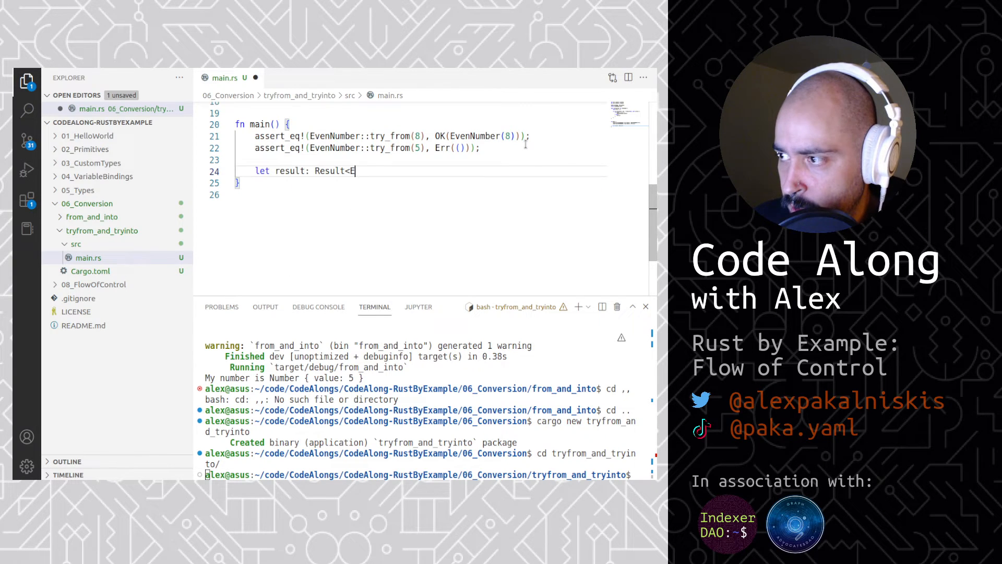
pyautogui.write('venNumber,')
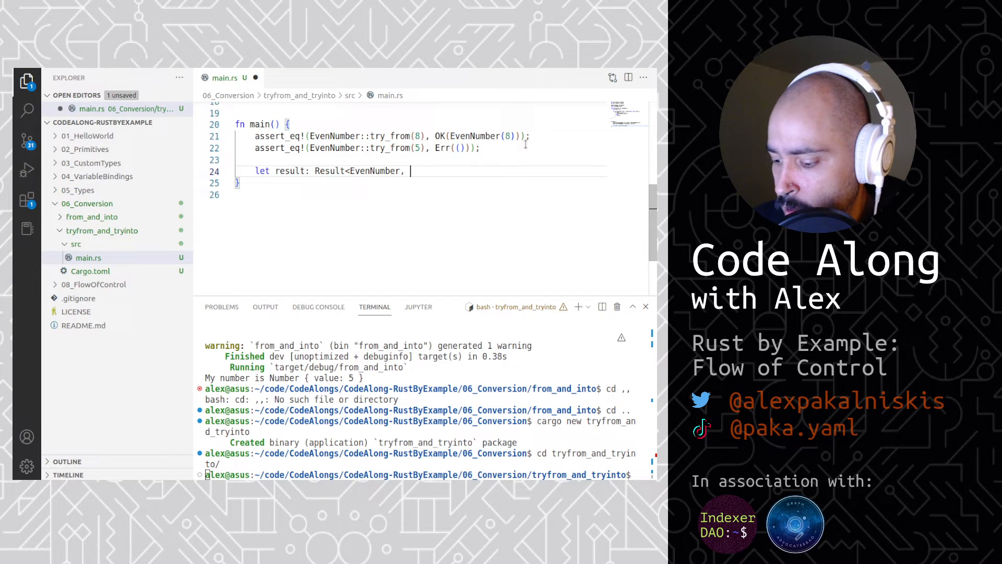
pyautogui.write('()>')
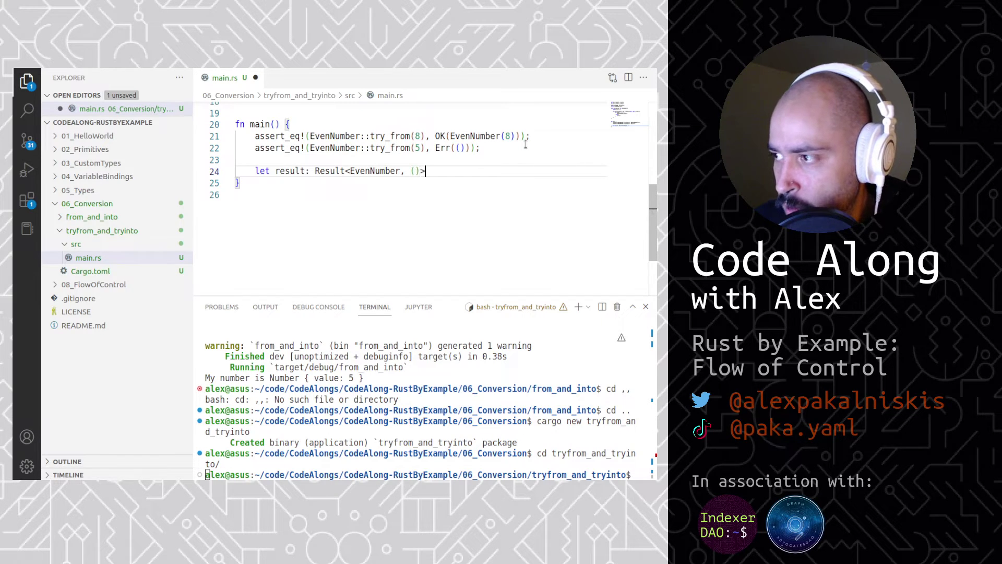
pyautogui.write('= 8')
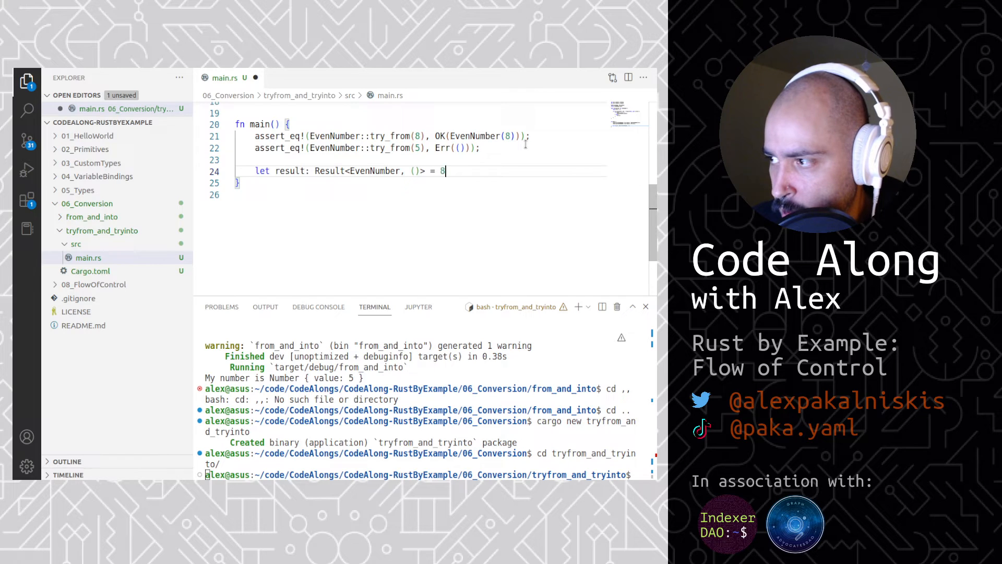
pyautogui.write('i32')
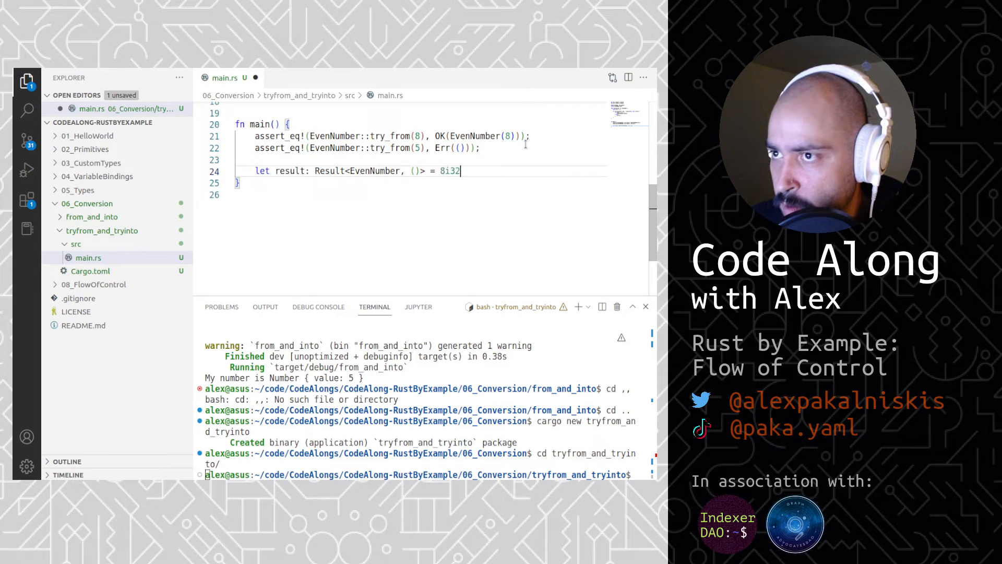
pyautogui.write('.try_')
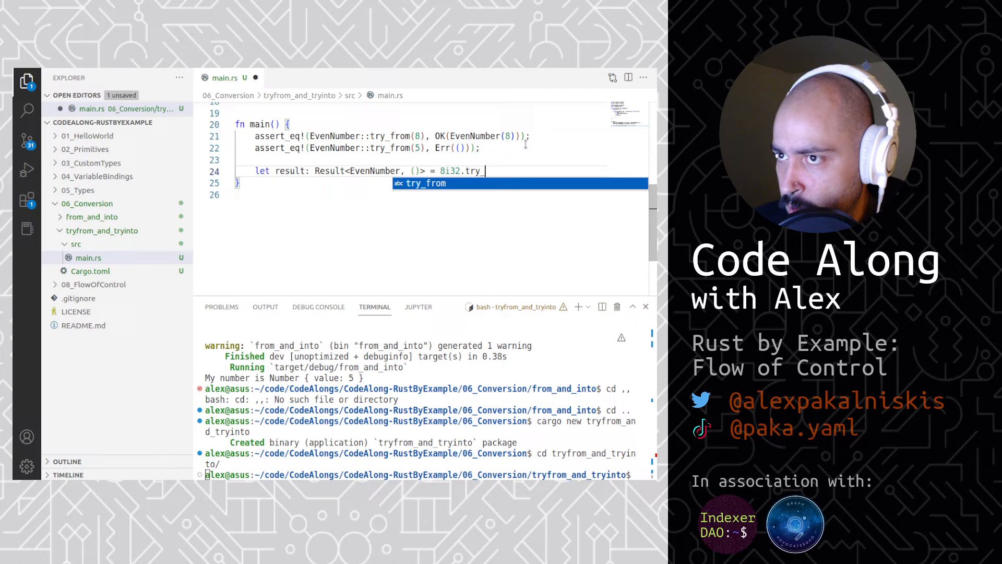
pyautogui.write('_into();')
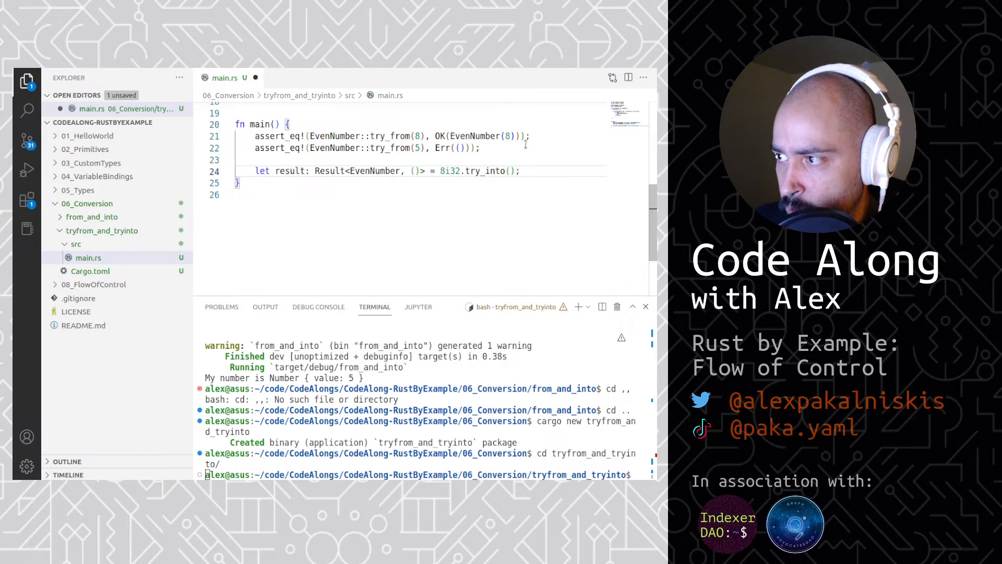
# Assert result equals Ok(EvenNumber(8)), then duplicate both lines for 5i32 expecting Err(()).
pyautogui.write('ass')
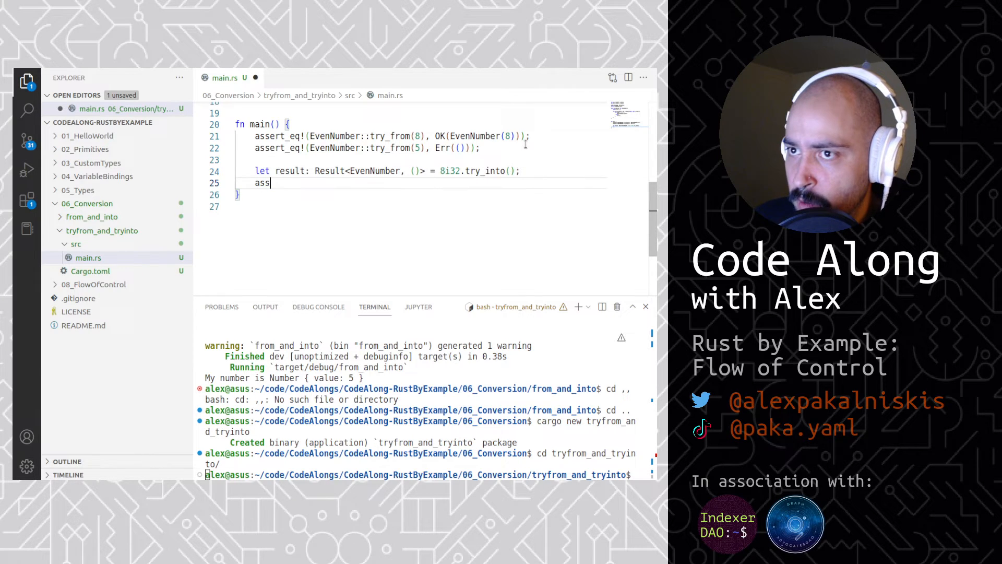
pyautogui.write('ert_eq!(')
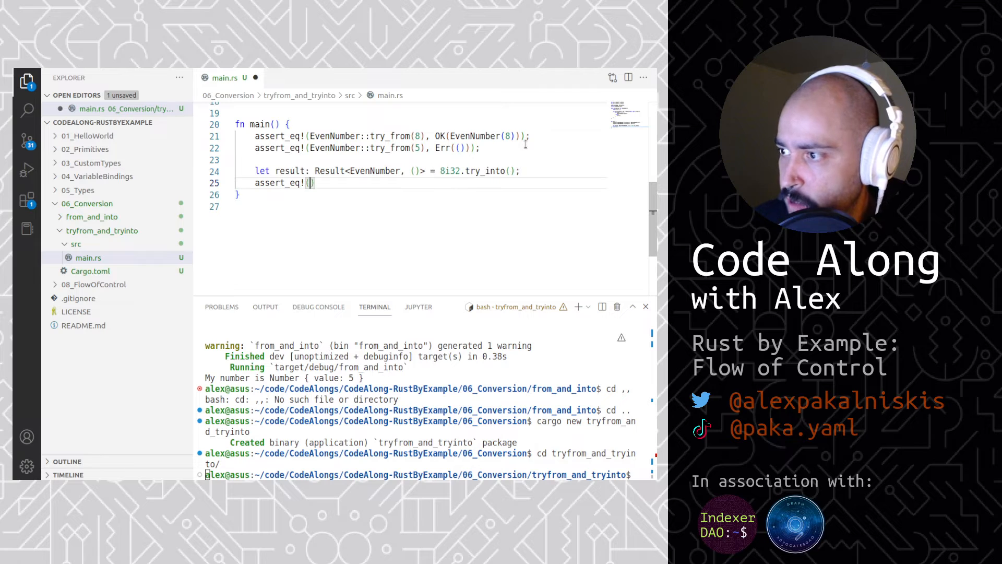
pyautogui.write('resut,')
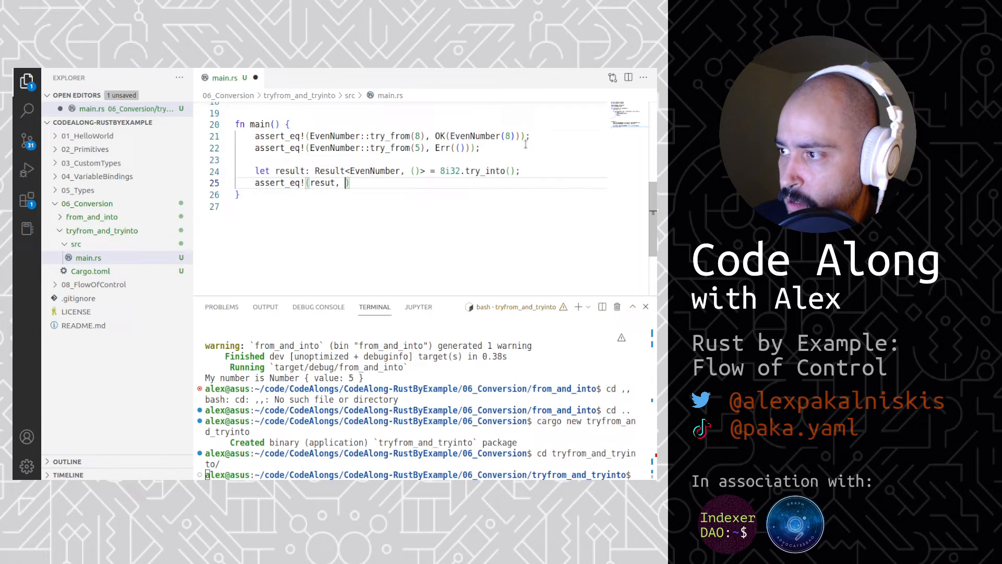
pyautogui.write('Ok(EvenNumber(8')
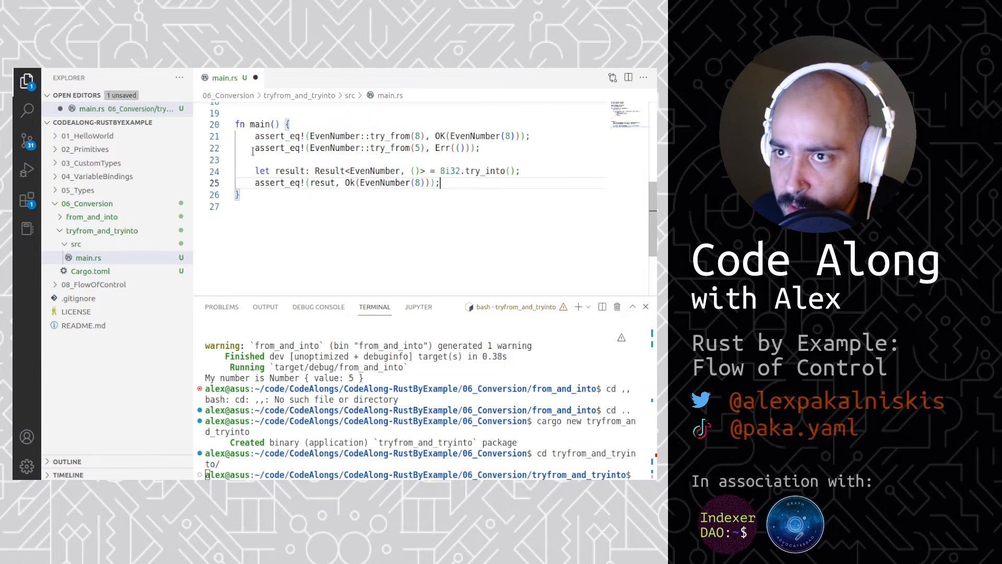
pyautogui.moveTo(254, 171); pyautogui.dragTo(439, 182)
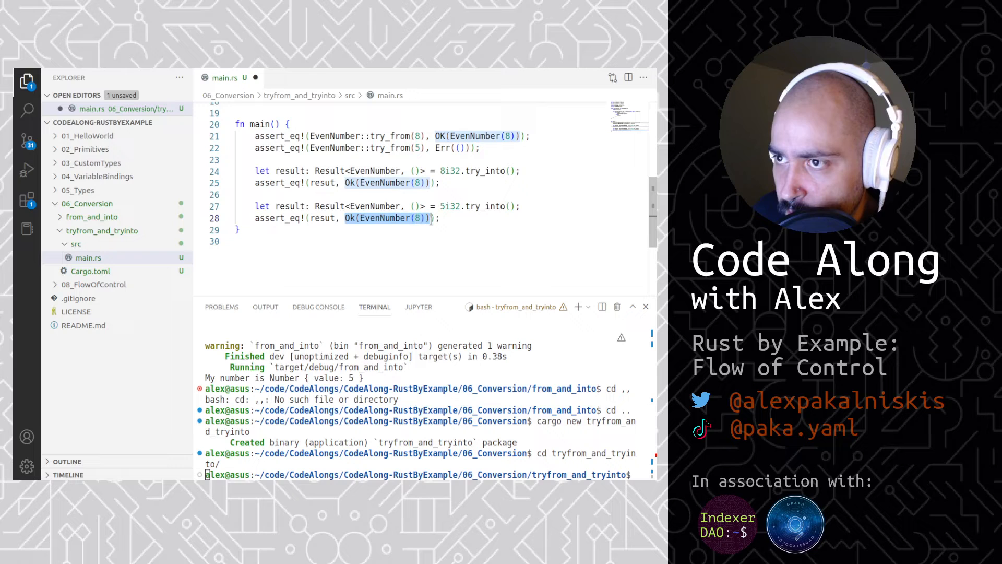
pyautogui.write('Er')
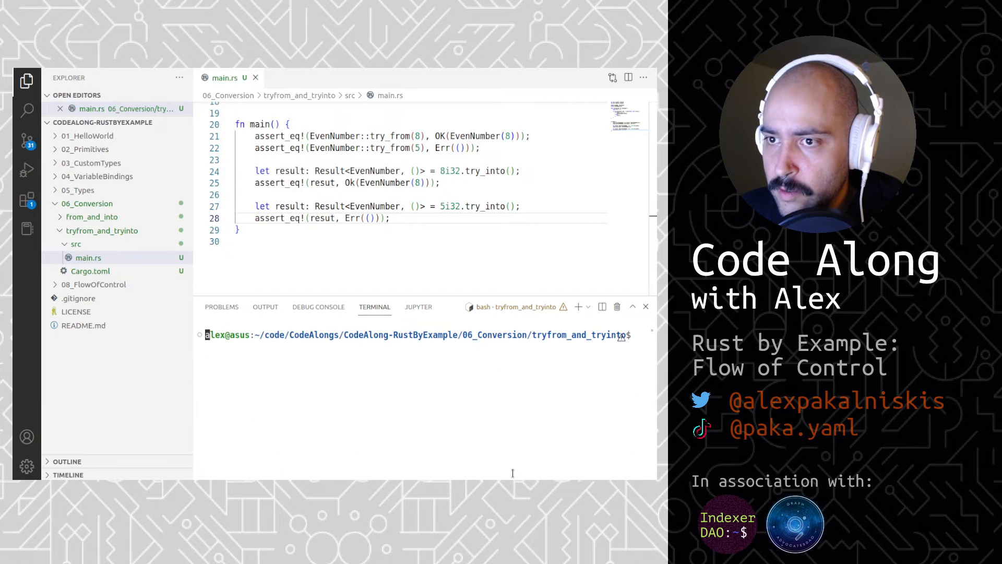
# Run `cargo run` and scroll through the reported compiler errors.
pyautogui.write('cargo run:~/code/CodeAlongs/CodeAlong-RustByExample/06_Conversion/tryfrom_and_tryinto$')
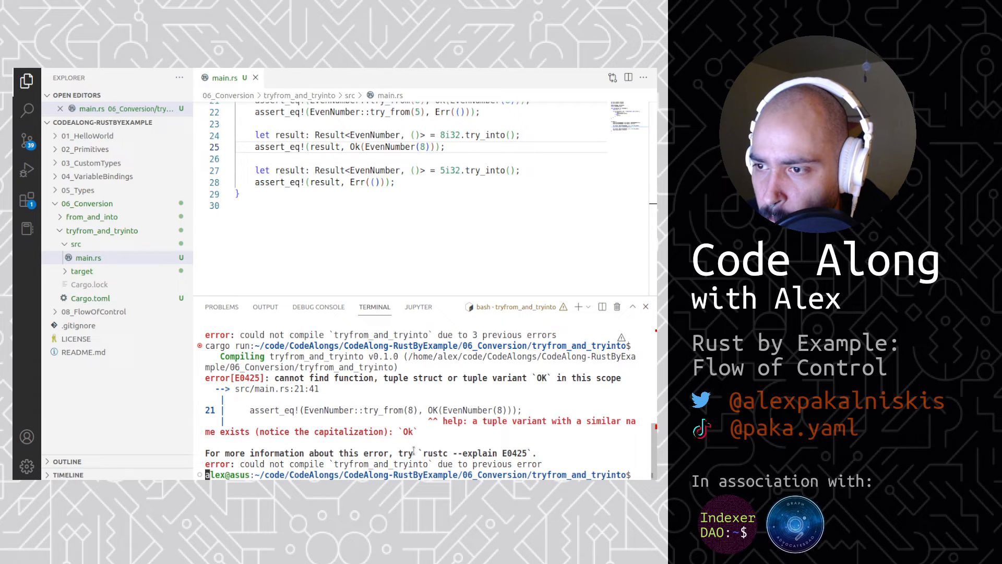
pyautogui.scroll(3)
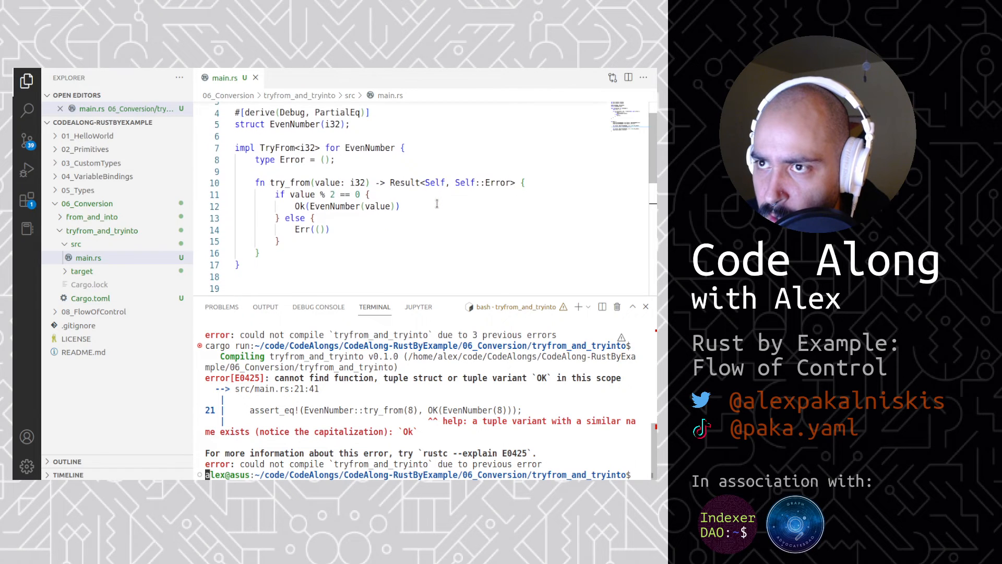
pyautogui.scroll(-3)
pyautogui.write('cle')
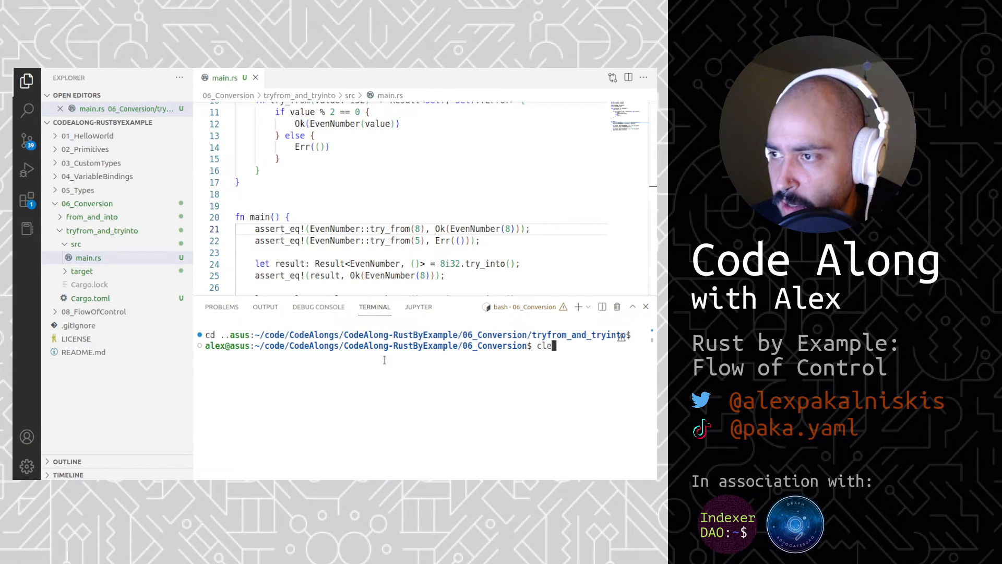
# Create the to_and_from_strings package with cargo new, cd into it, and expand it.
pyautogui.press('Enter')
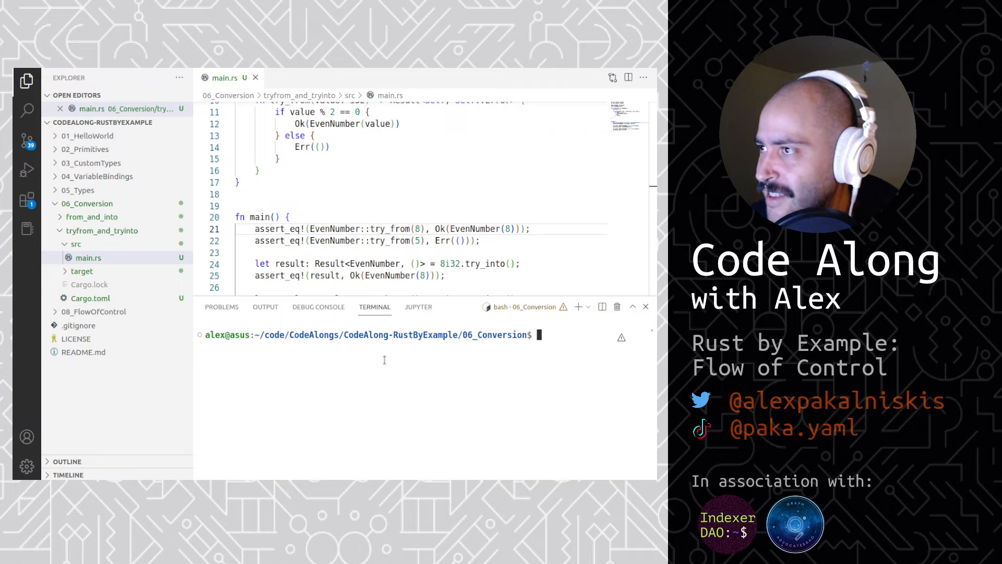
pyautogui.write('c')
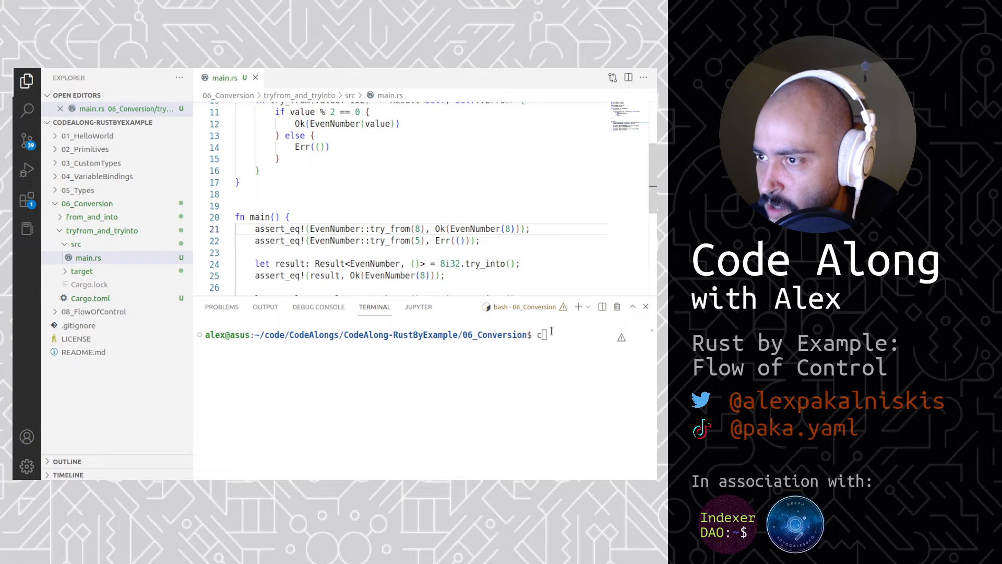
pyautogui.write('2')
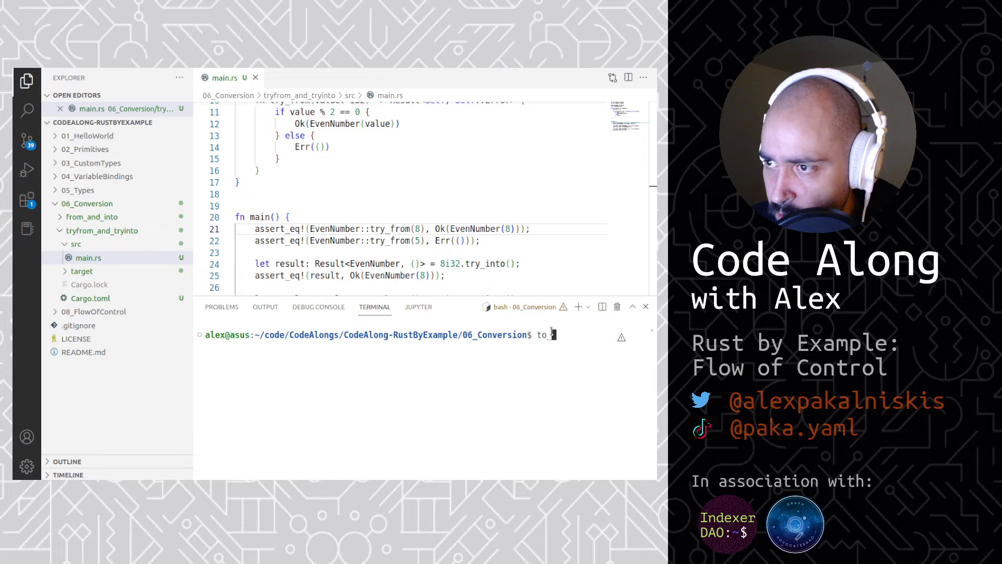
pyautogui.write('from_strings')
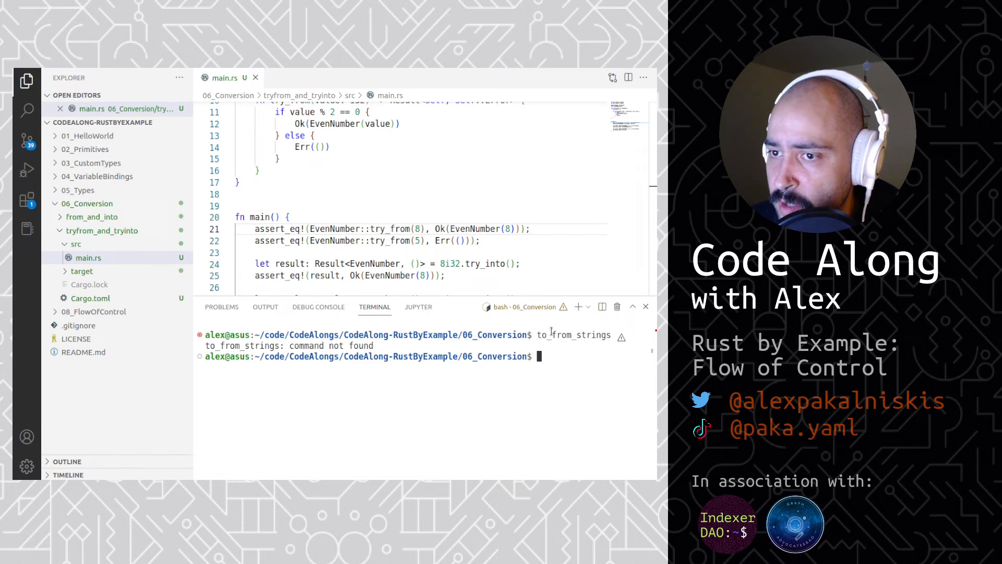
pyautogui.write('cargo new to_and_from_s')
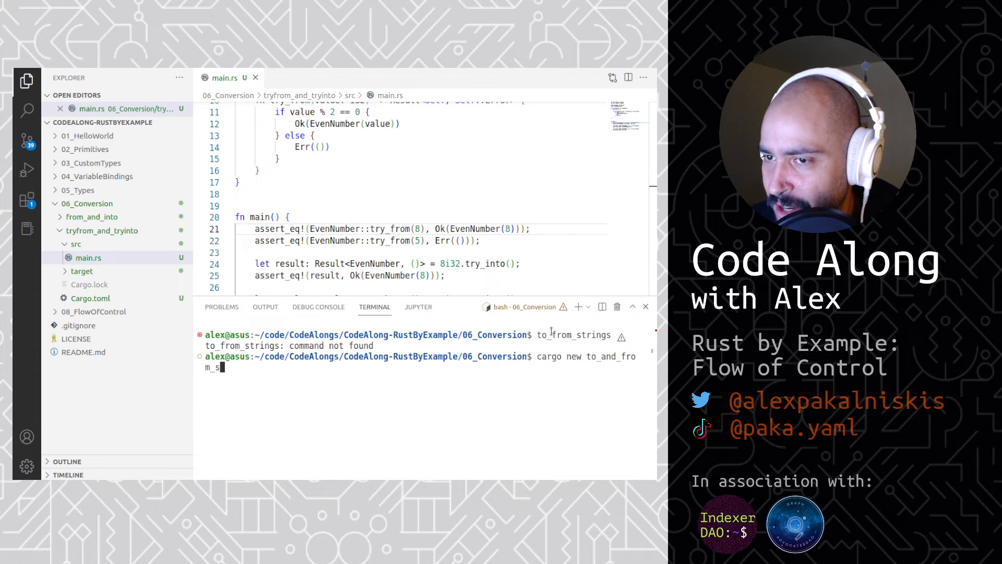
pyautogui.press('Enter')
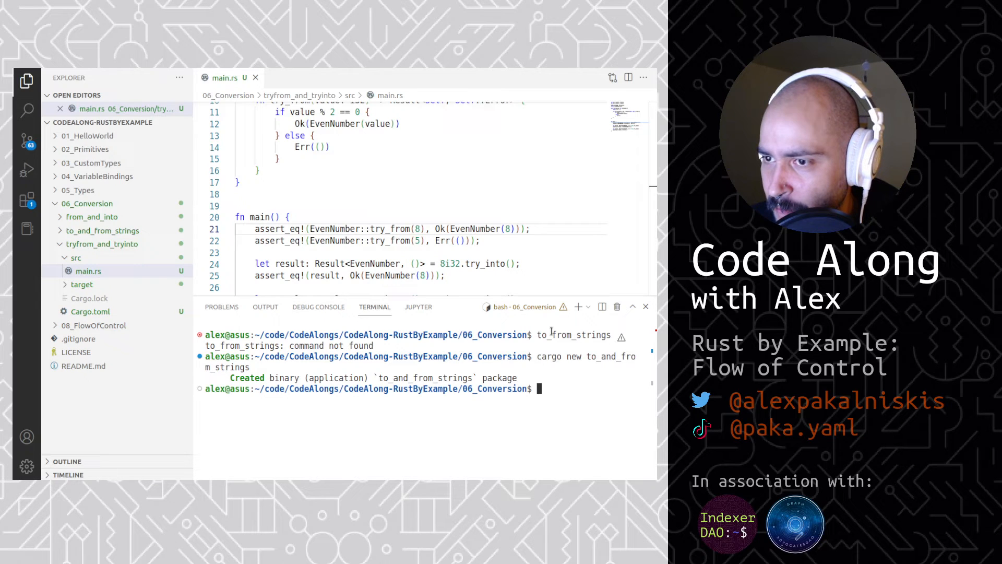
pyautogui.write('cd to_and_from_strings/')
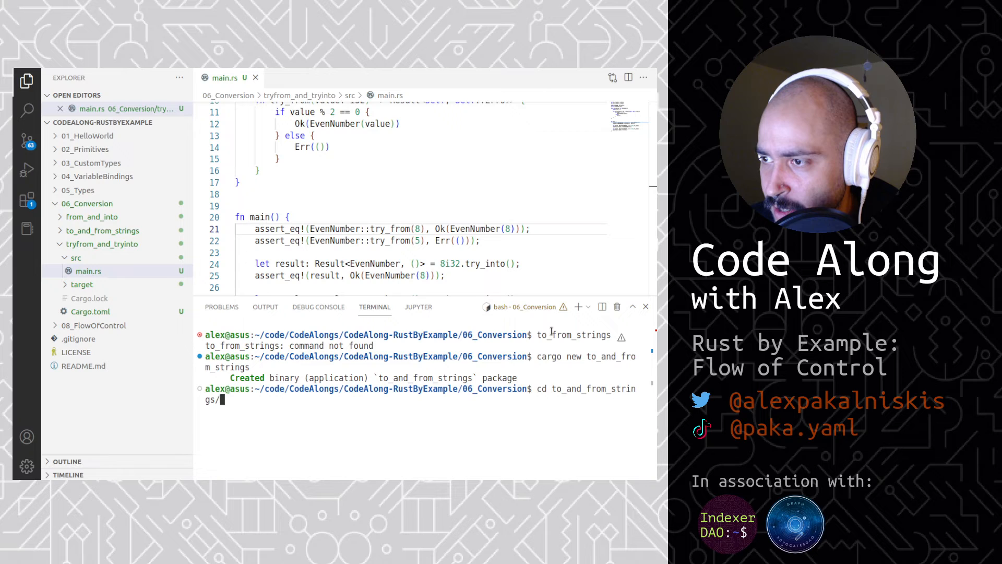
pyautogui.press('Enter')
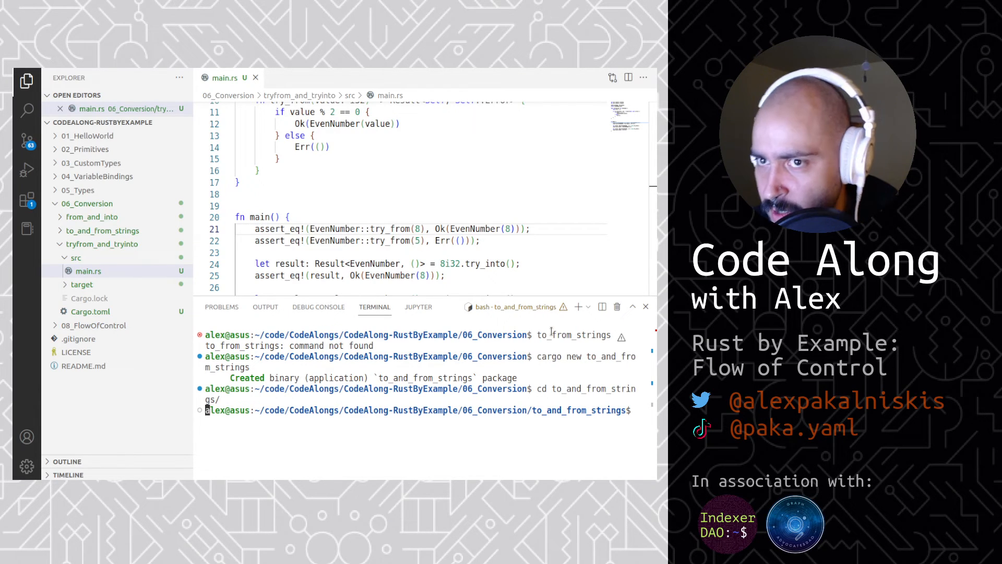
pyautogui.click(103, 230)
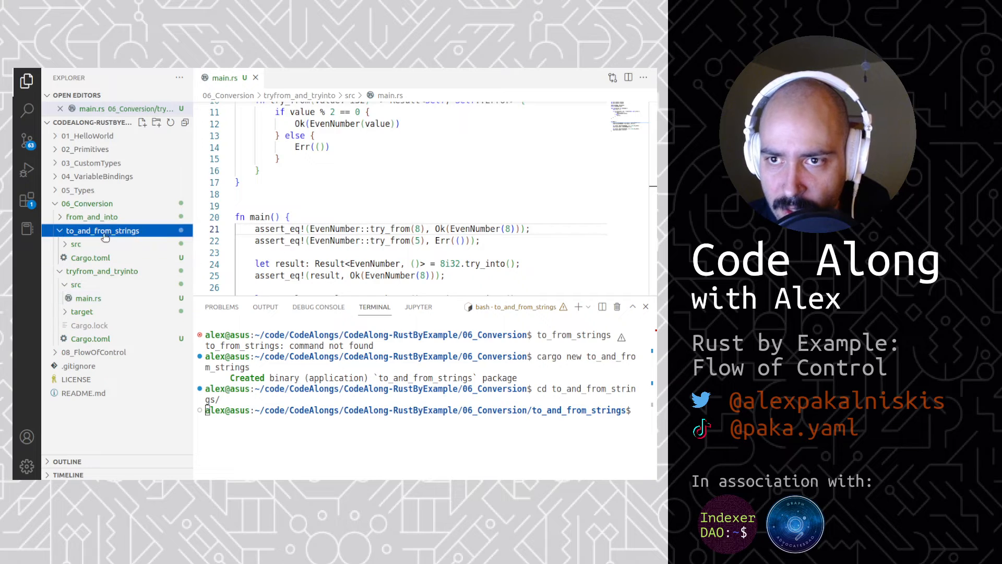
# Close tryfrom_and_tryinto's main.rs and open to_and_from_strings' src/main.rs.
pyautogui.click(256, 78)
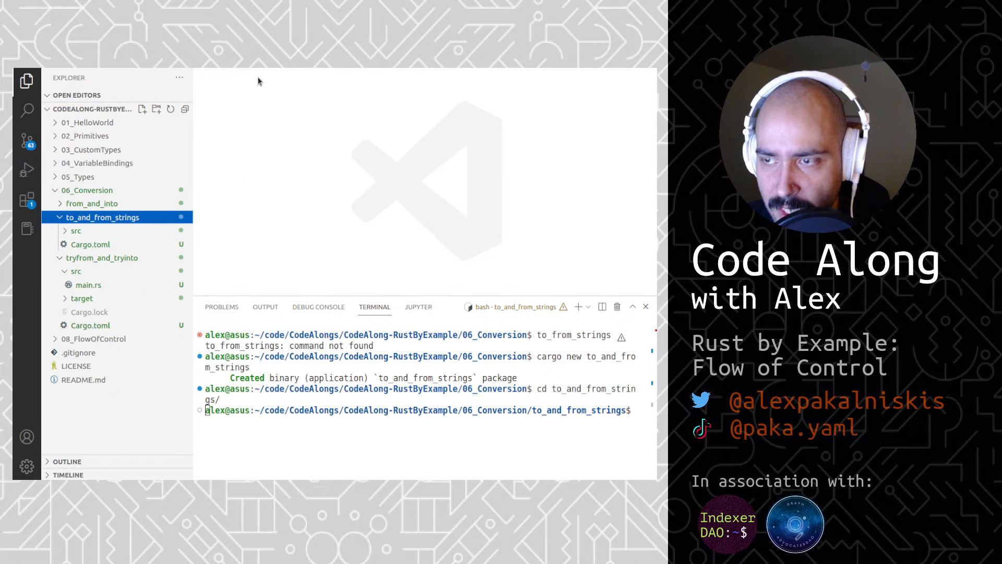
pyautogui.click(88, 244)
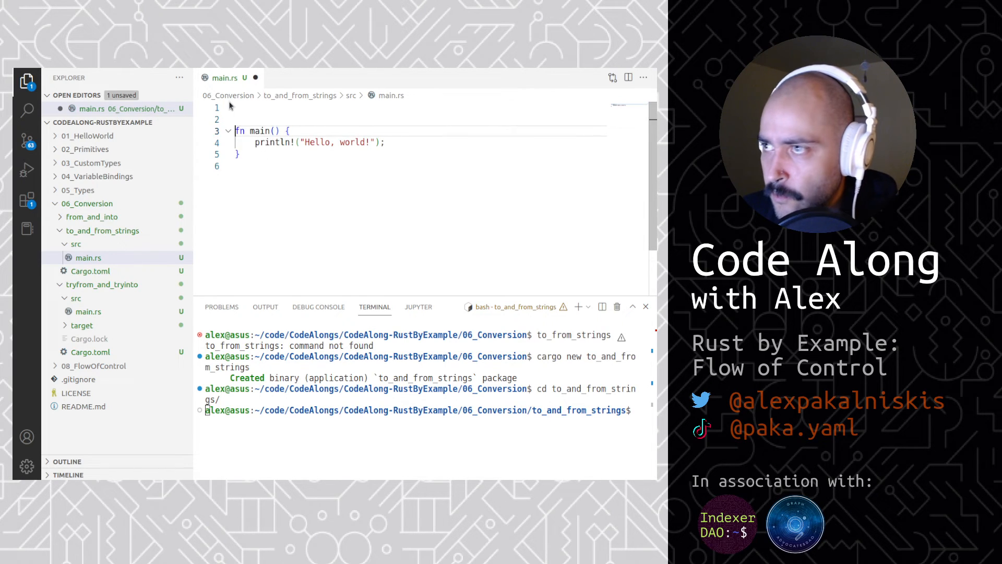
# Add `use std::fmt;` and a `struct Circle { radius: i32 }`.
pyautogui.write('use std')
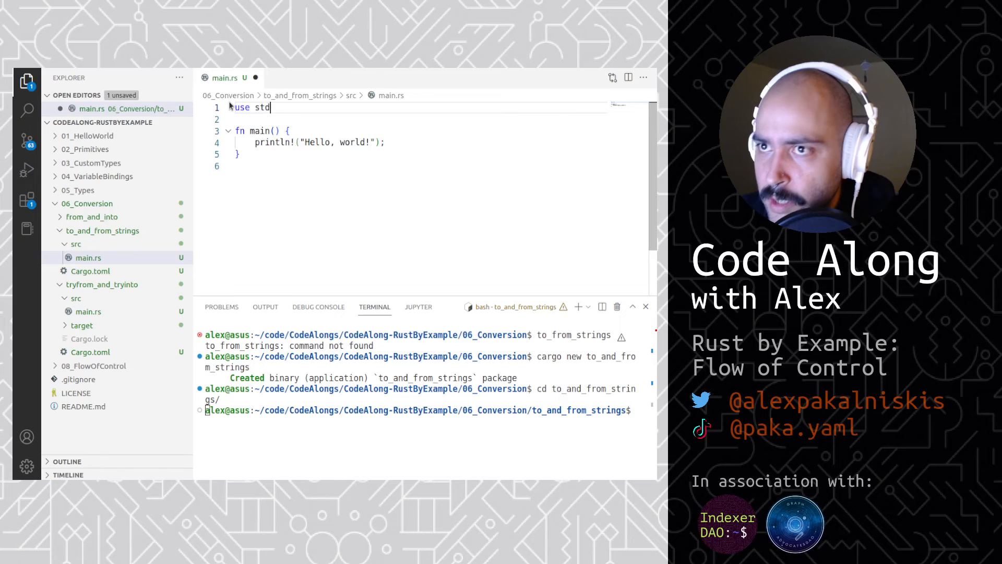
pyautogui.write('::fmt;')
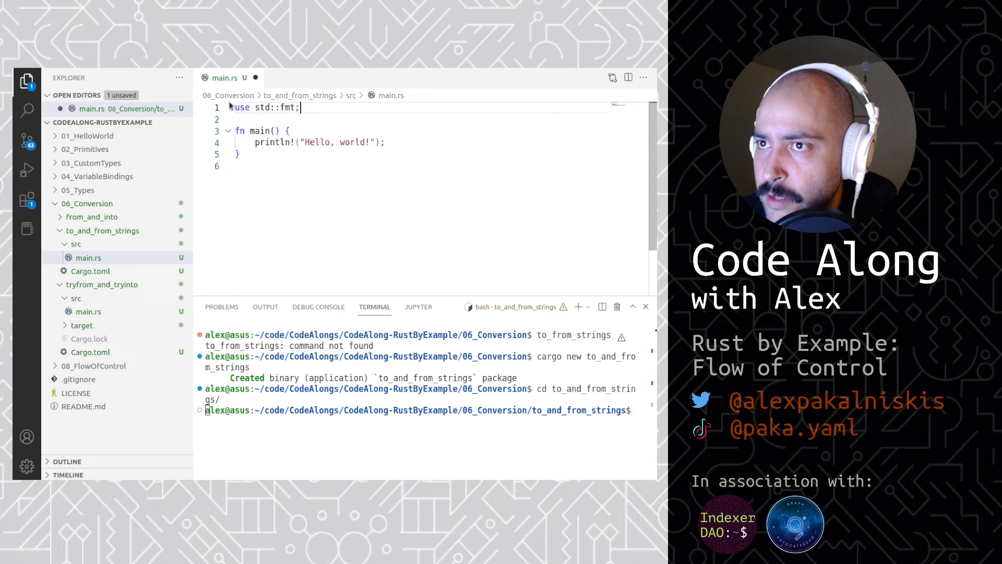
pyautogui.write('struct')
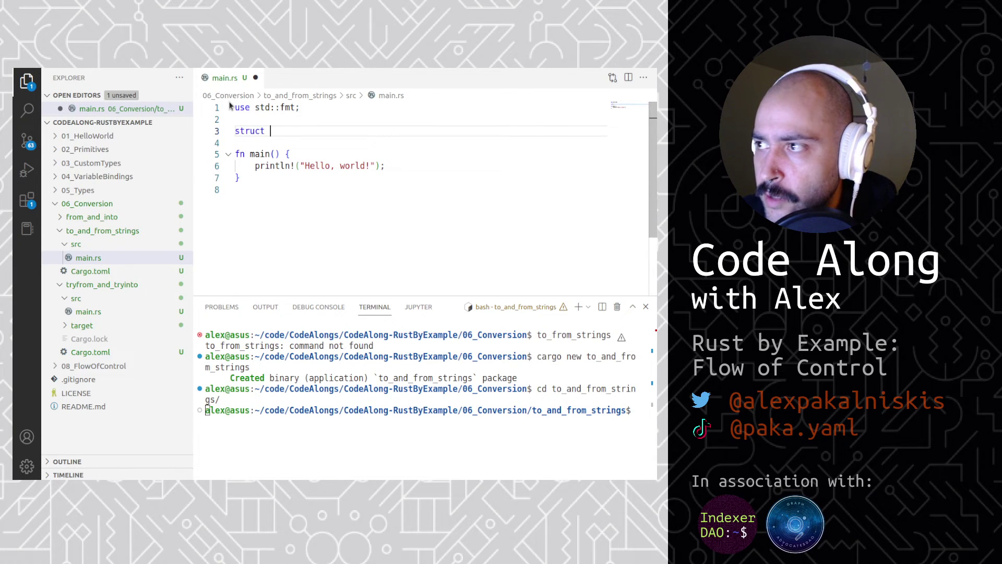
pyautogui.write('Circle {')
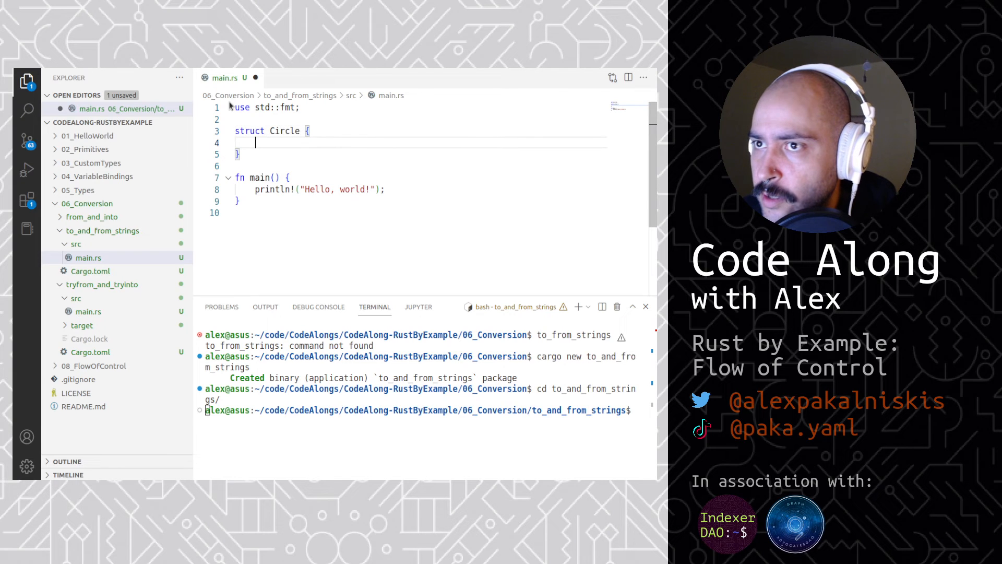
pyautogui.write('radius:')
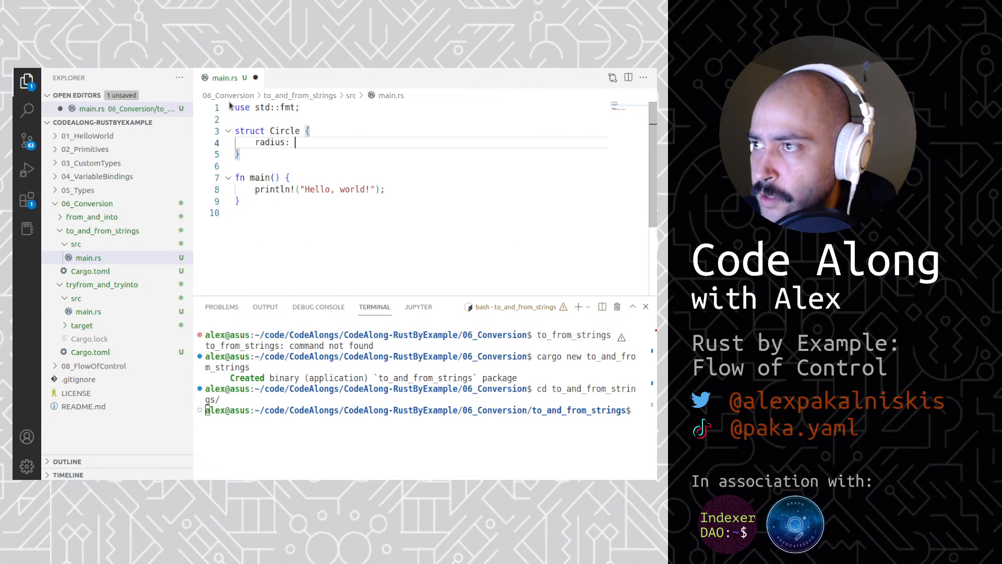
pyautogui.write('i32')
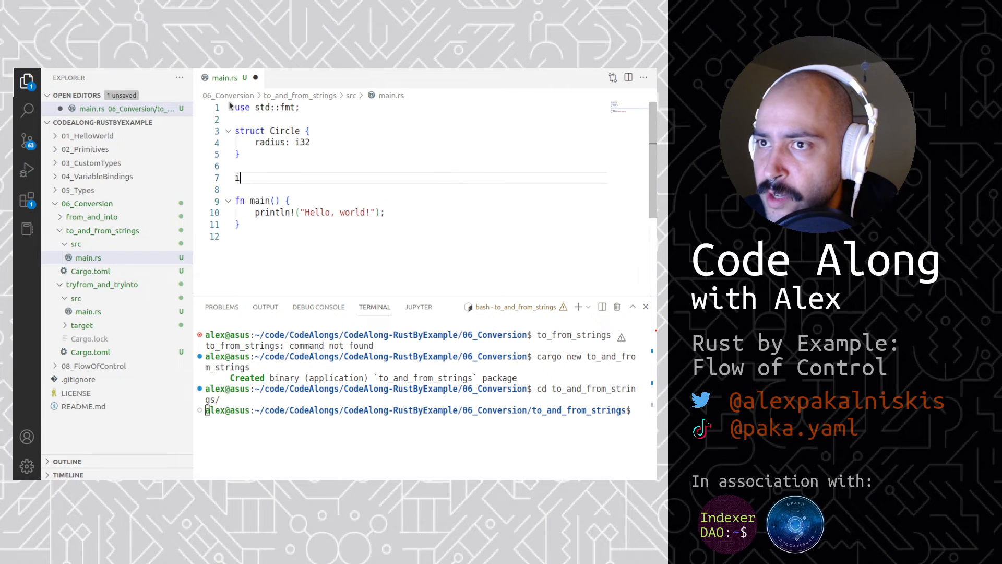
# Start `impl fmt::Display for Circle` with `fn fmt(&self, f: &mut fmt::Formatter) -> fmt::Result`.
pyautogui.write('mpl f')
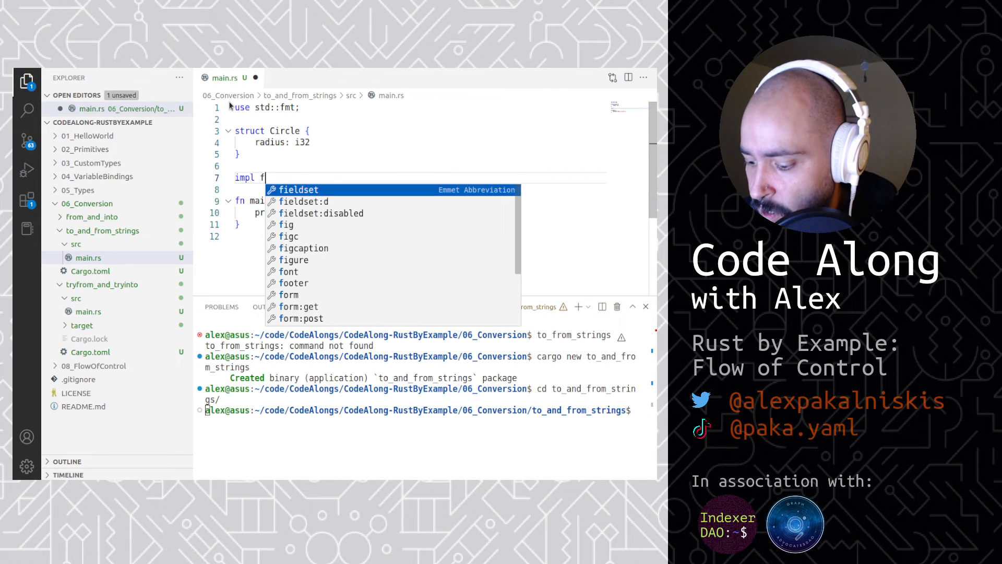
pyautogui.write('mt::Displ')
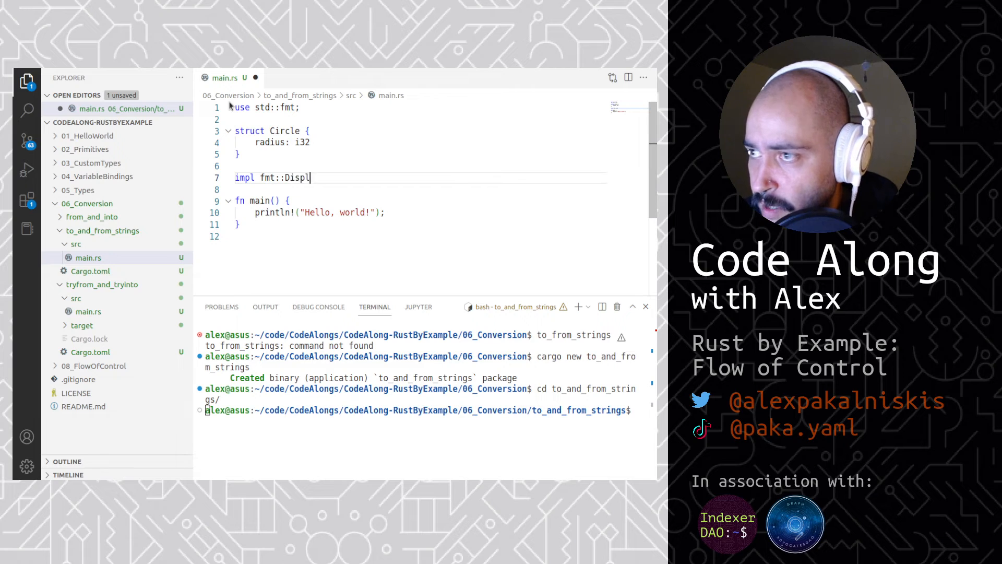
pyautogui.write('ay for Cirld')
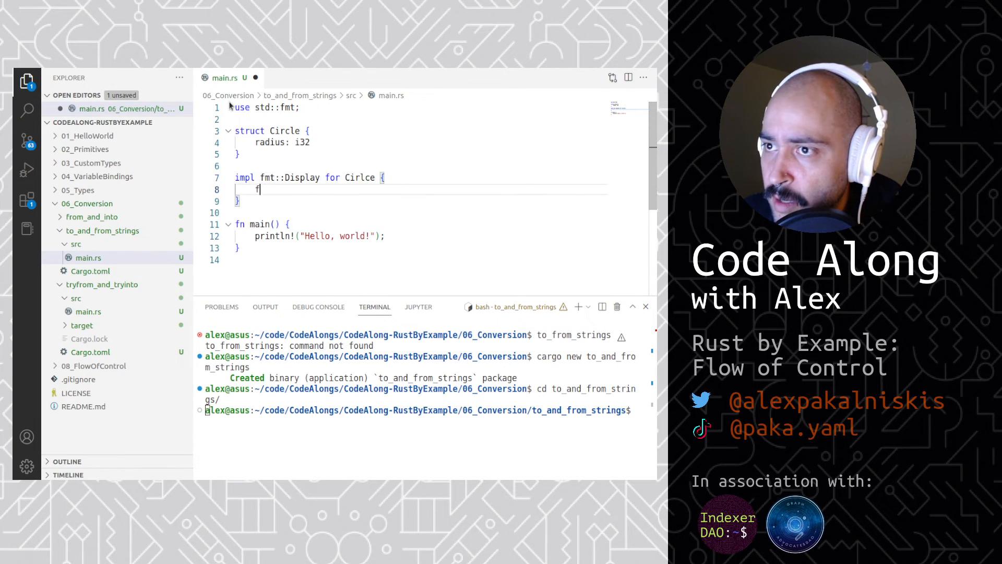
pyautogui.write('n fmt')
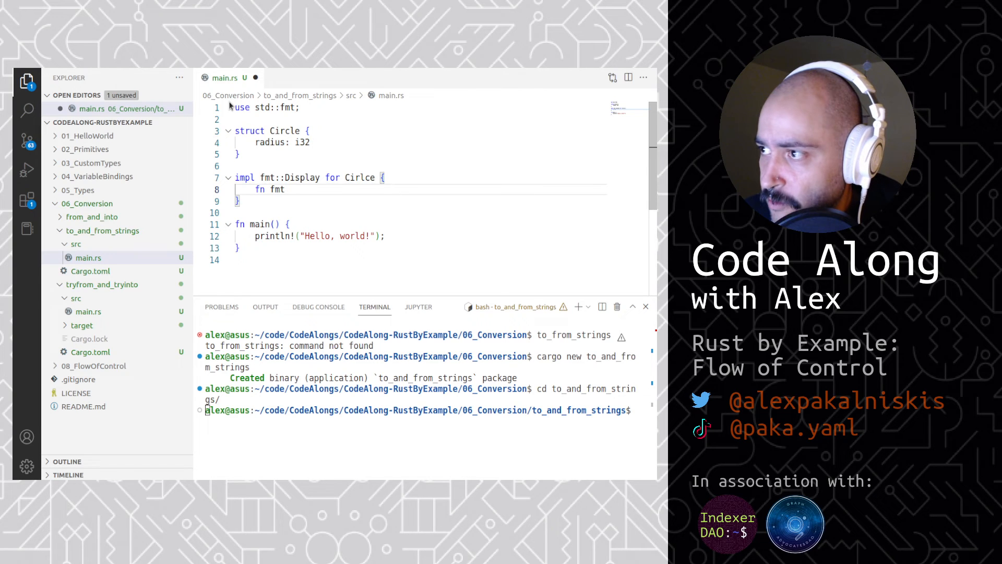
pyautogui.write('()')
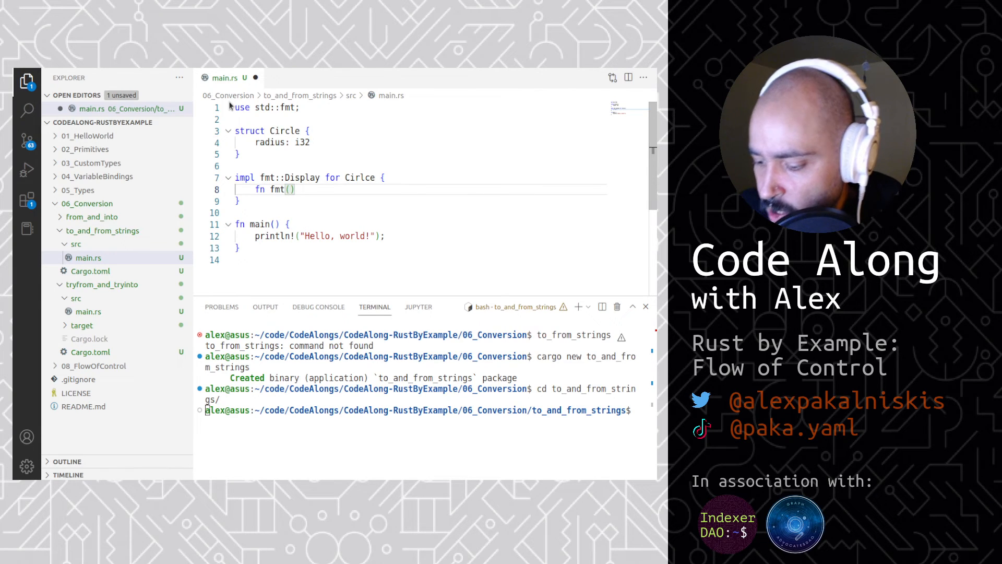
pyautogui.write('&self,')
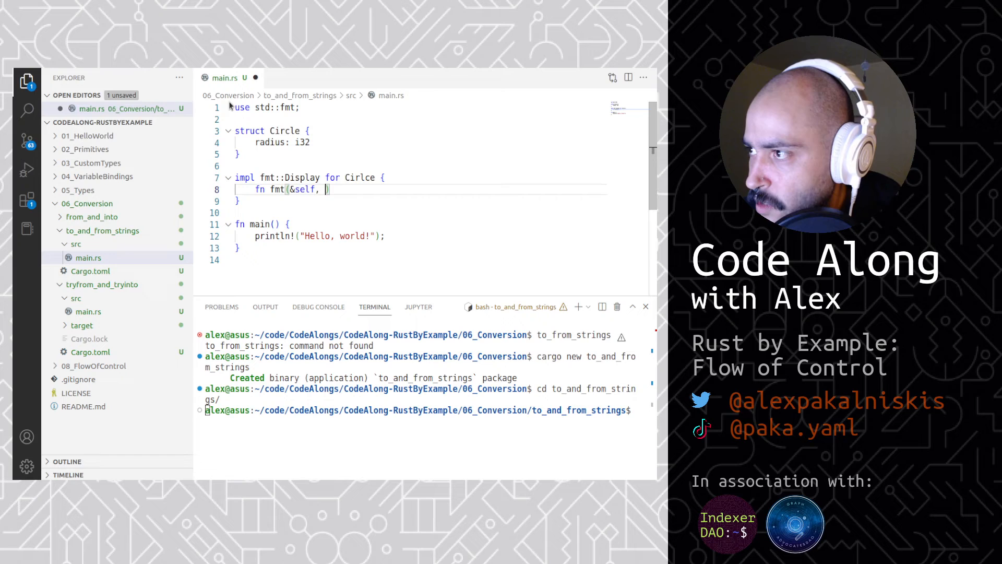
pyautogui.write('f:')
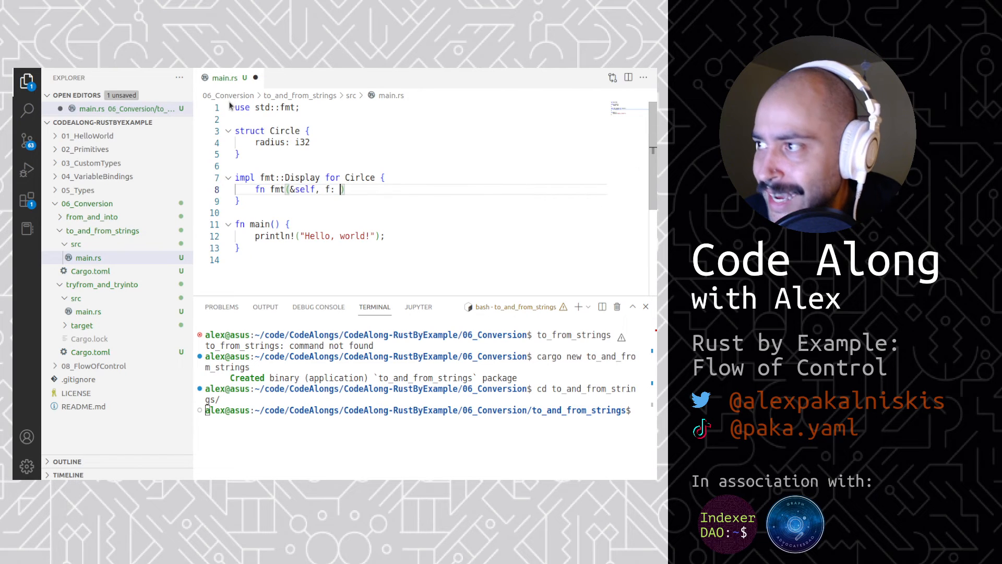
pyautogui.write('&')
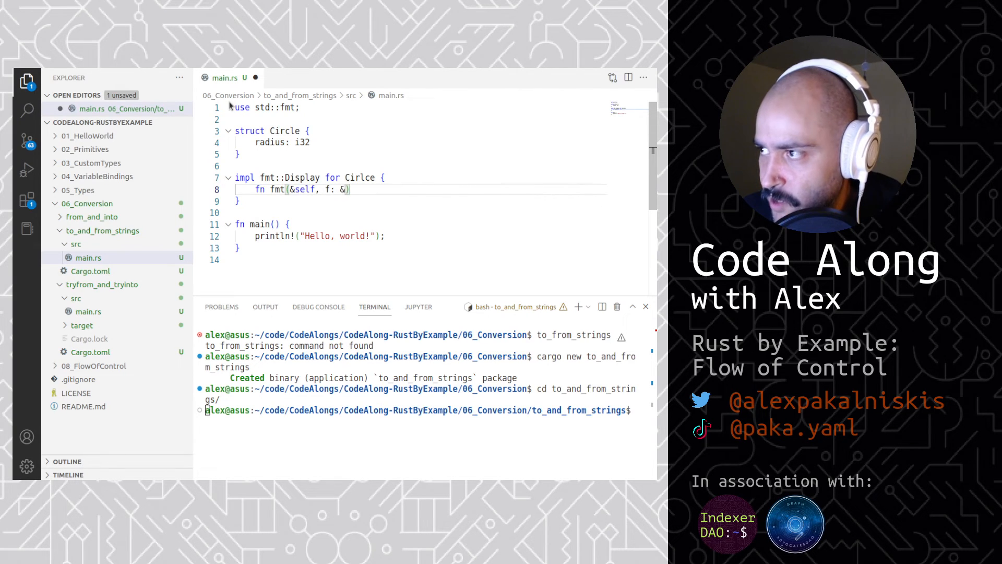
pyautogui.write('mut fmt::')
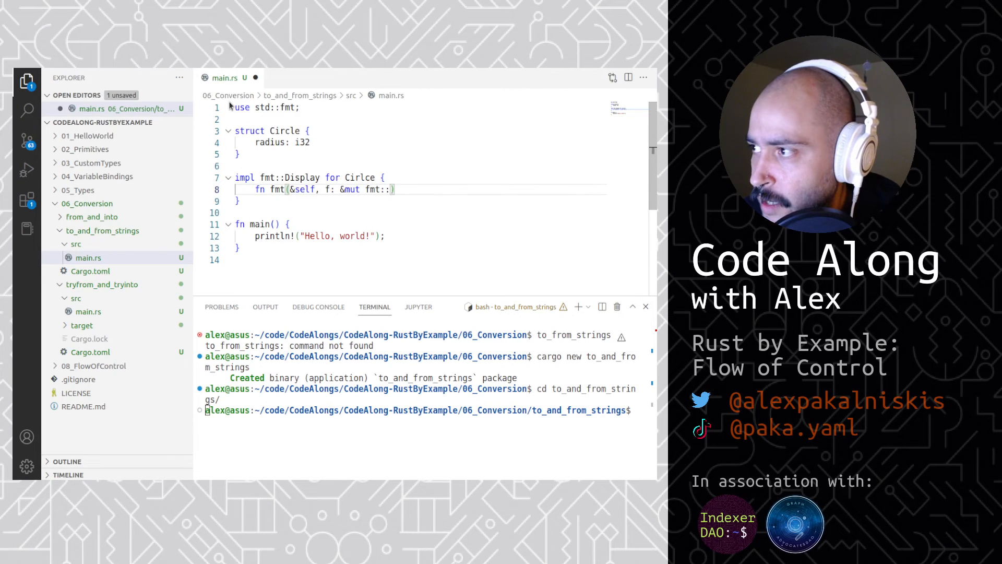
pyautogui.write('Formatter')
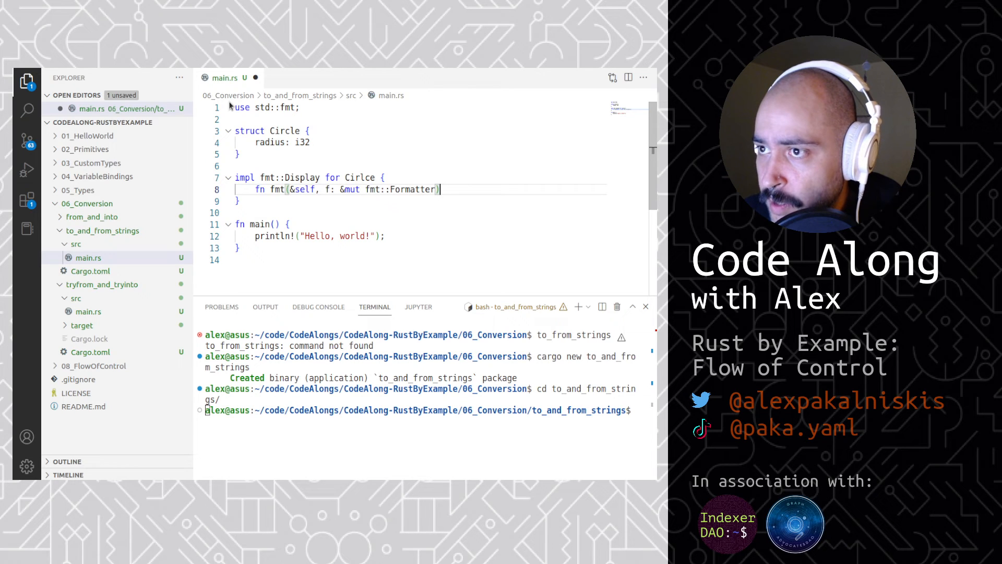
pyautogui.write('->')
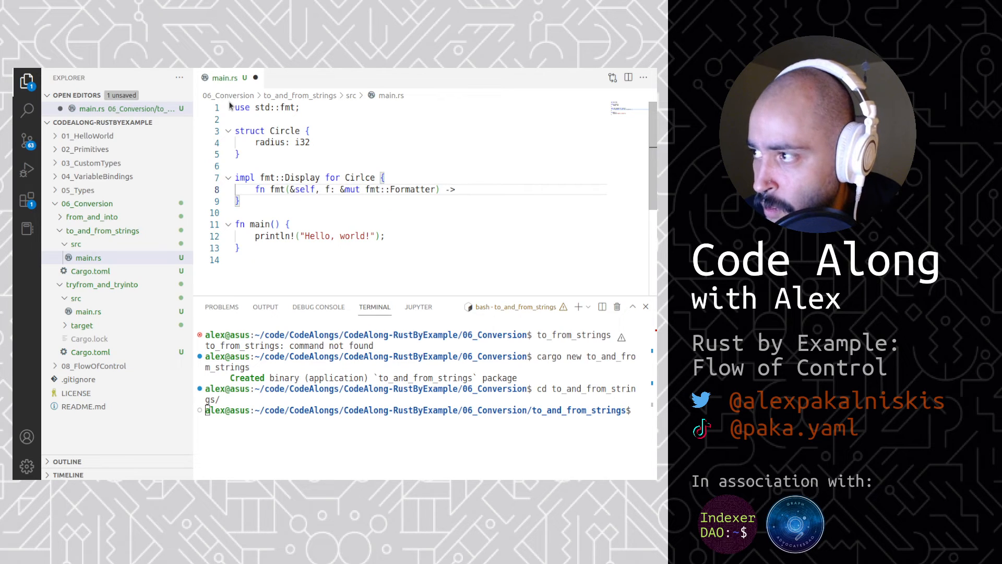
pyautogui.write('fmt::Re')
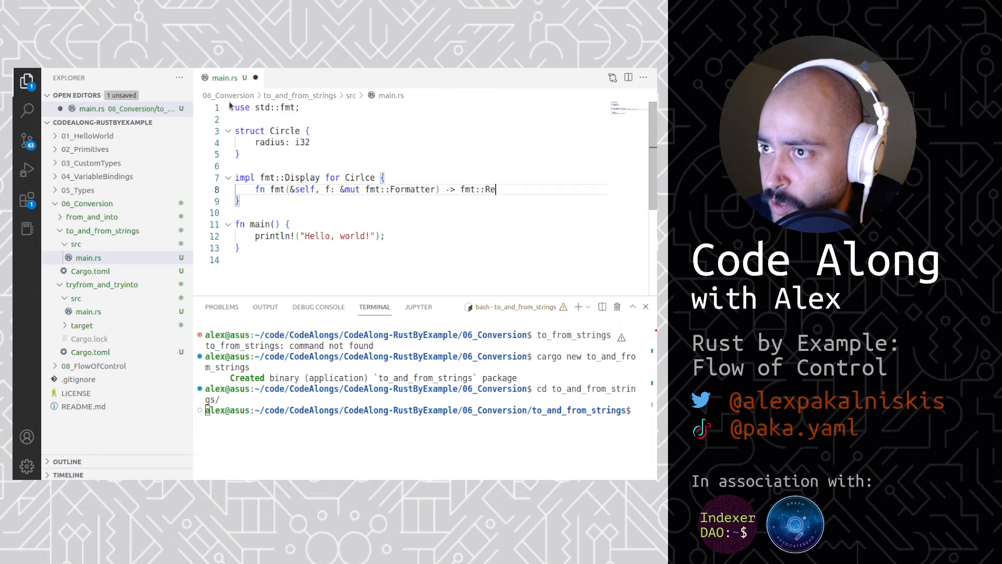
pyautogui.write('sult {')
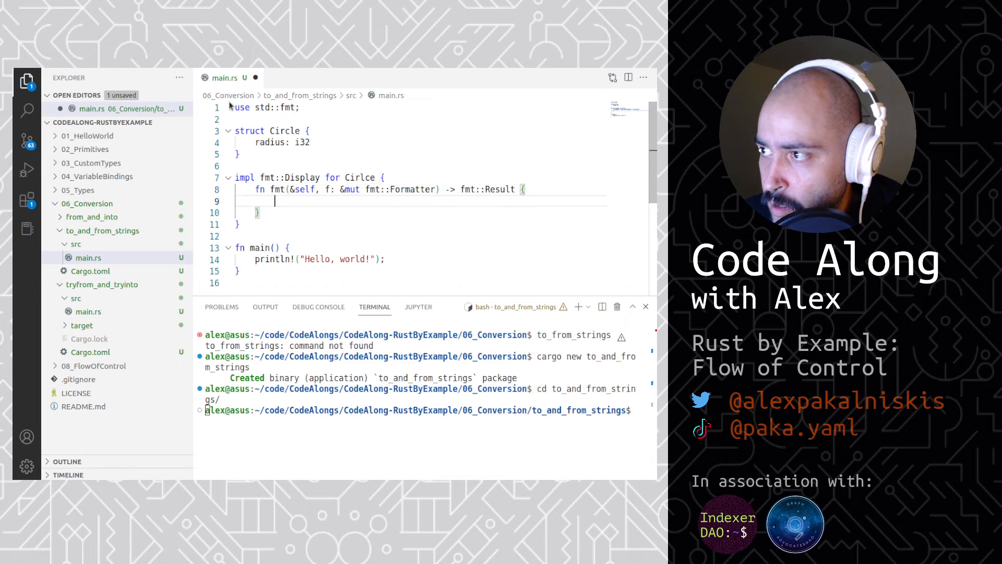
# Make fmt call `write!(f, "Circle of radius {}", self.radius)`.
pyautogui.write('wri')
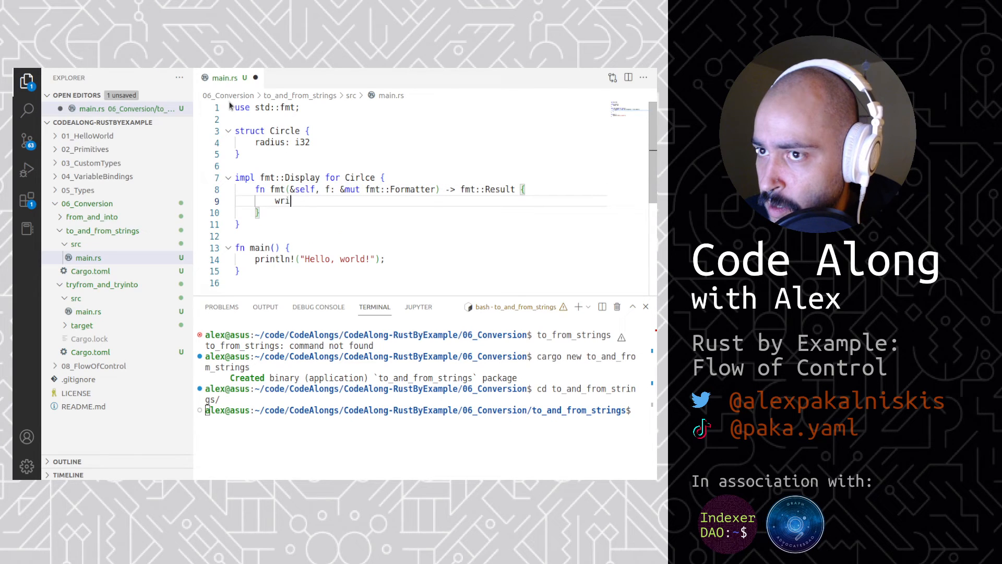
pyautogui.write('te!()')
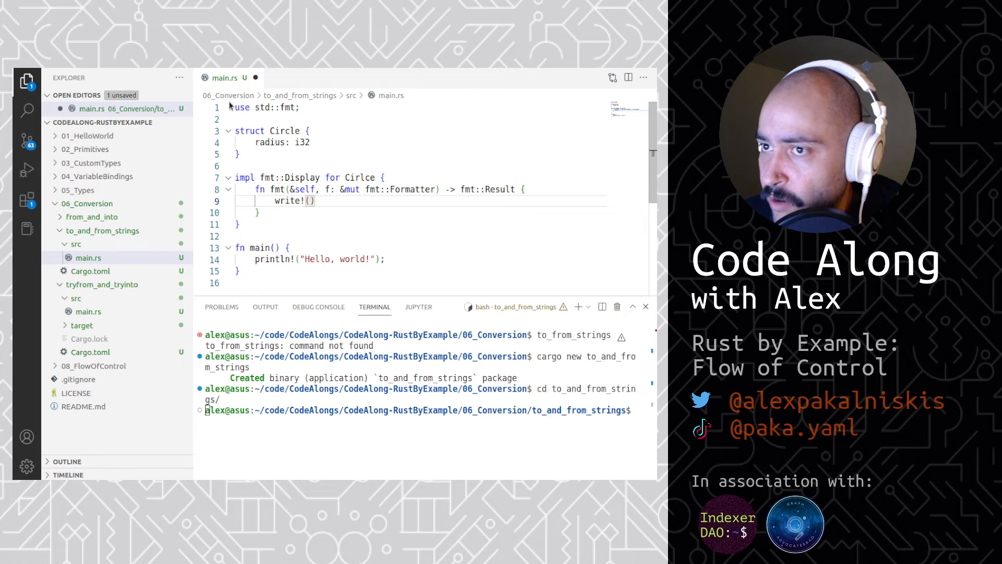
pyautogui.write('f,')
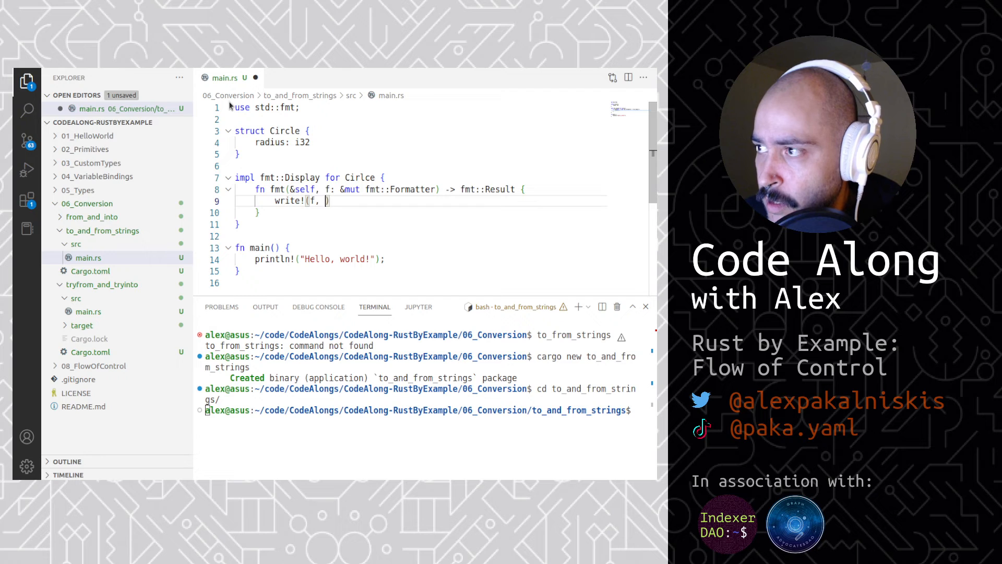
pyautogui.write('"Circle"')
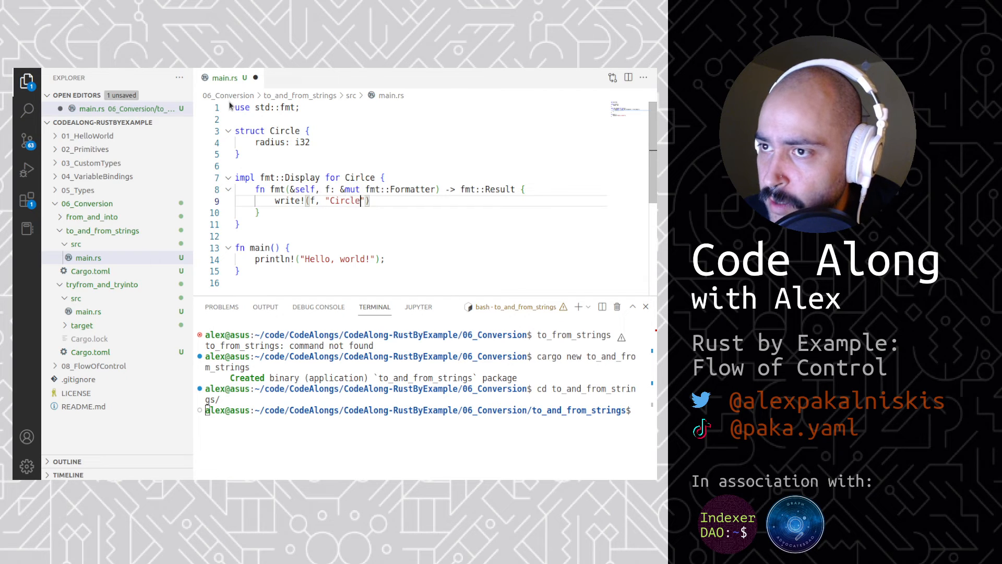
pyautogui.write('of')
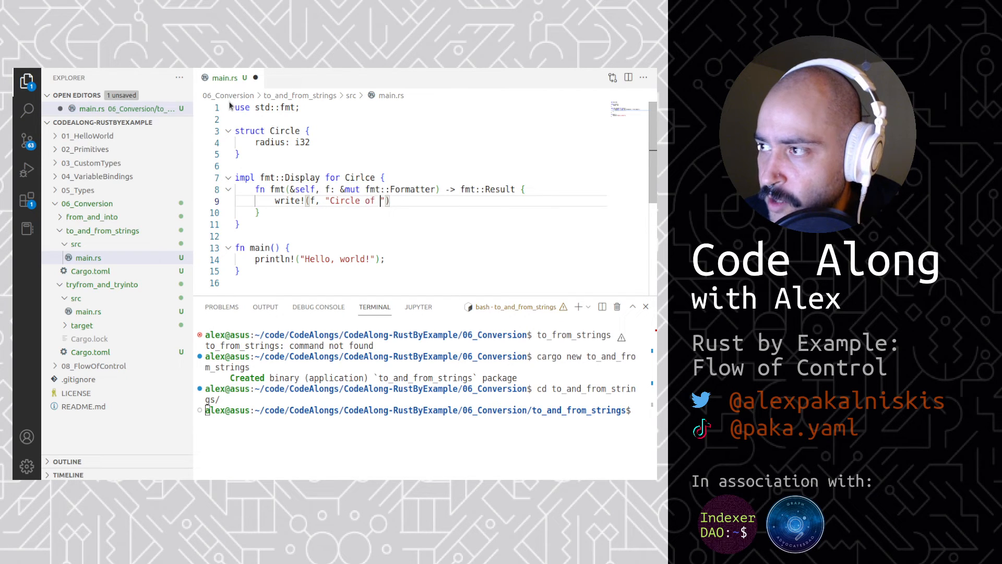
pyautogui.write('radius')
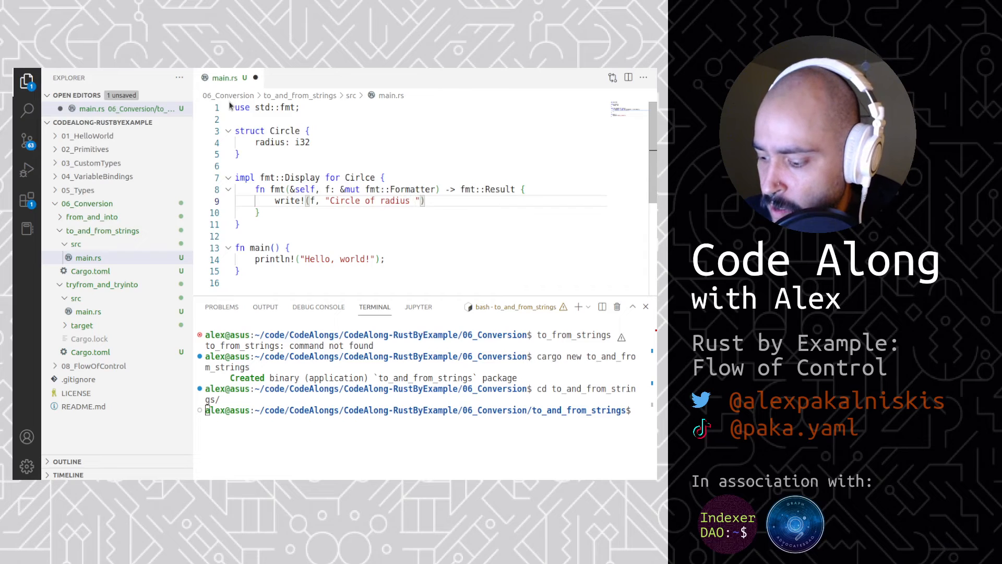
pyautogui.write('{}",')
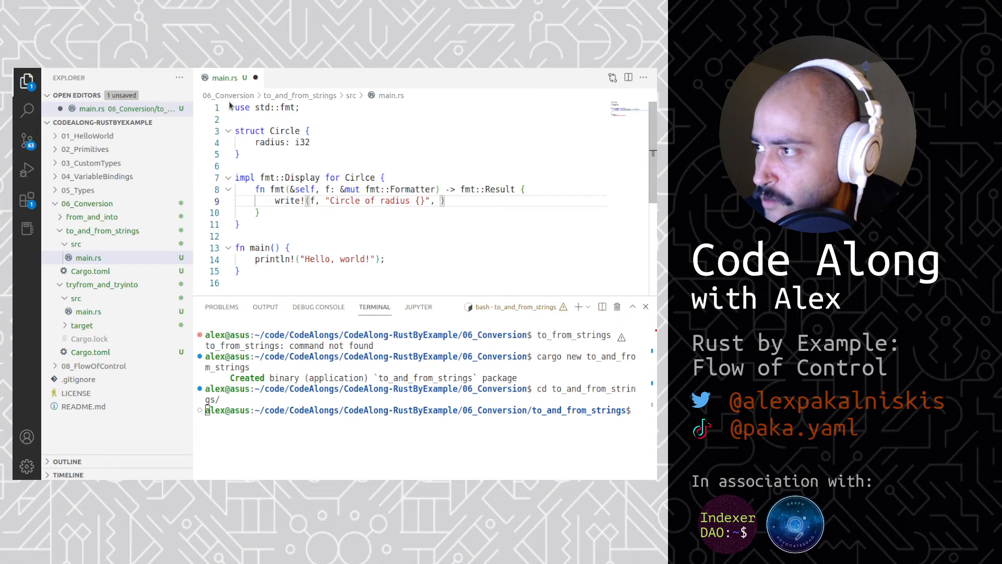
pyautogui.write('self.radiu')
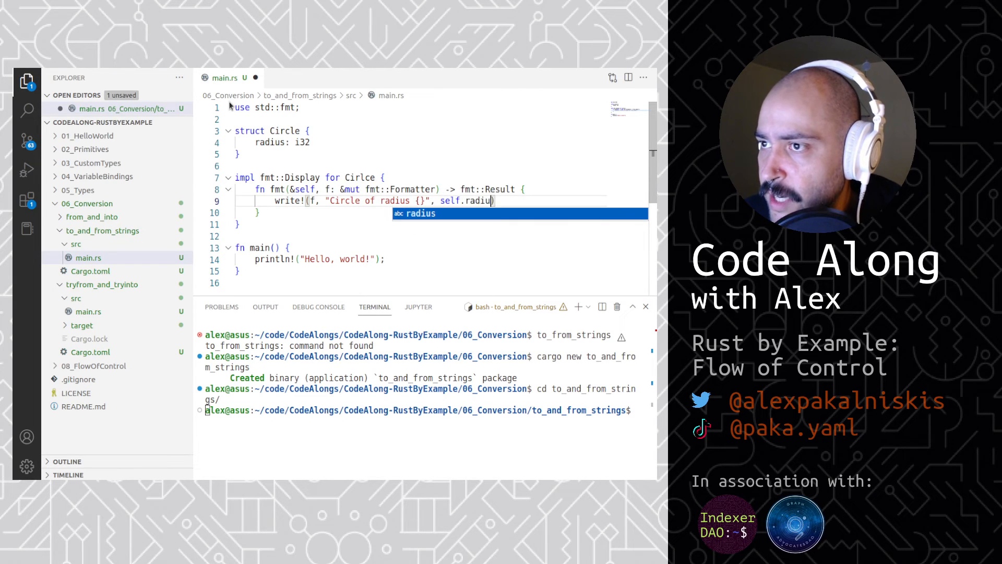
pyautogui.press('Tab')
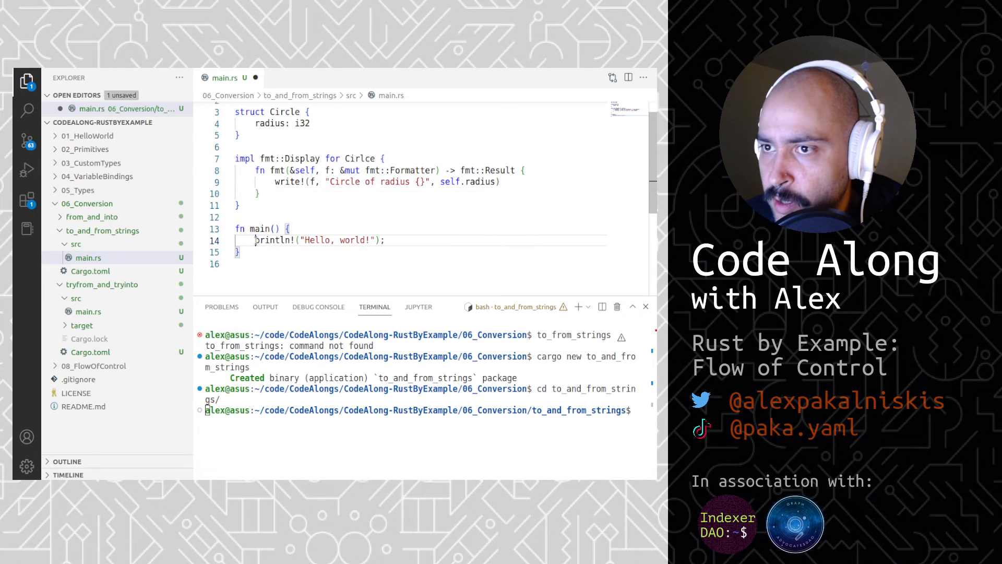
# Create `let circle = Circle { radius: 6 }` at the top of main.
pyautogui.press('Enter')
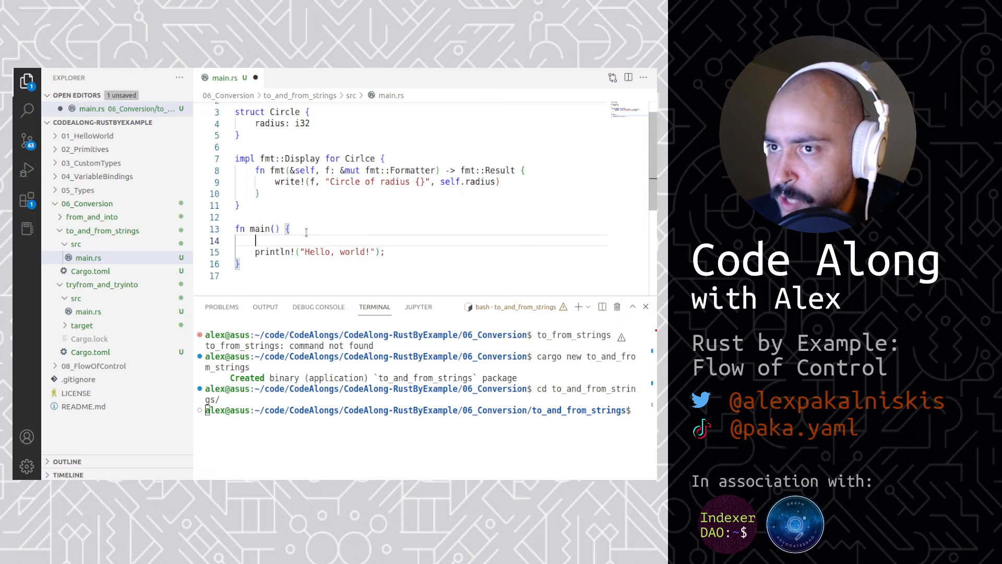
pyautogui.write('let circle = Circle {')
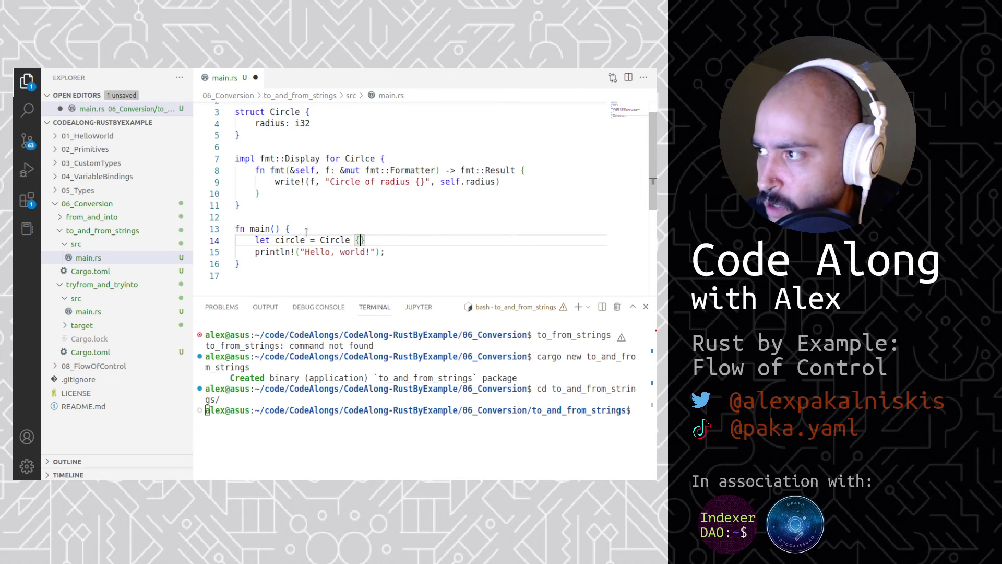
pyautogui.press('Enter')
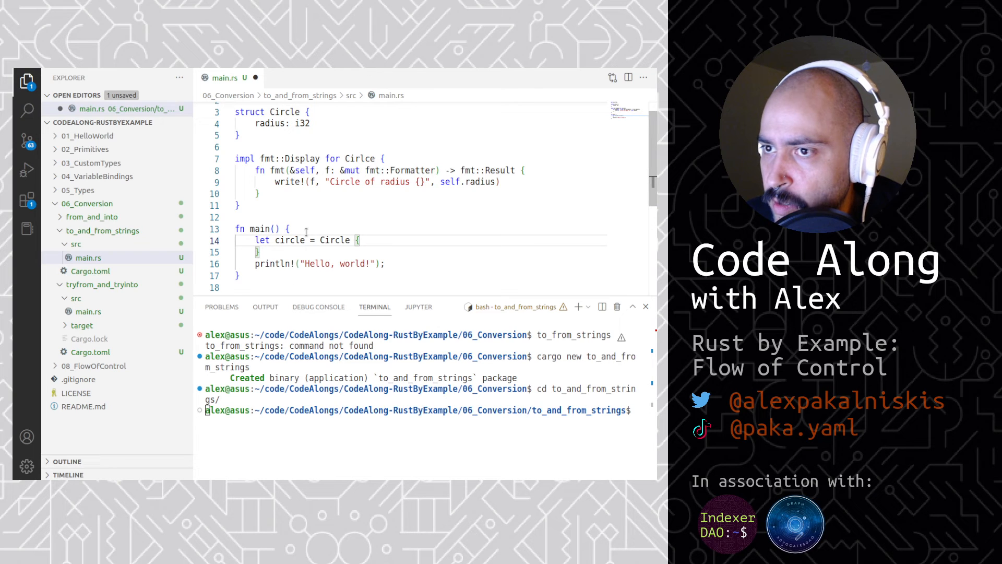
pyautogui.write('radius:    }')
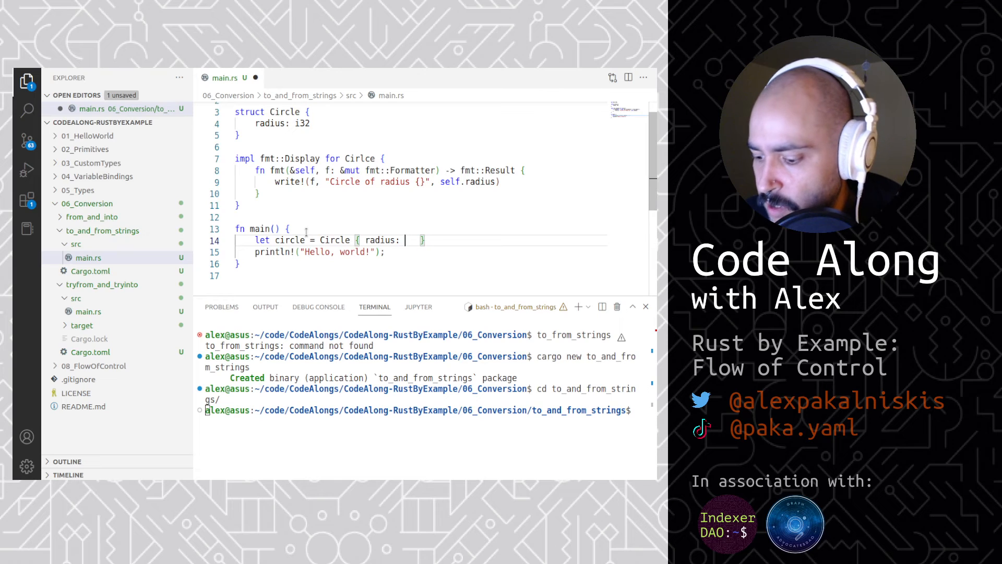
pyautogui.write('6')
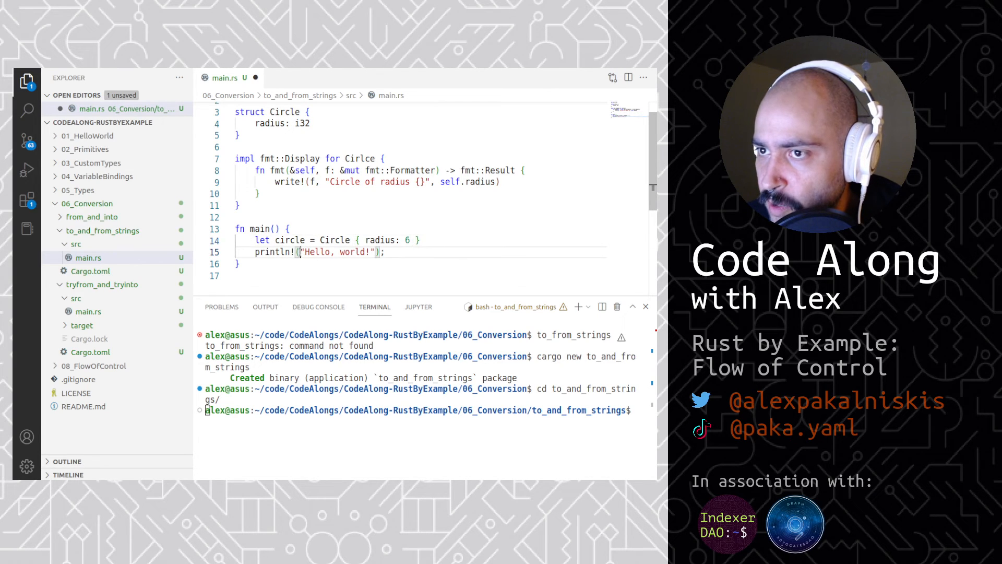
# Replace "Hello, world!" in println! with "{}" and circle.to_string().
pyautogui.doubleClick(318, 252)
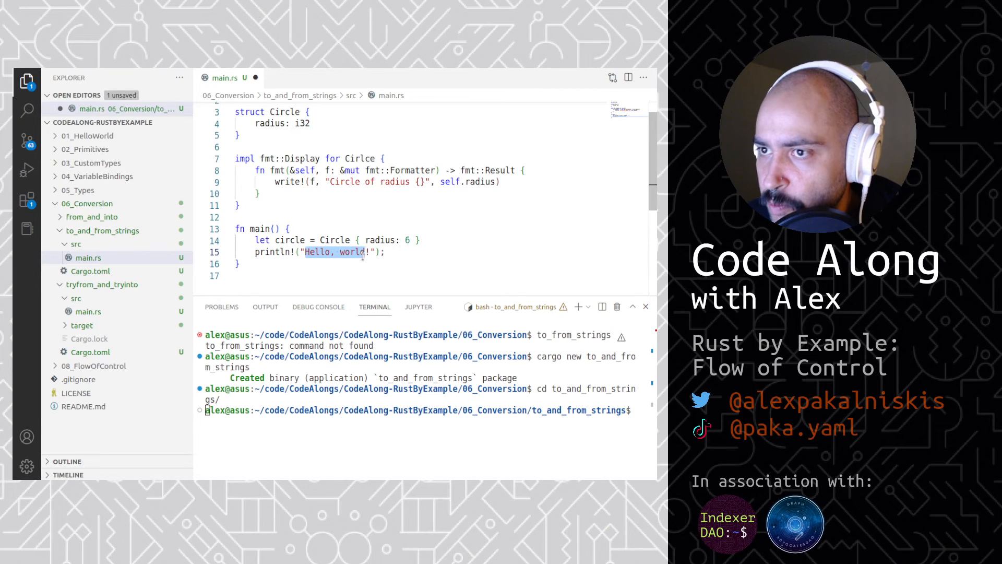
pyautogui.write('{}"')
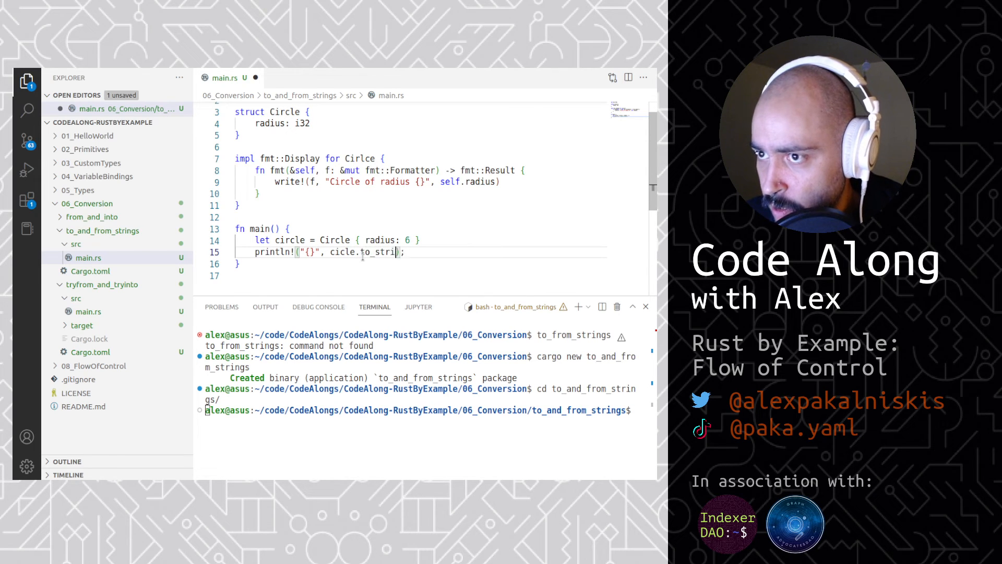
pyautogui.write('ng')
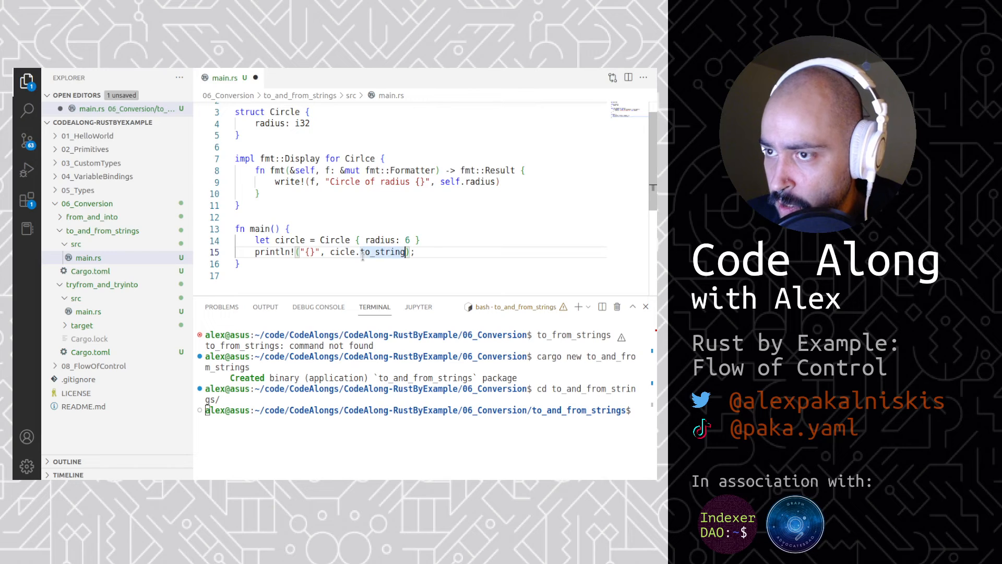
pyautogui.write('()')
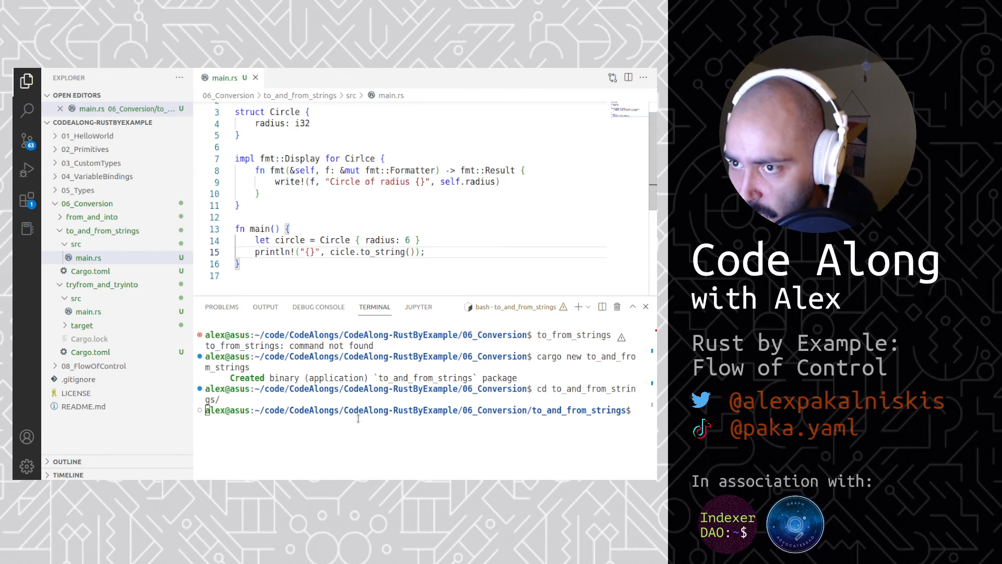
# Build with cargo run, then add the missing semicolon after the Circle line.
pyautogui.write('cargo run')
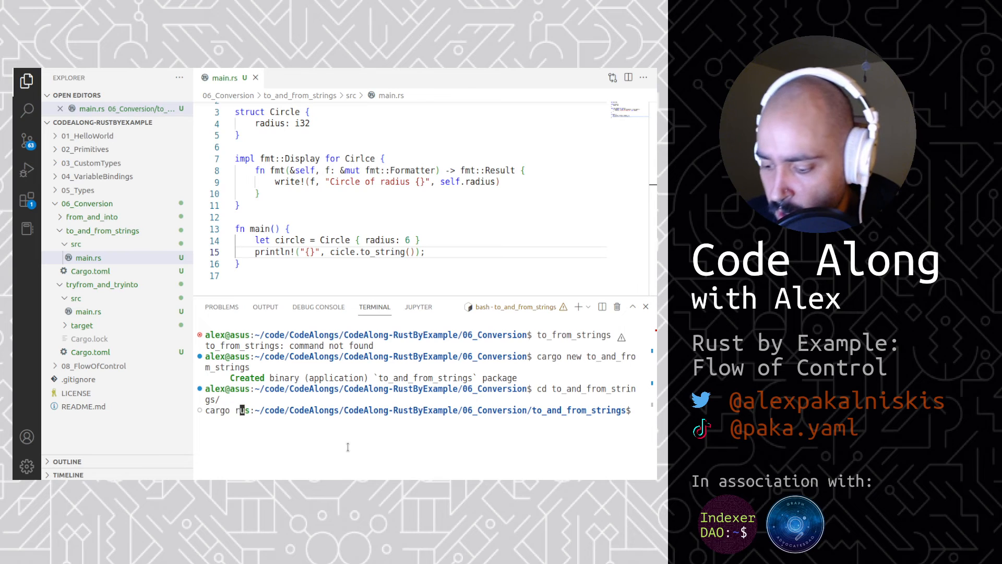
pyautogui.press('Enter')
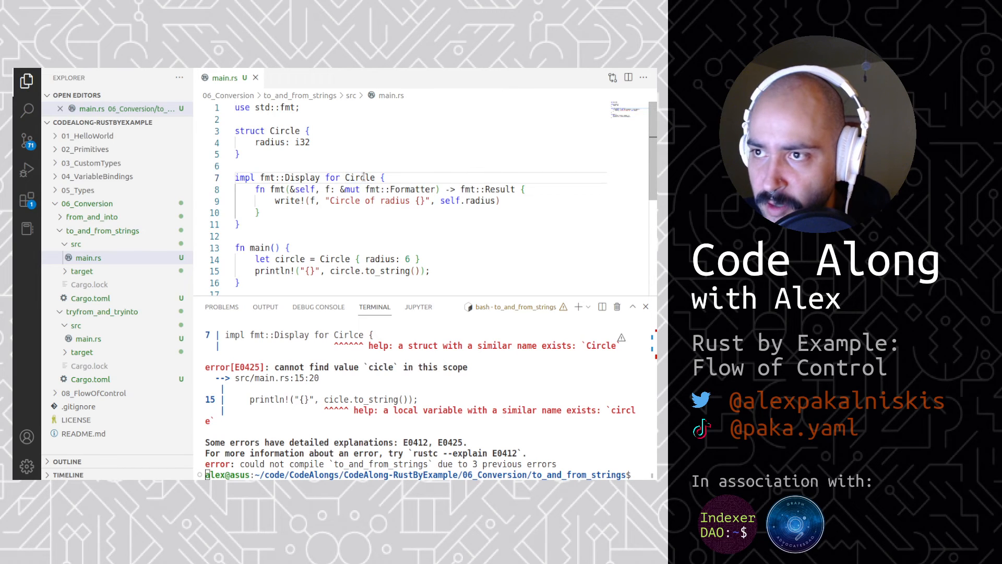
pyautogui.scroll(-3)
pyautogui.write('cargo run')
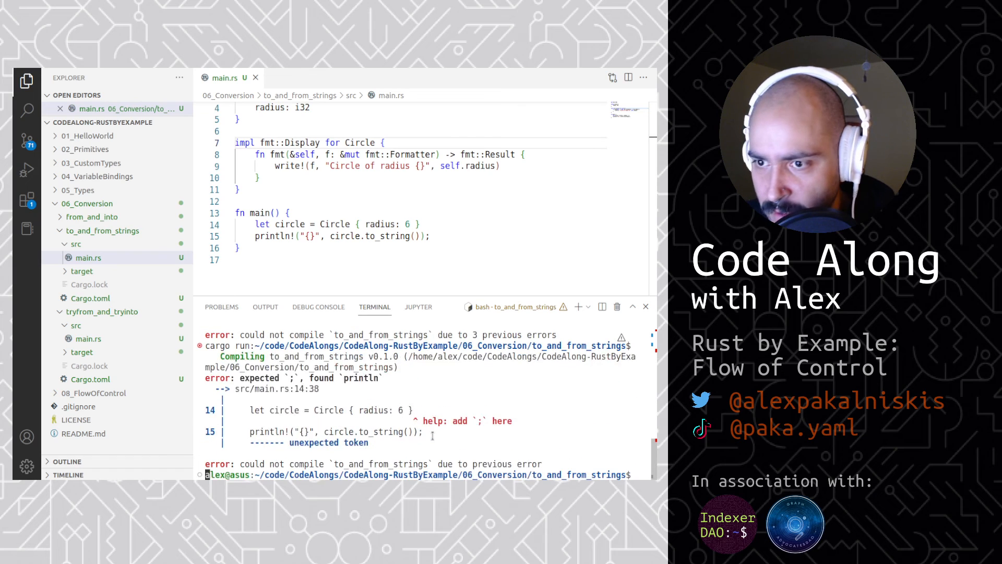
pyautogui.moveTo(366, 303)
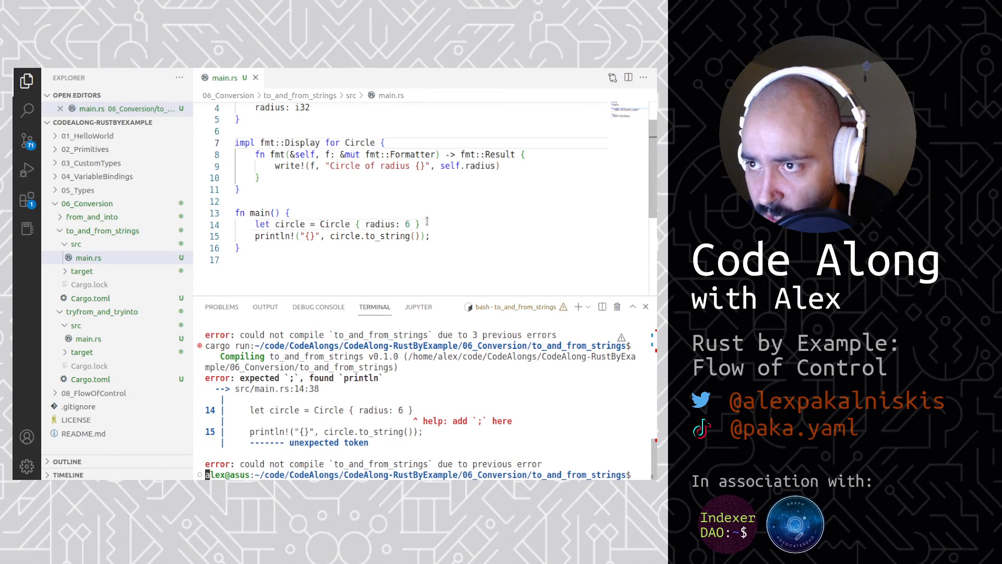
pyautogui.write(';')
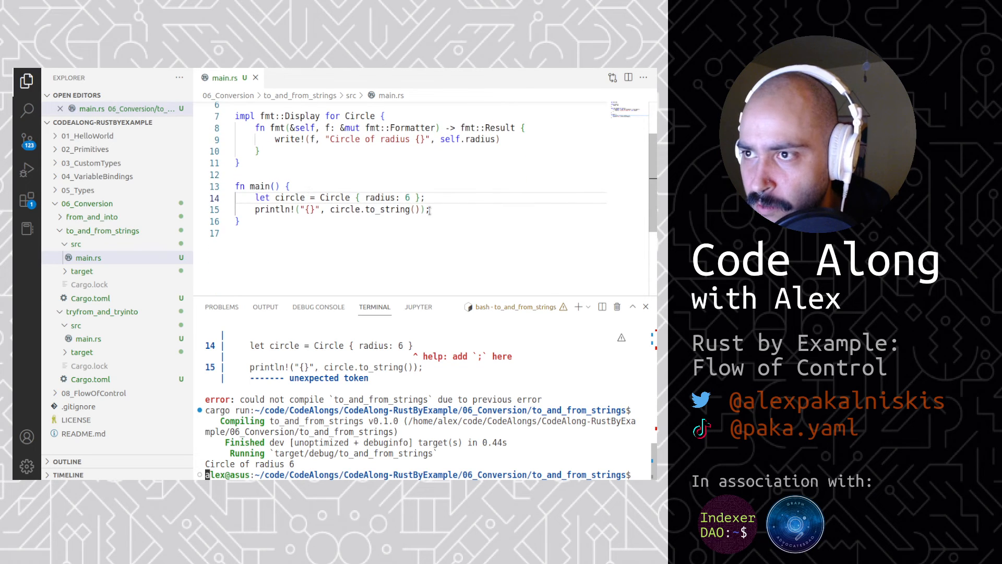
pyautogui.moveTo(255, 197); pyautogui.dragTo(430, 209)
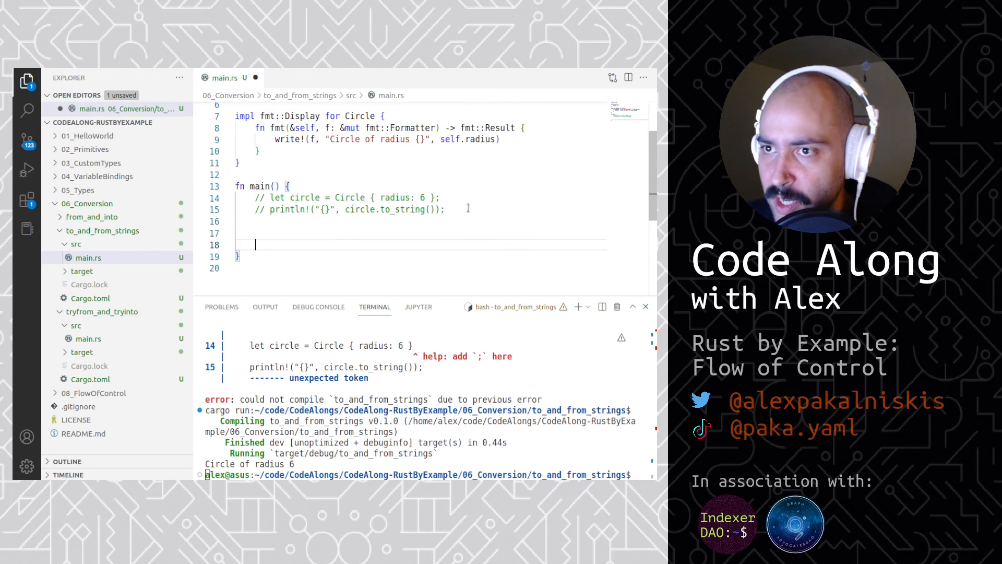
# Comment out the Circle creation and printing lines and start a new let line below.
pyautogui.press('Enter')
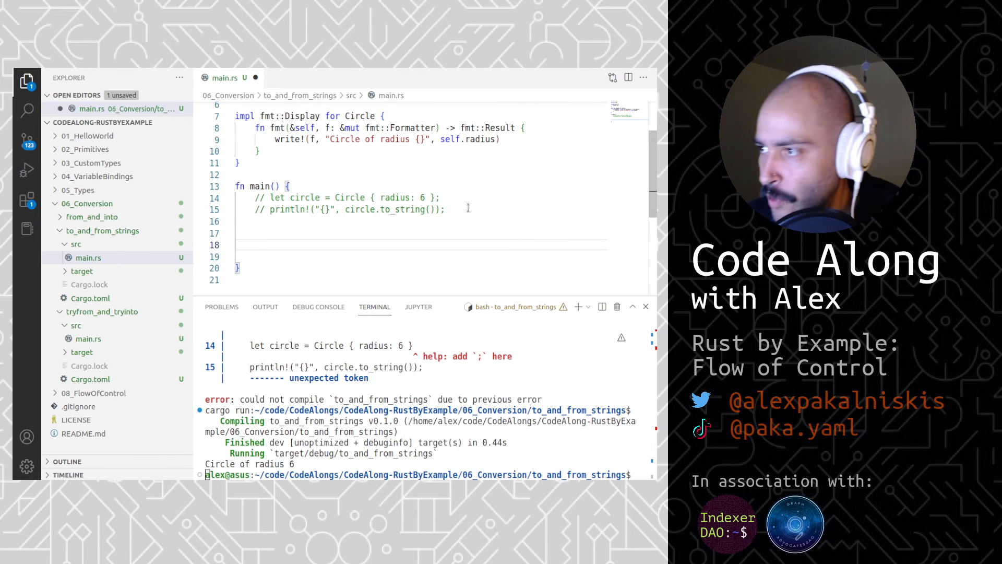
pyautogui.write('let p')
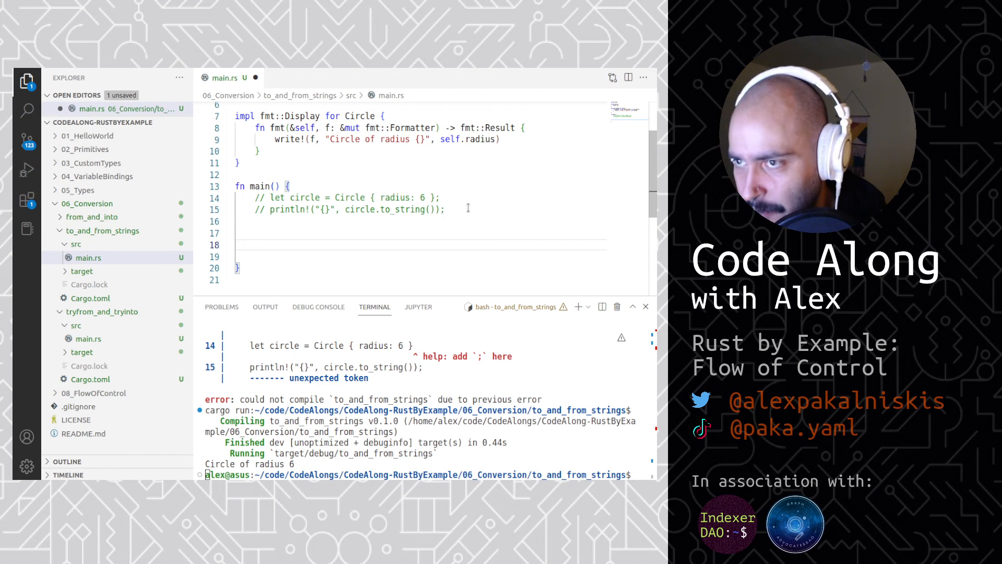
# Add let parsed: i32 = "5".parse().unwrap();.
pyautogui.write('let parses')
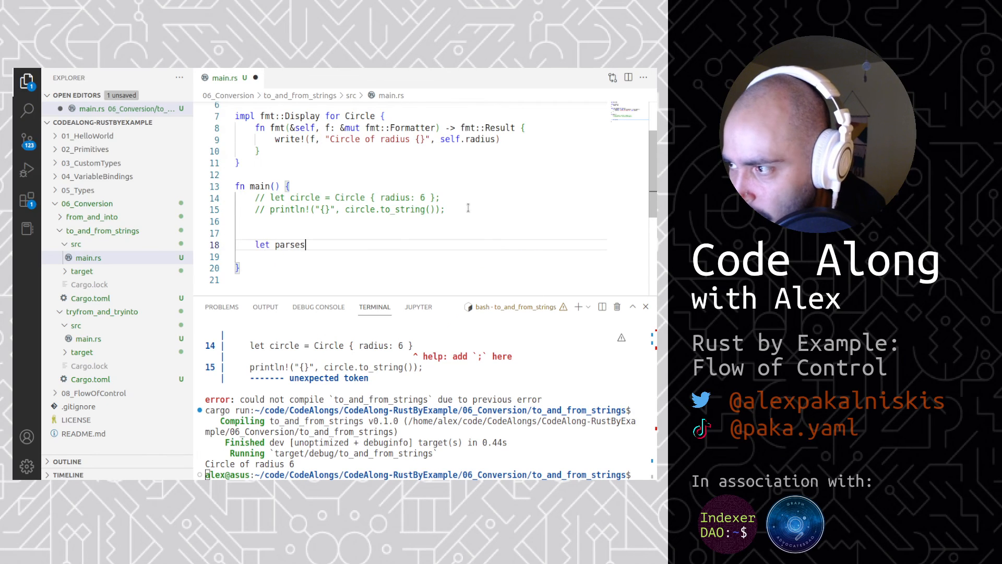
pyautogui.write('d: i32')
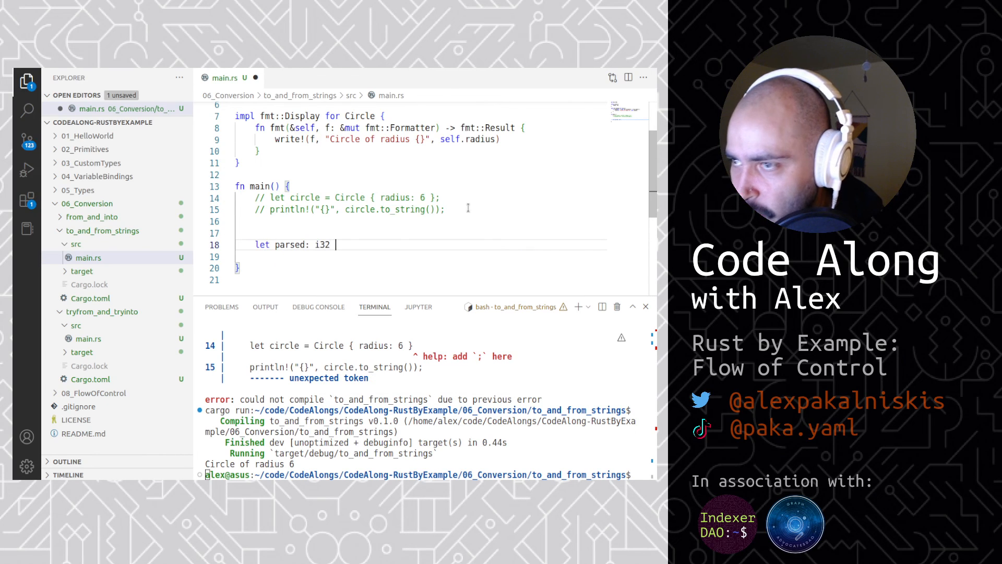
pyautogui.write('= "5".')
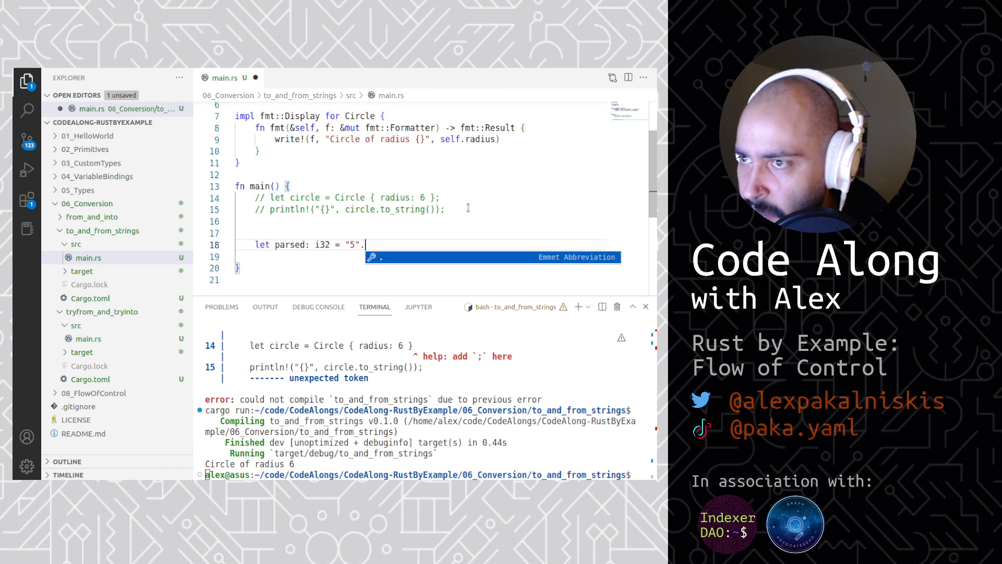
pyautogui.write('.parse().unwr')
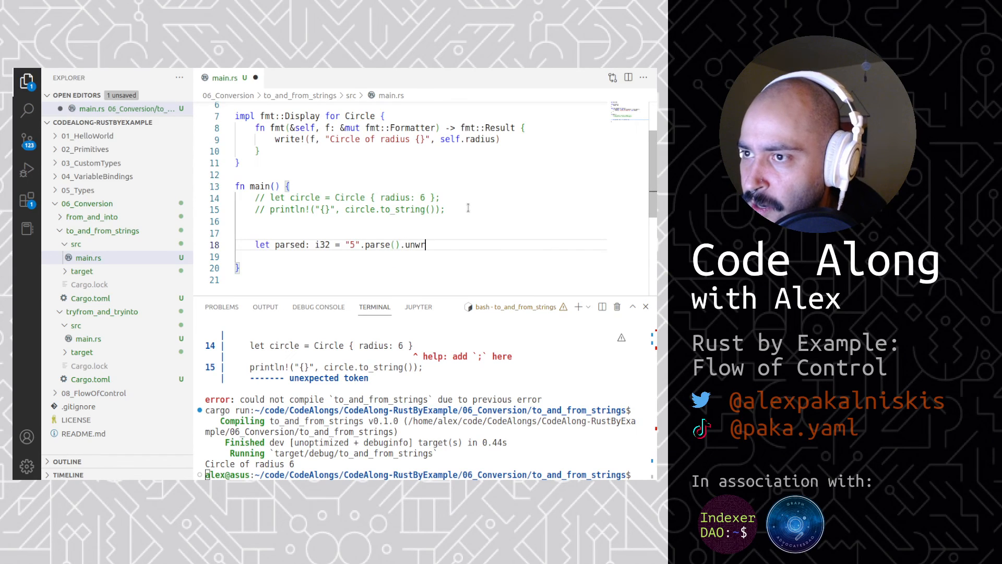
pyautogui.write('ap();')
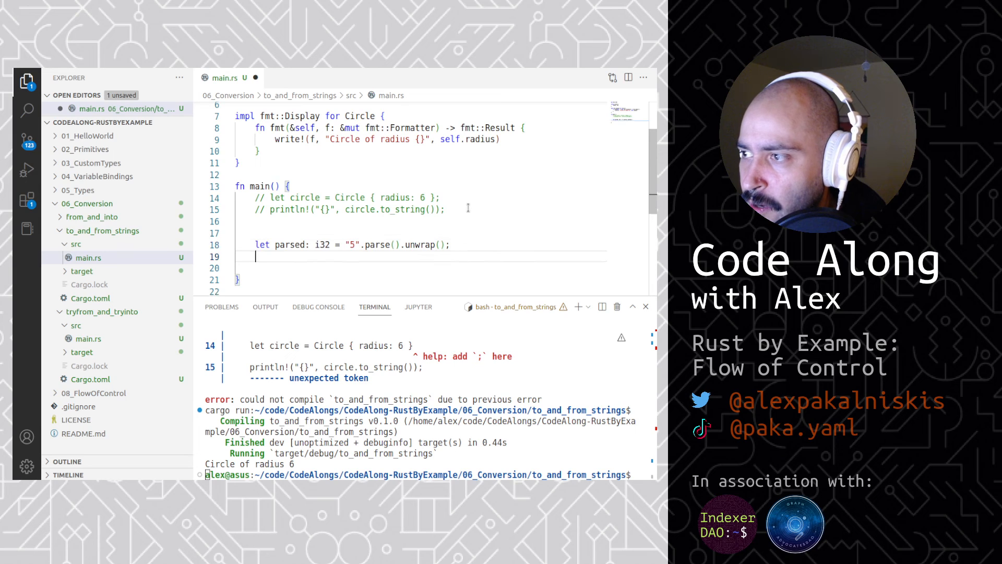
# Parse "10" with the turbofish parse::<i32>() and unwrap it.
pyautogui.write('let turbo_parse')
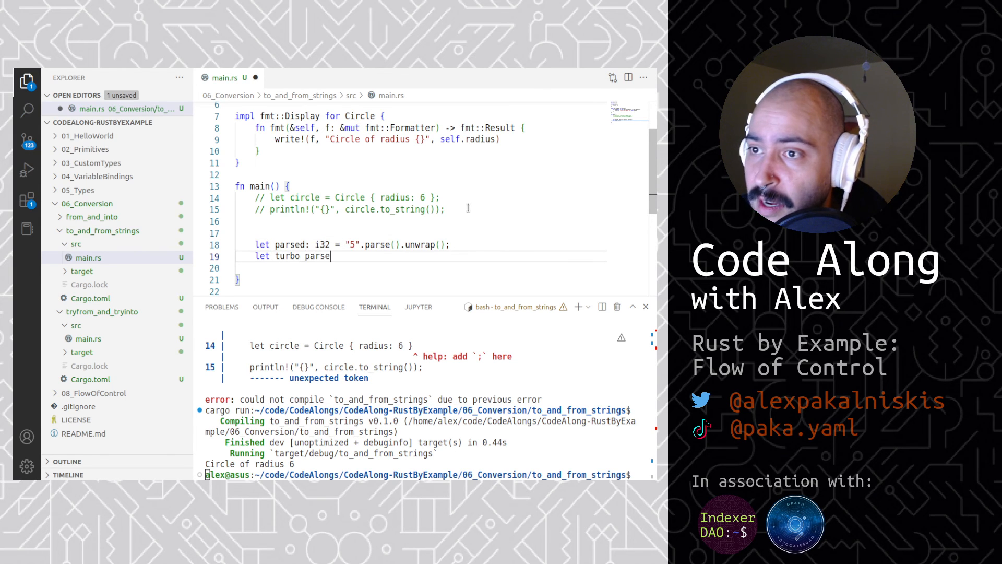
pyautogui.write('= "10"')
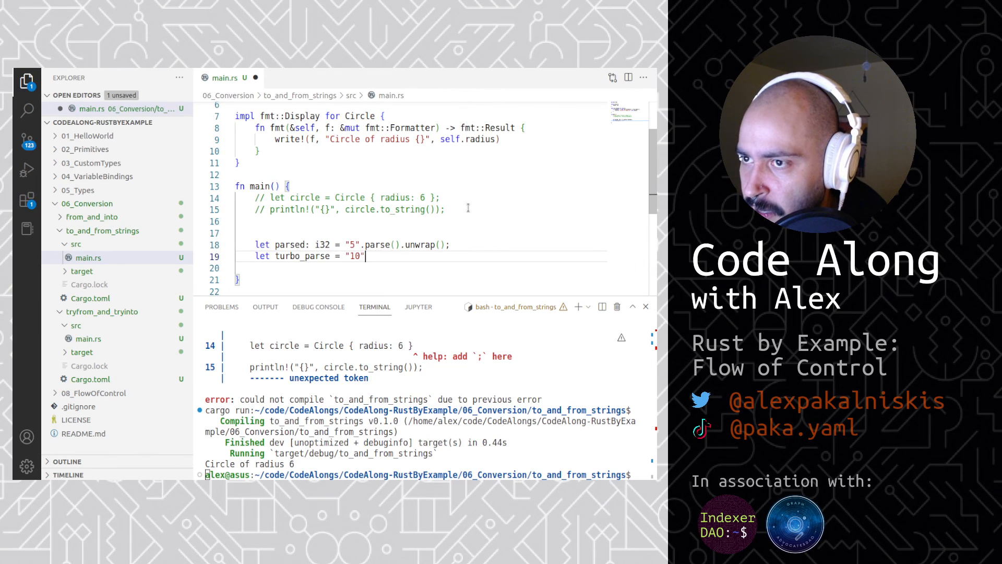
pyautogui.write('.parse::')
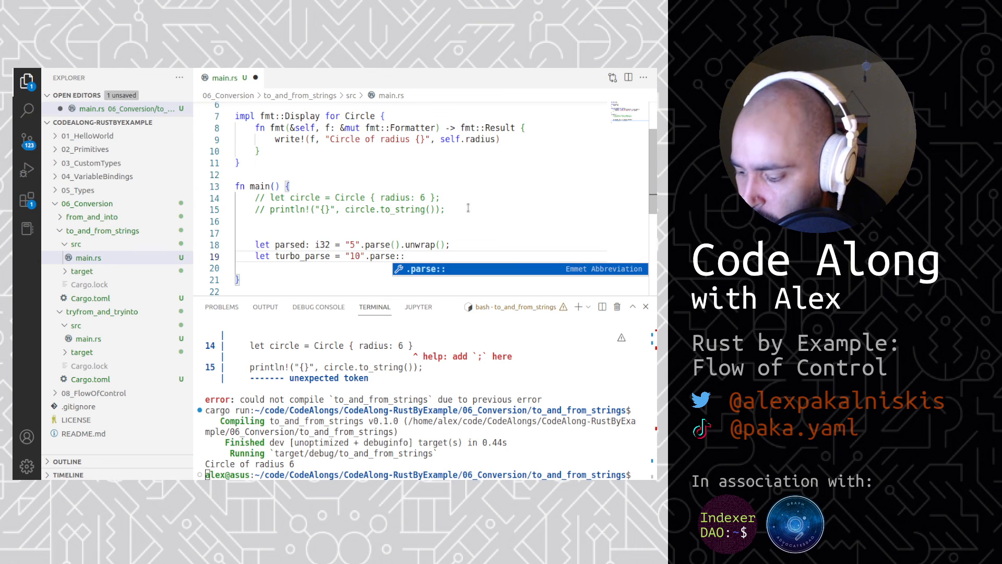
pyautogui.write(':<i32')
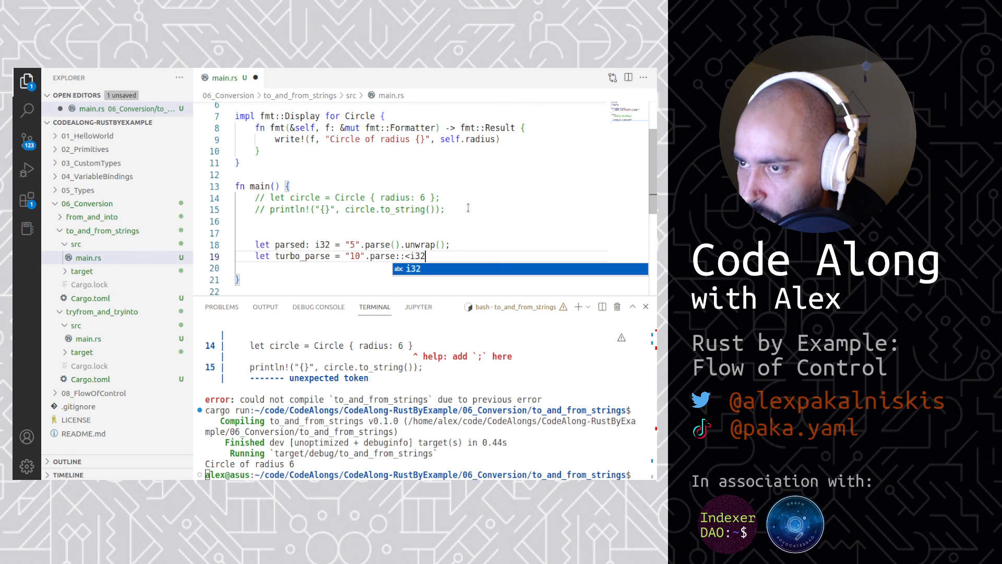
pyautogui.write('>().unwra')
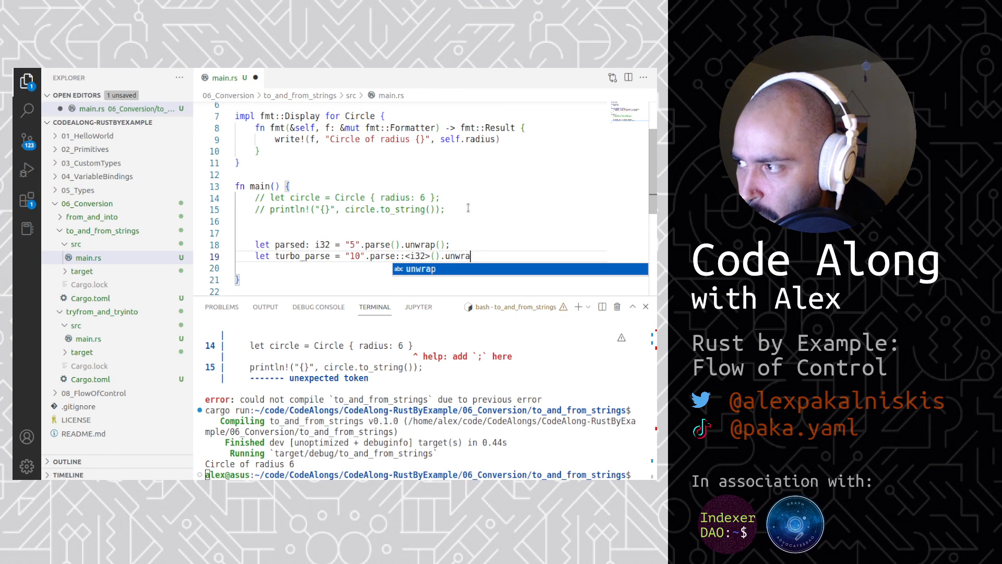
pyautogui.press('Enter')
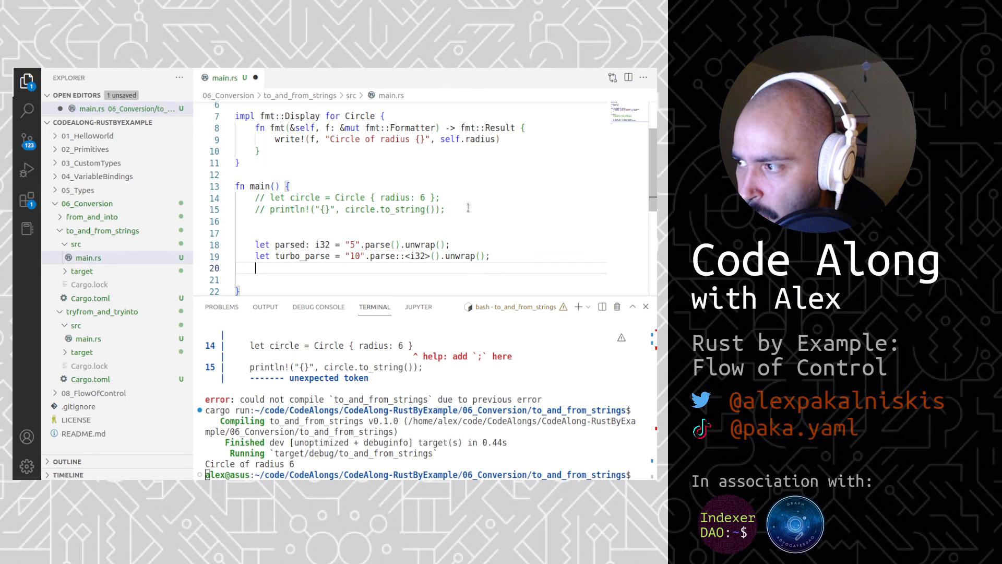
# Add the sum of both parsed values, print it with println!, and type cargo run.
pyautogui.write('let sum = parsed +')
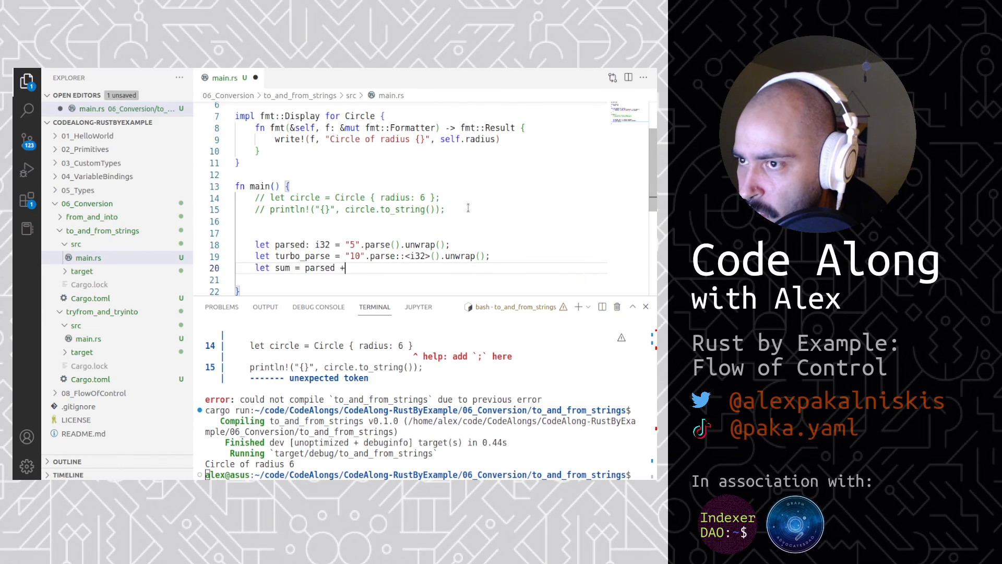
pyautogui.write('turbo_parsed;')
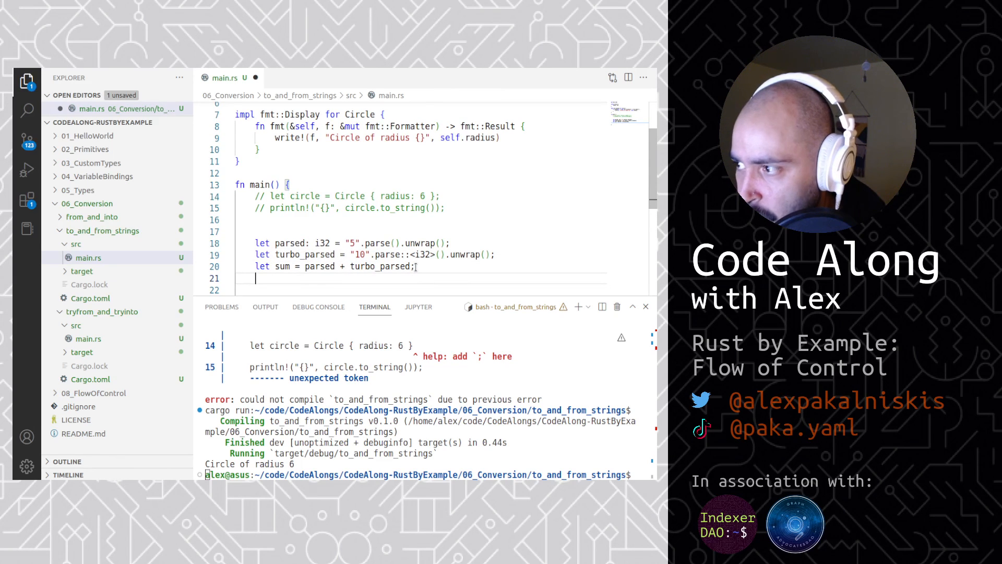
pyautogui.write('println!("Sum: {:?}", sum);')
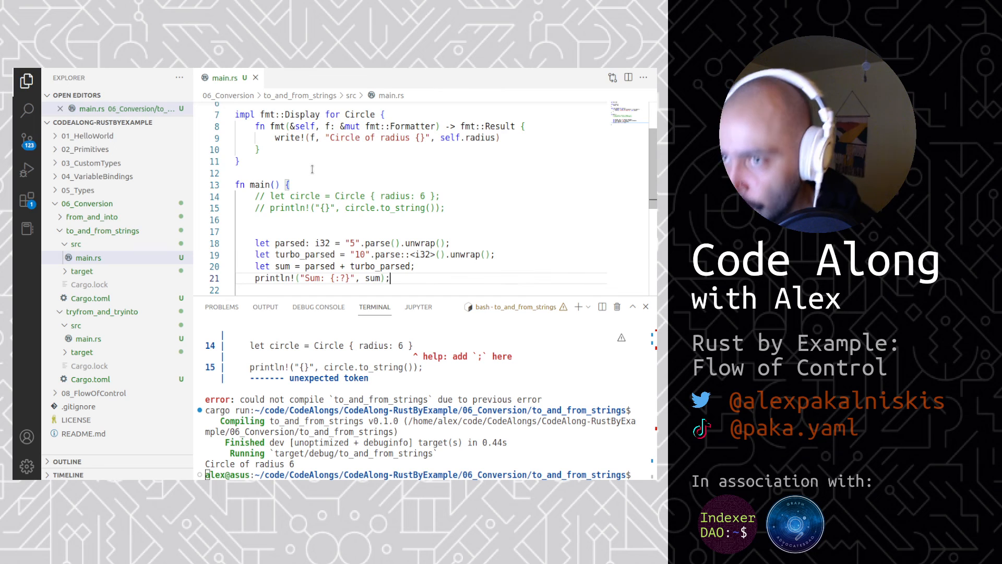
pyautogui.write('cargo run')
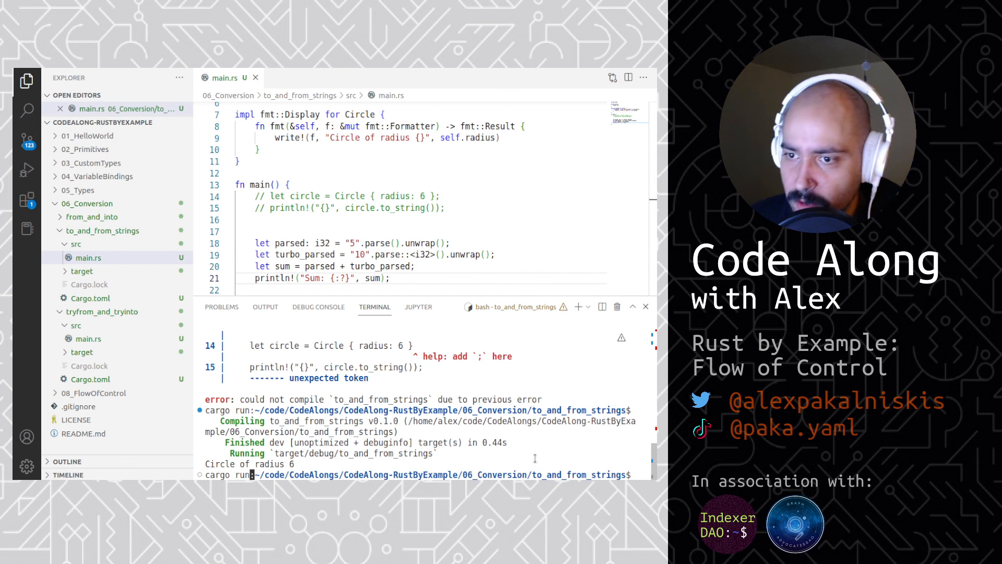